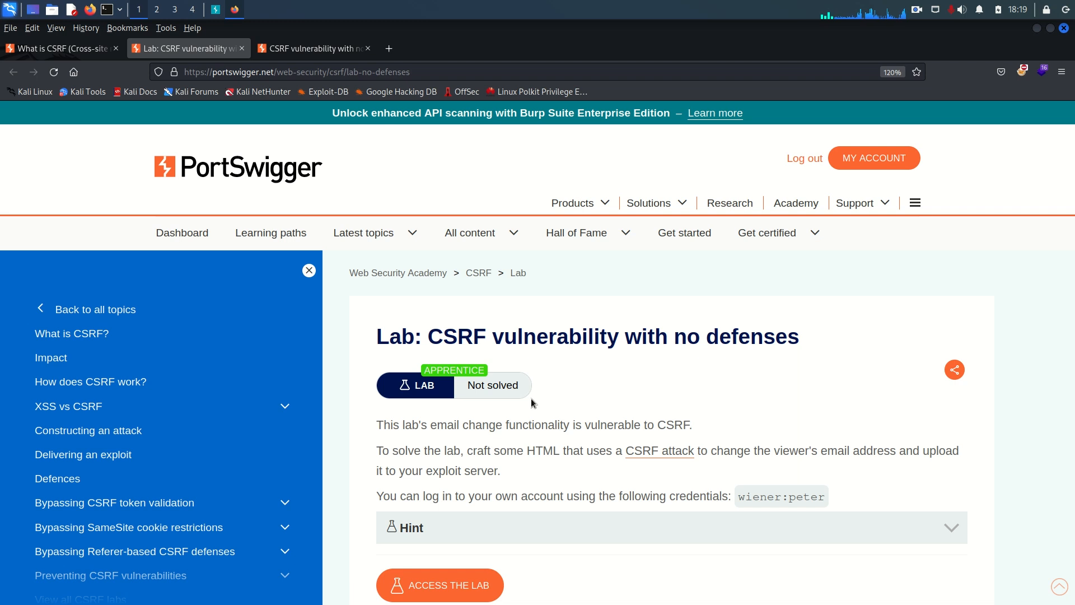
pyautogui.moveTo(367, 336)
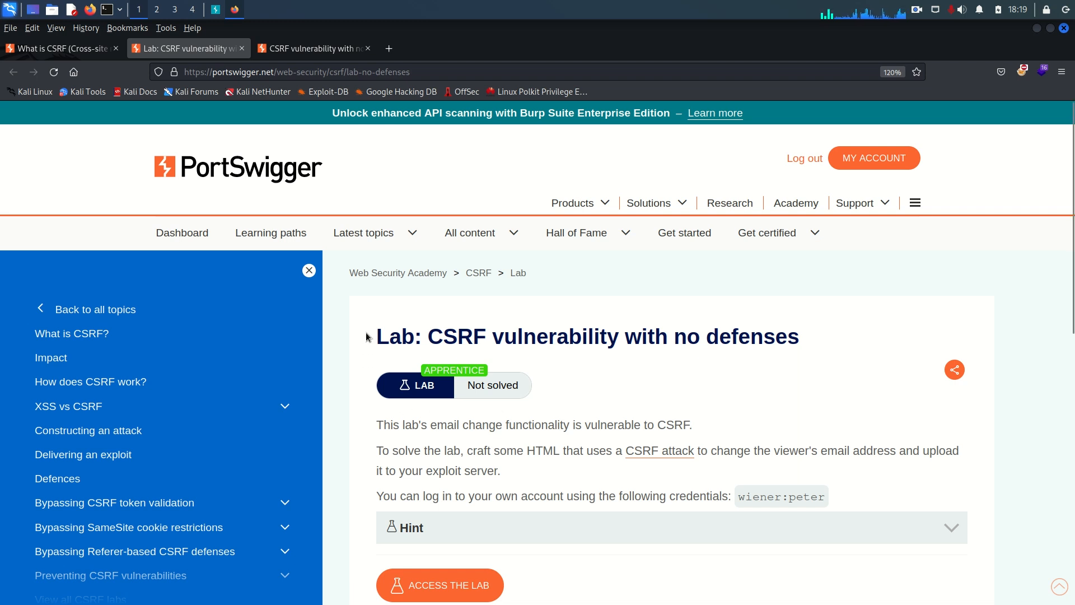
pyautogui.moveTo(433, 334)
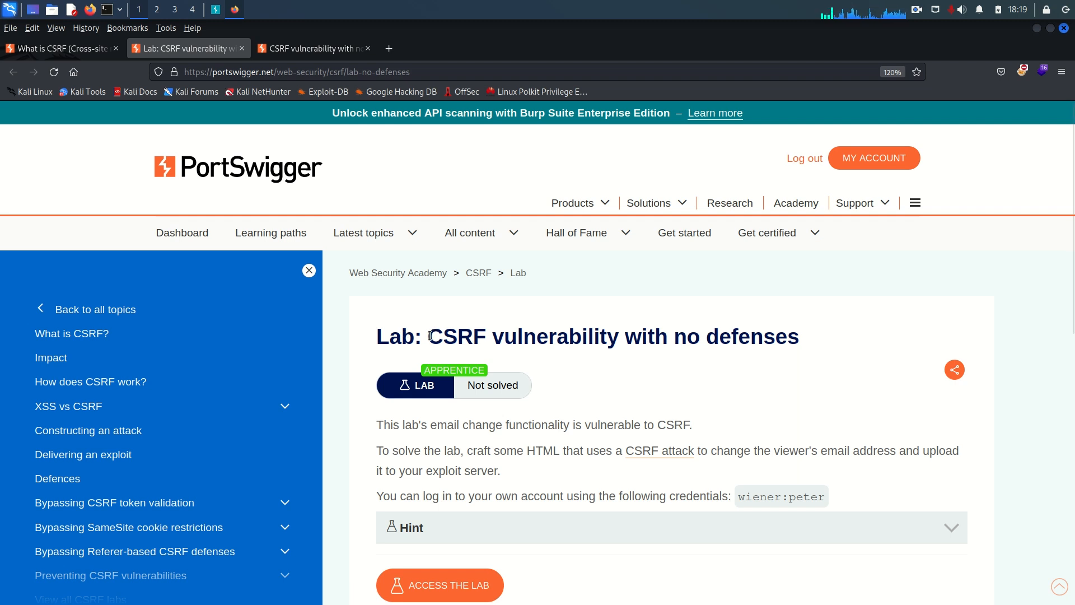
pyautogui.moveTo(428, 336); pyautogui.dragTo(799, 336)
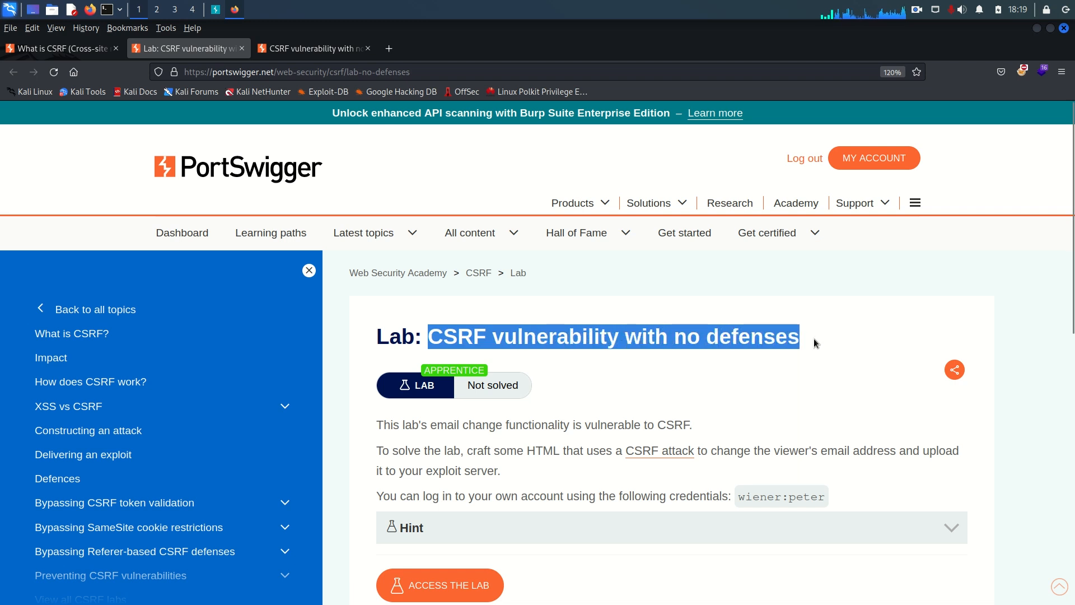
pyautogui.moveTo(636, 356)
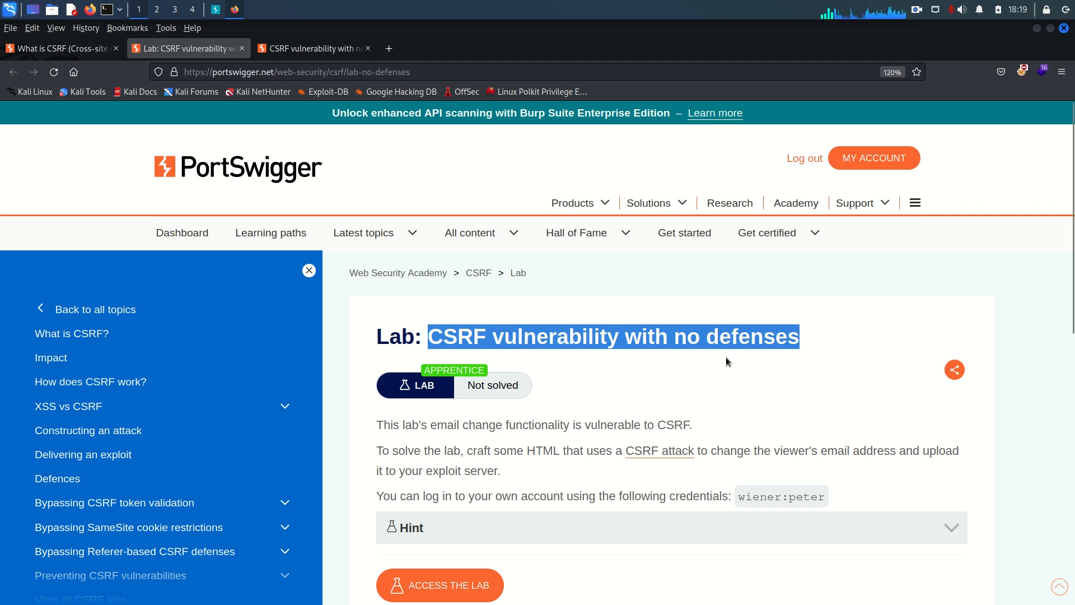
pyautogui.click(377, 424)
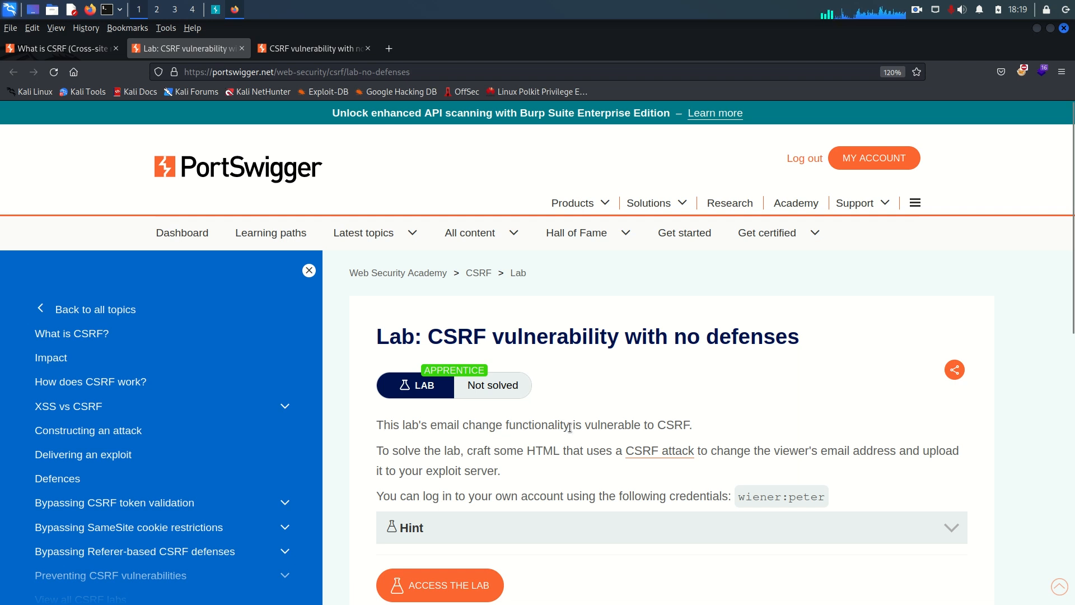
pyautogui.moveTo(600, 447)
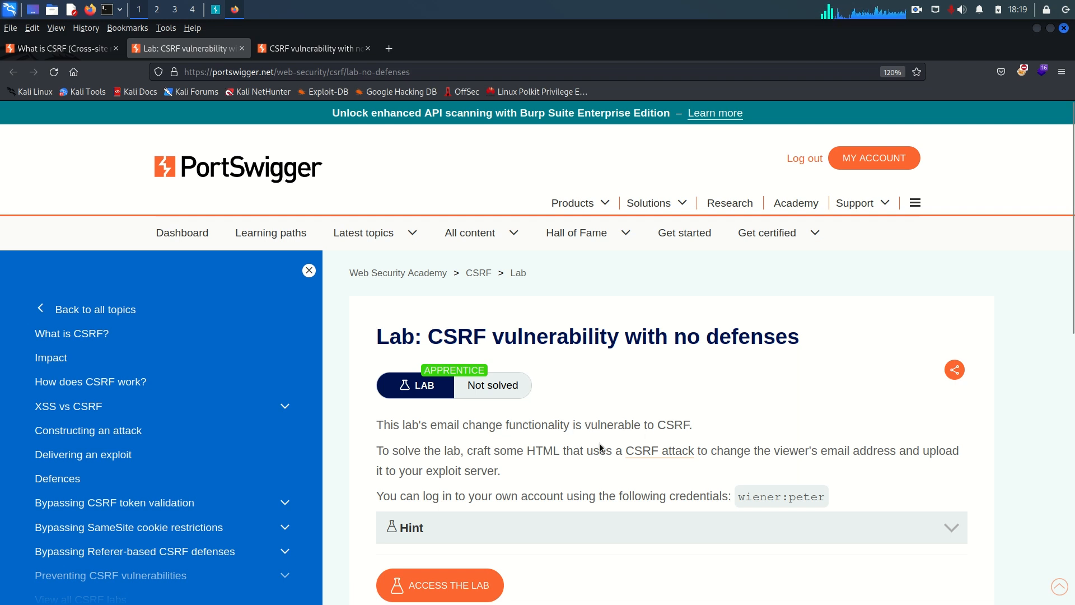
pyautogui.moveTo(535, 455)
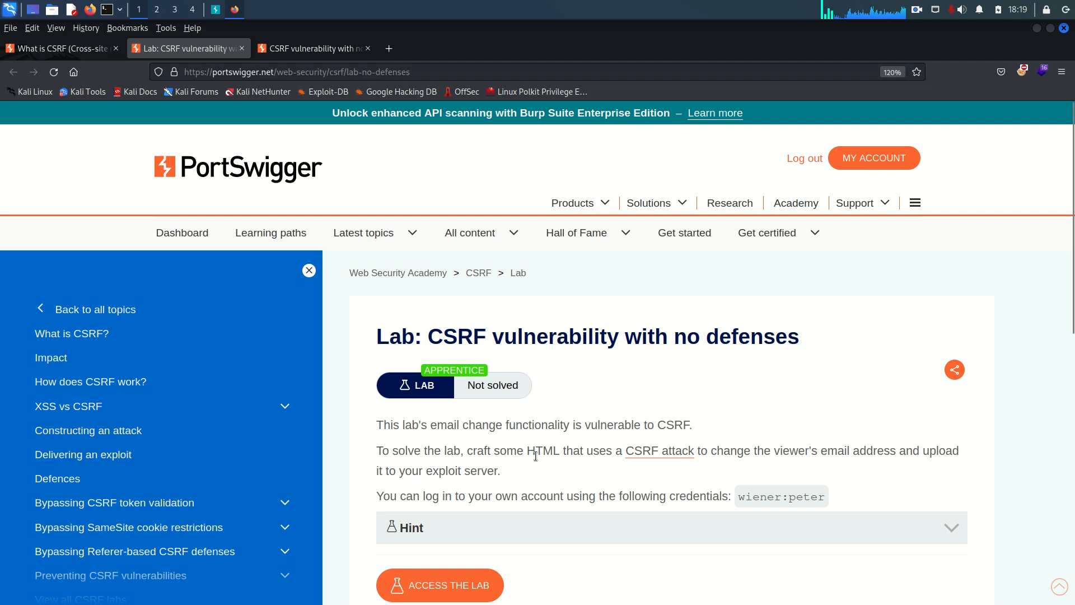
pyautogui.moveTo(659, 451)
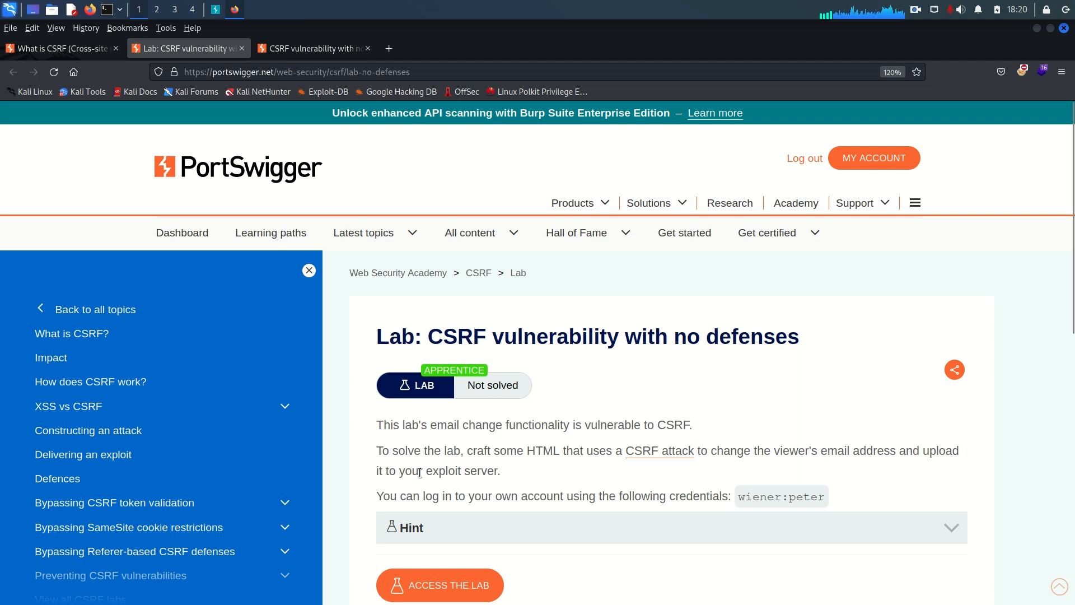
pyautogui.moveTo(605, 516)
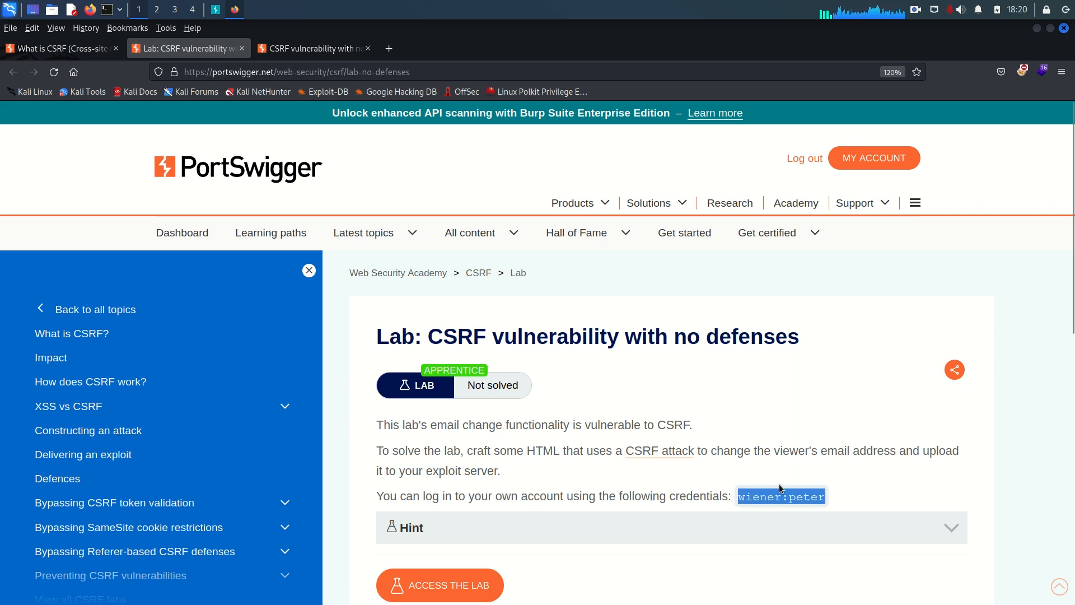
pyautogui.click(313, 49)
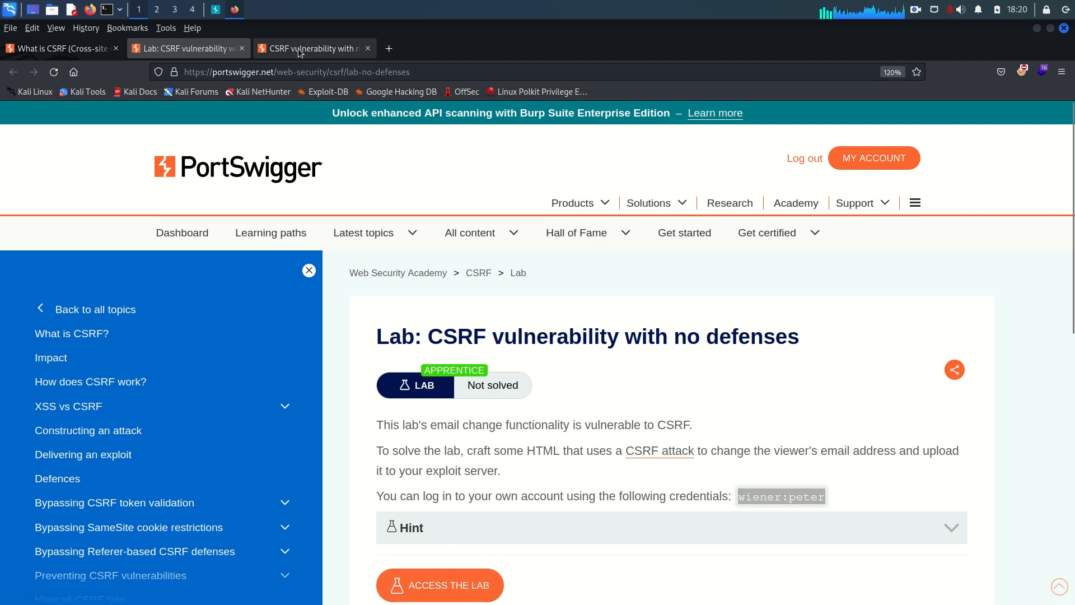
pyautogui.click(440, 585)
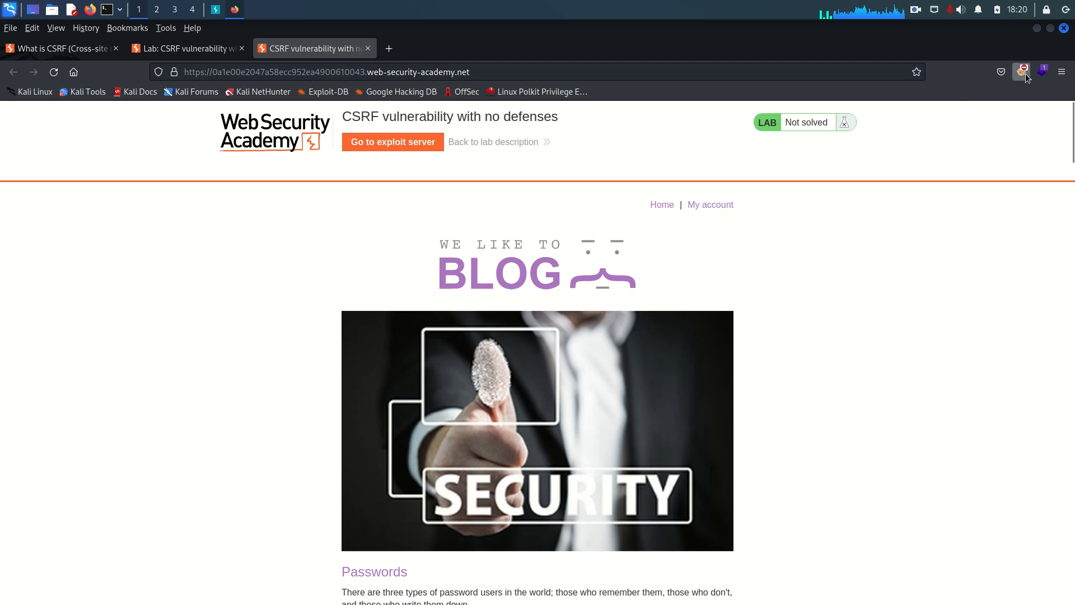
pyautogui.click(1022, 71)
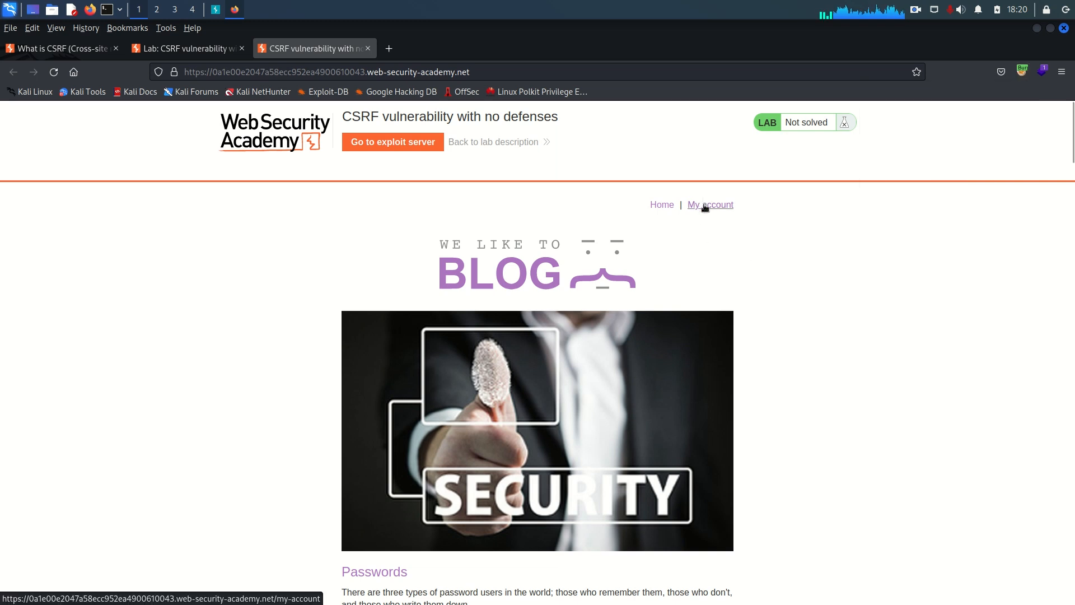
pyautogui.click(710, 205)
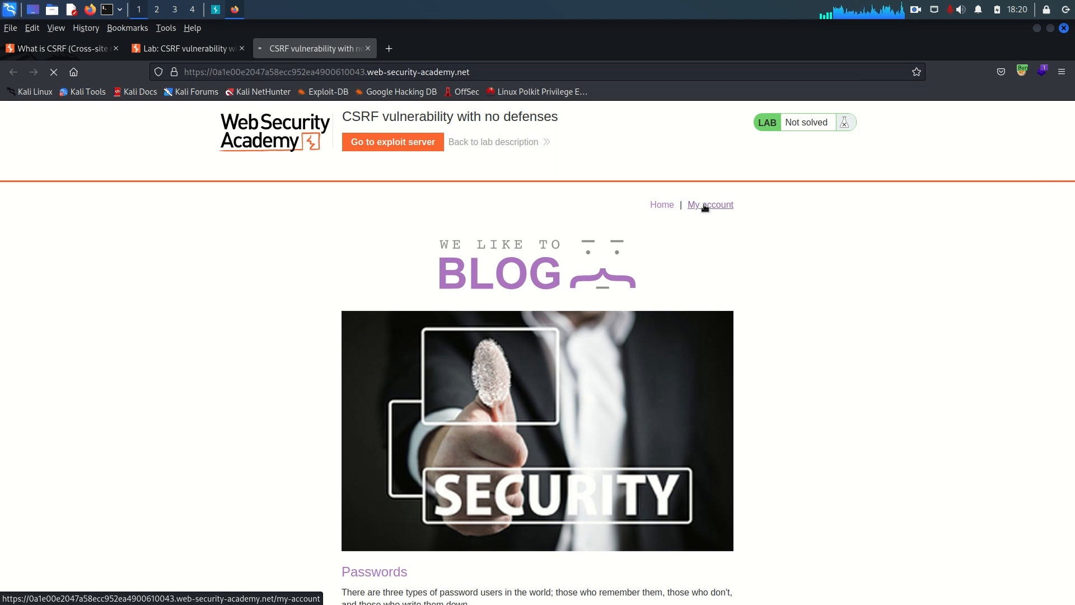
pyautogui.click(710, 204)
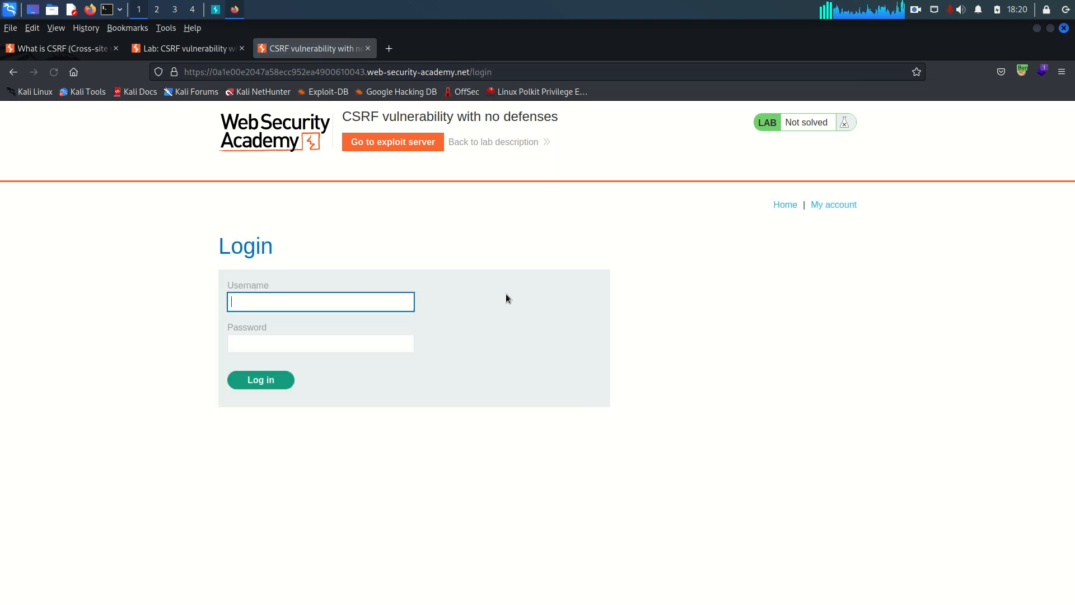
pyautogui.write('wiener')
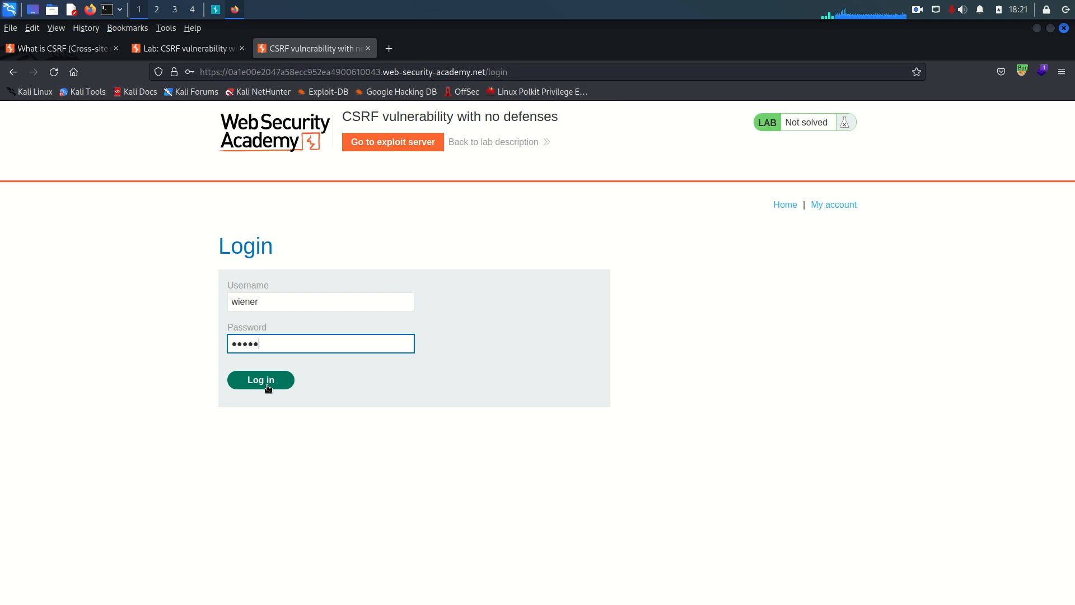
pyautogui.click(260, 380)
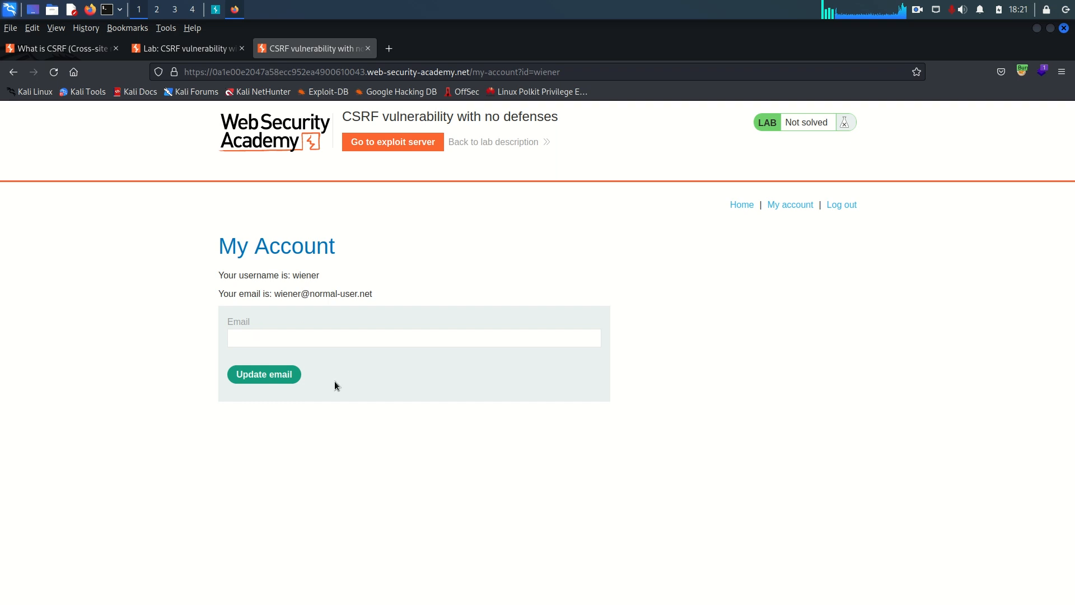
pyautogui.moveTo(217, 29)
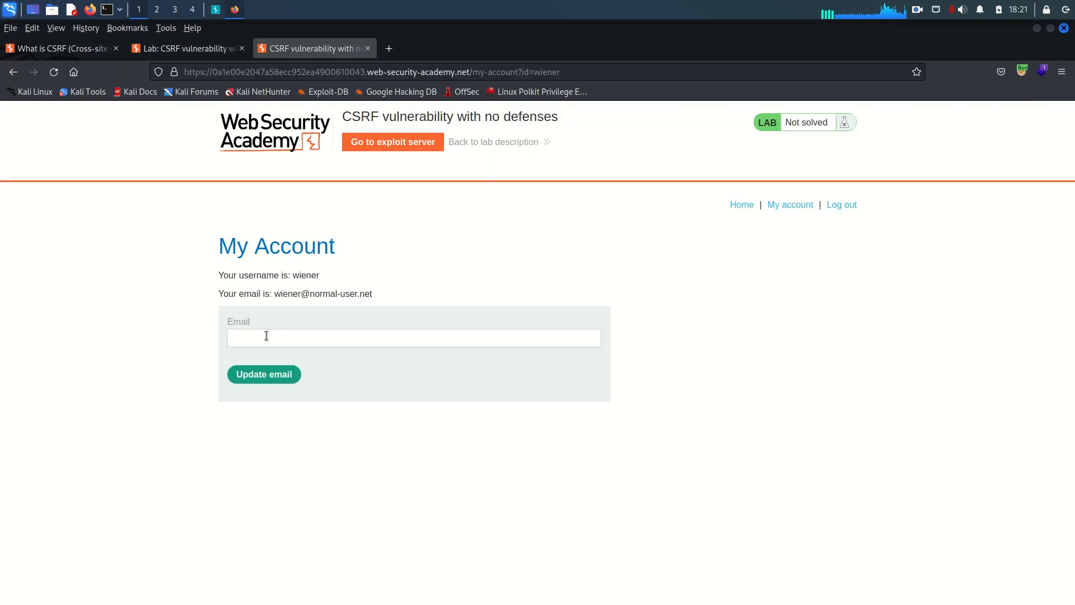
pyautogui.write('w')
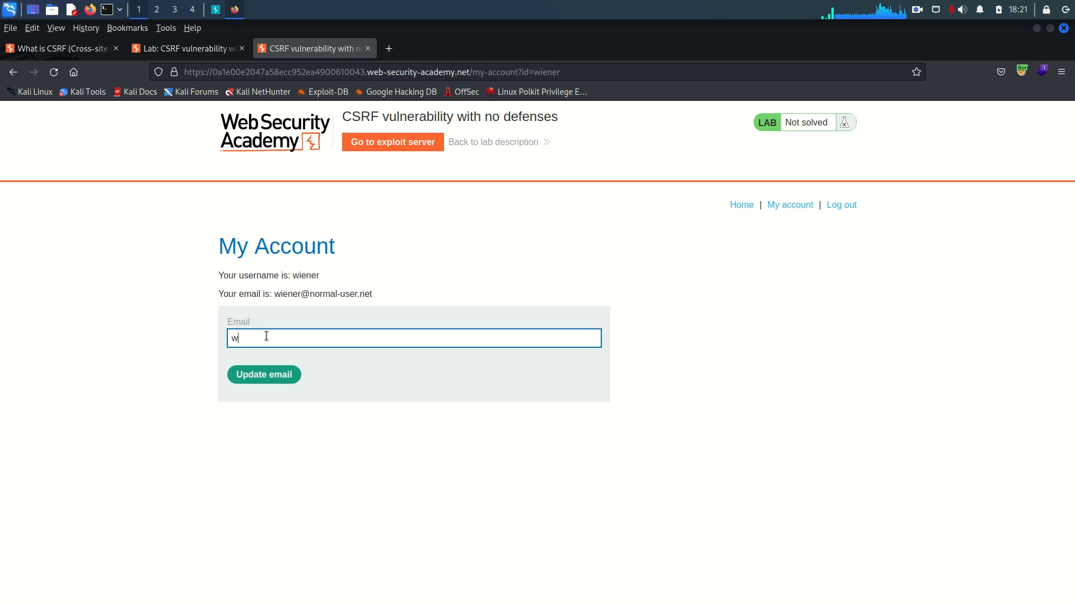
pyautogui.write('iener')
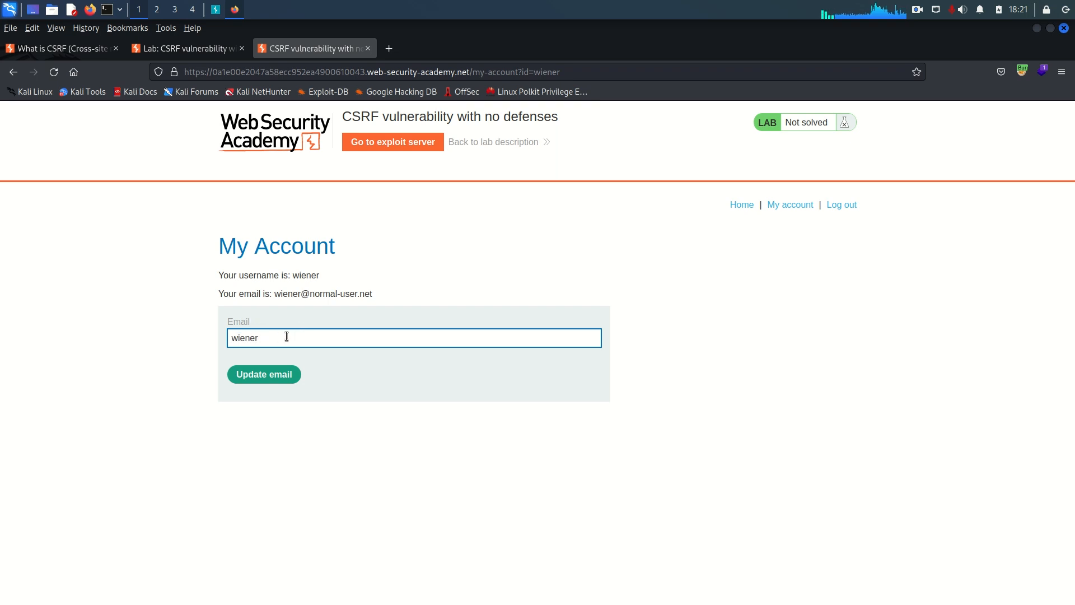
pyautogui.click(263, 374)
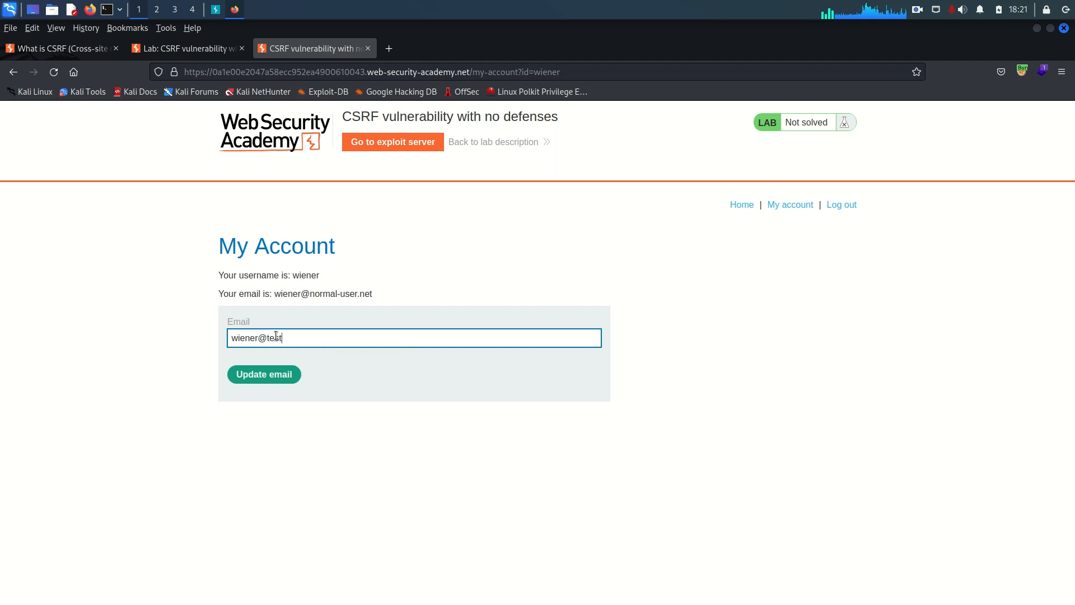
pyautogui.write('.west')
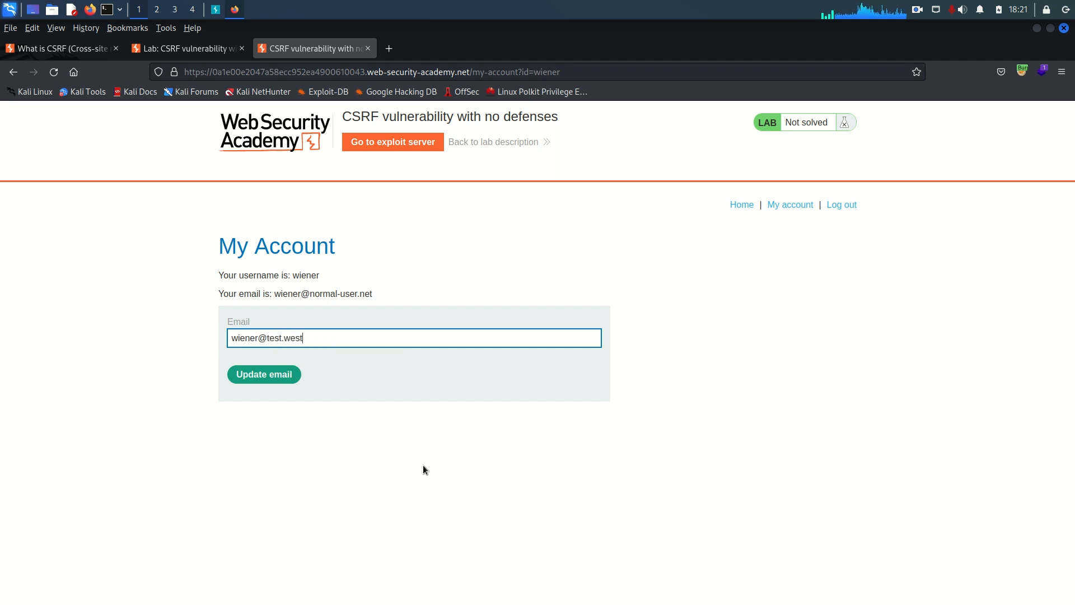
pyautogui.click(263, 374)
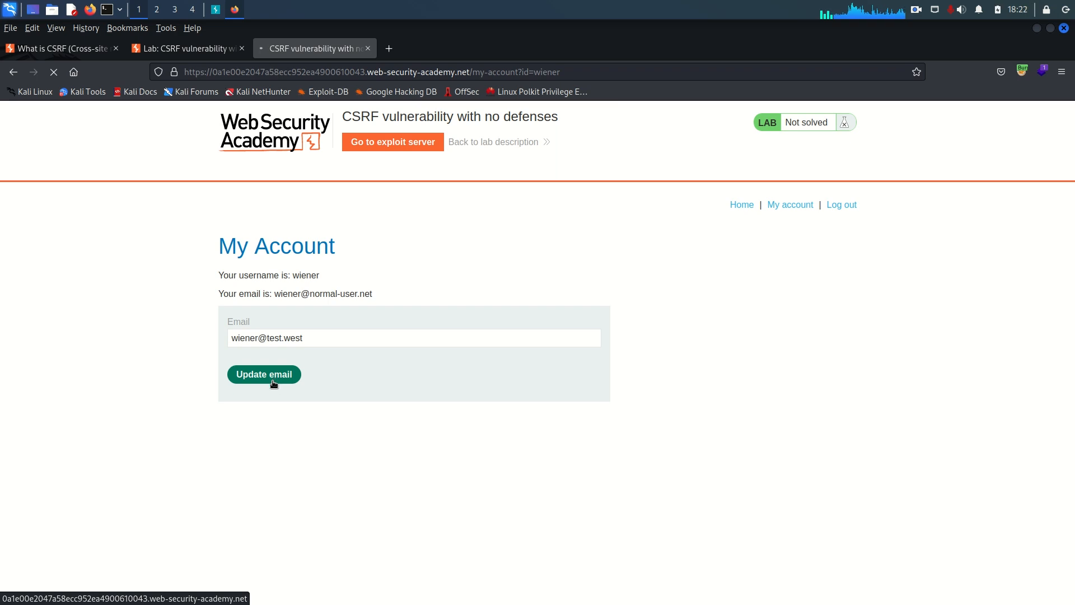
pyautogui.click(263, 374)
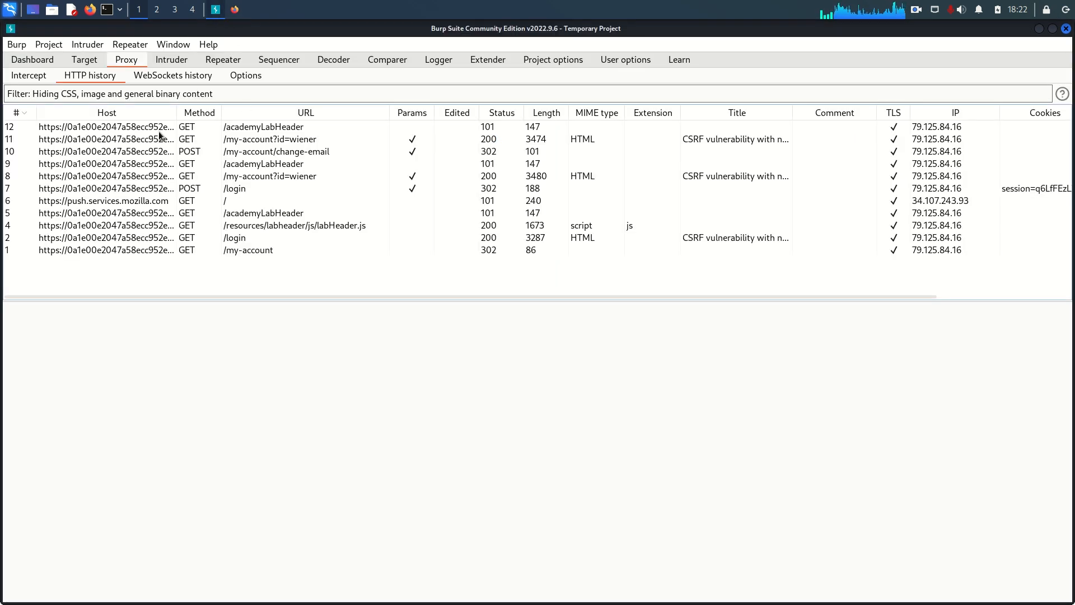
# - Send the POST /my-account/change-email request from HTTP history to Repeater
pyautogui.click(275, 138)
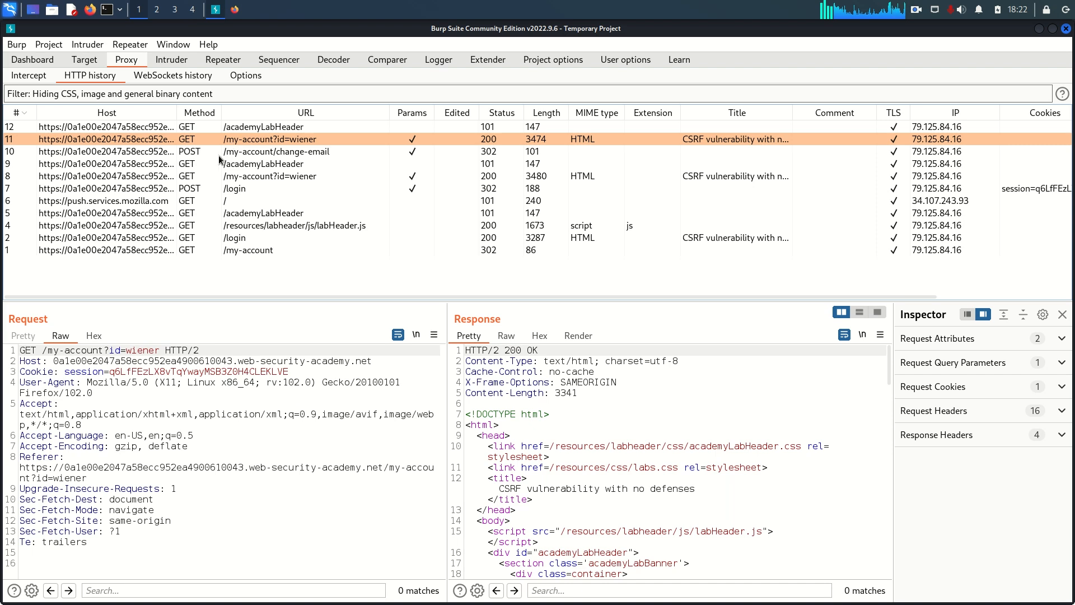
pyautogui.click(275, 152)
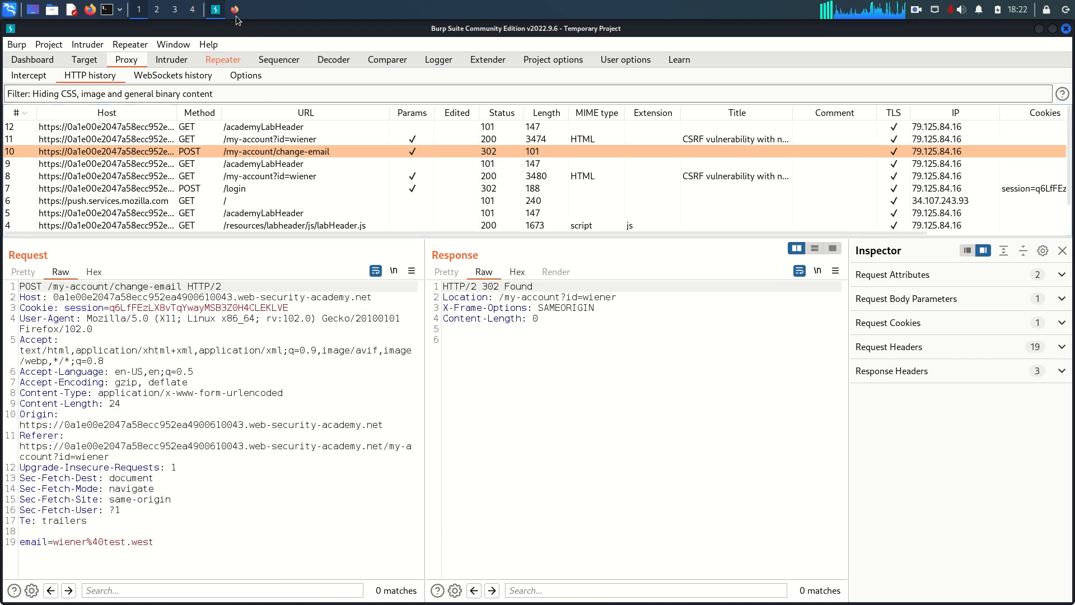
pyautogui.click(223, 60)
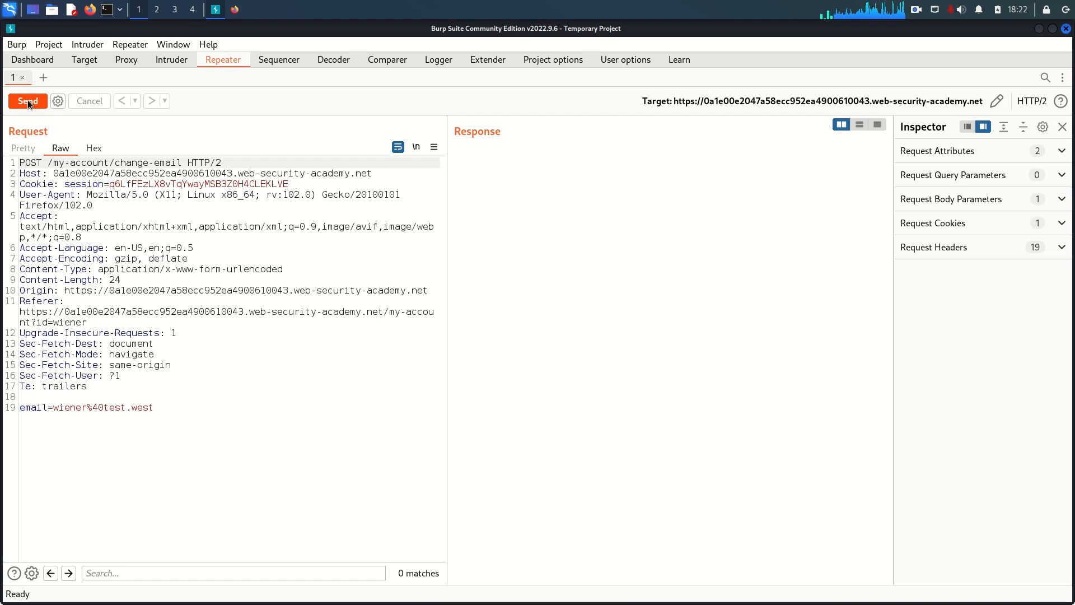
# - Resend the change-email request in Repeater and inspect its session cookie and headers
pyautogui.click(27, 101)
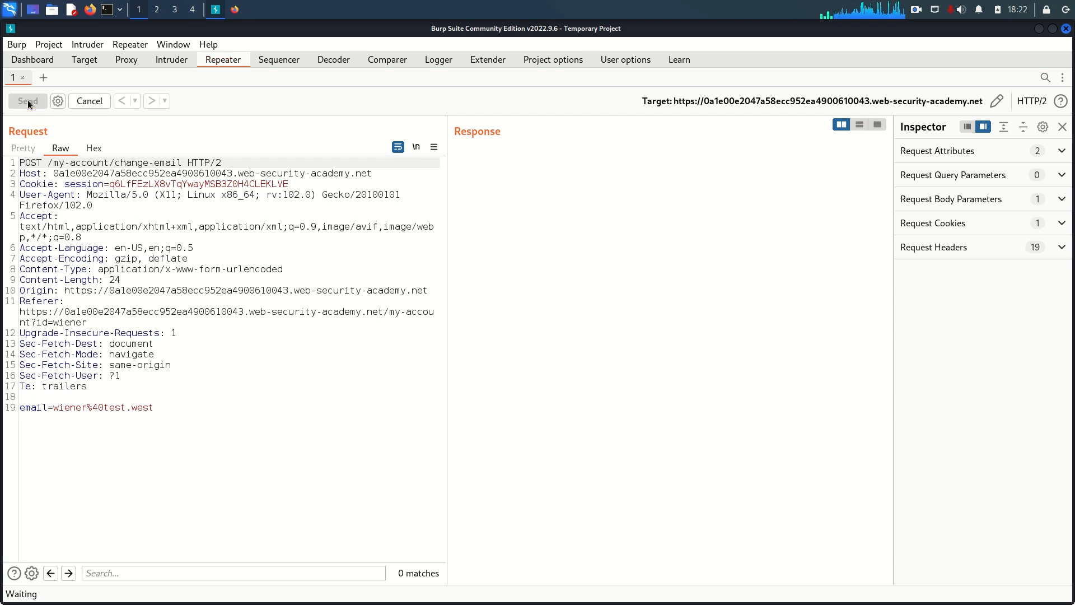
pyautogui.click(28, 100)
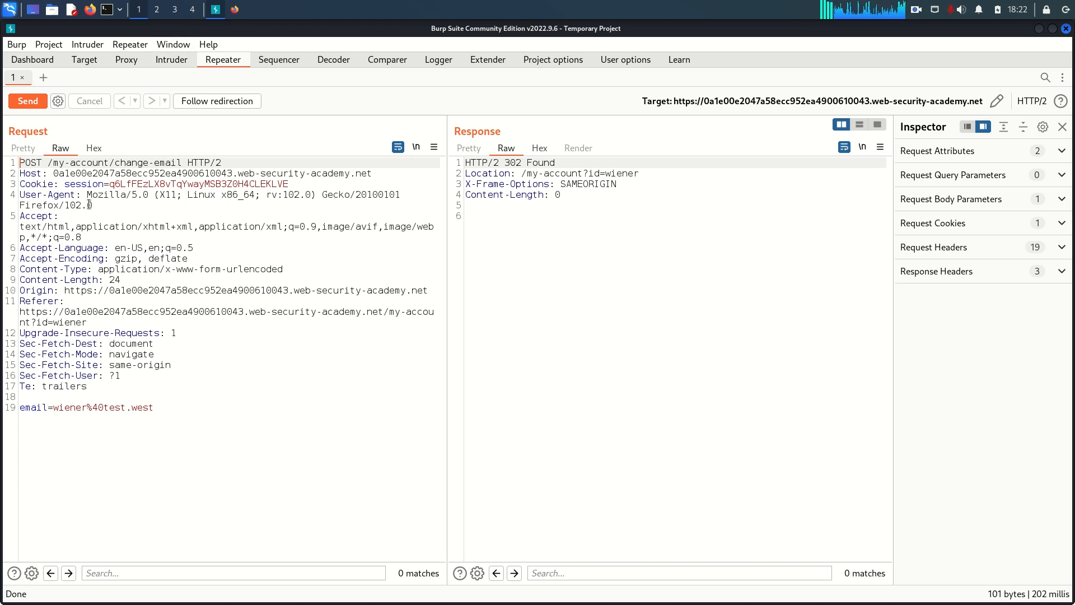
pyautogui.moveTo(49, 162); pyautogui.dragTo(181, 162)
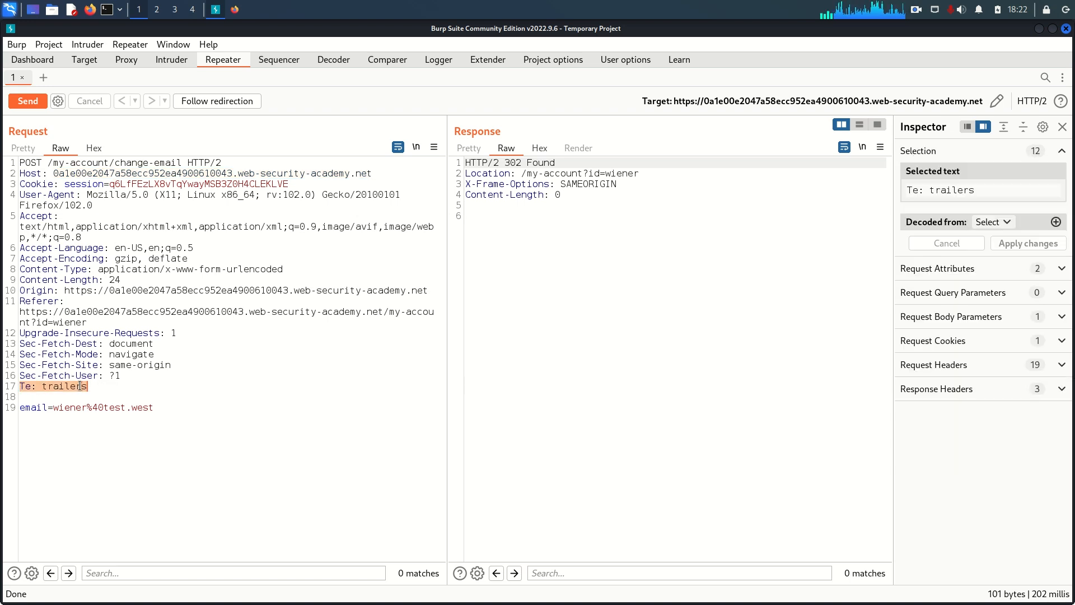
pyautogui.doubleClick(74, 184)
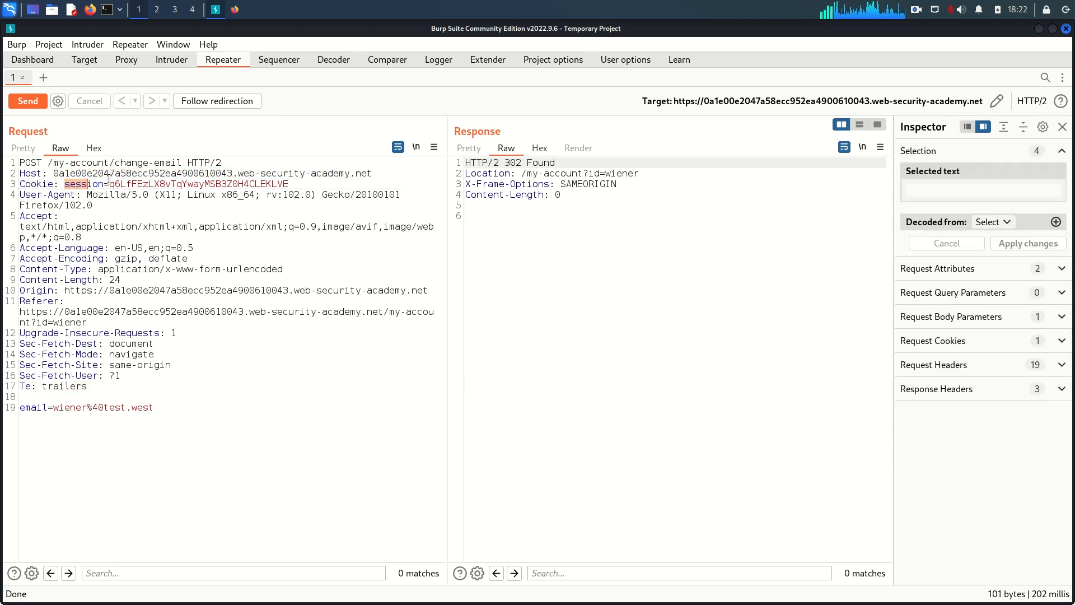
pyautogui.moveTo(64, 184); pyautogui.dragTo(289, 183)
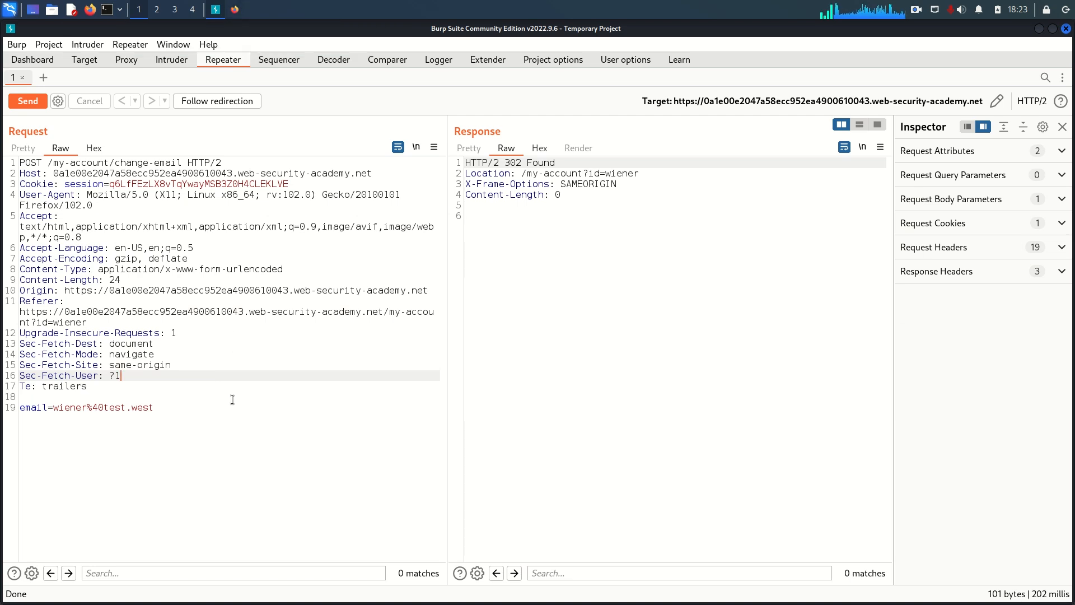
pyautogui.moveTo(89, 416)
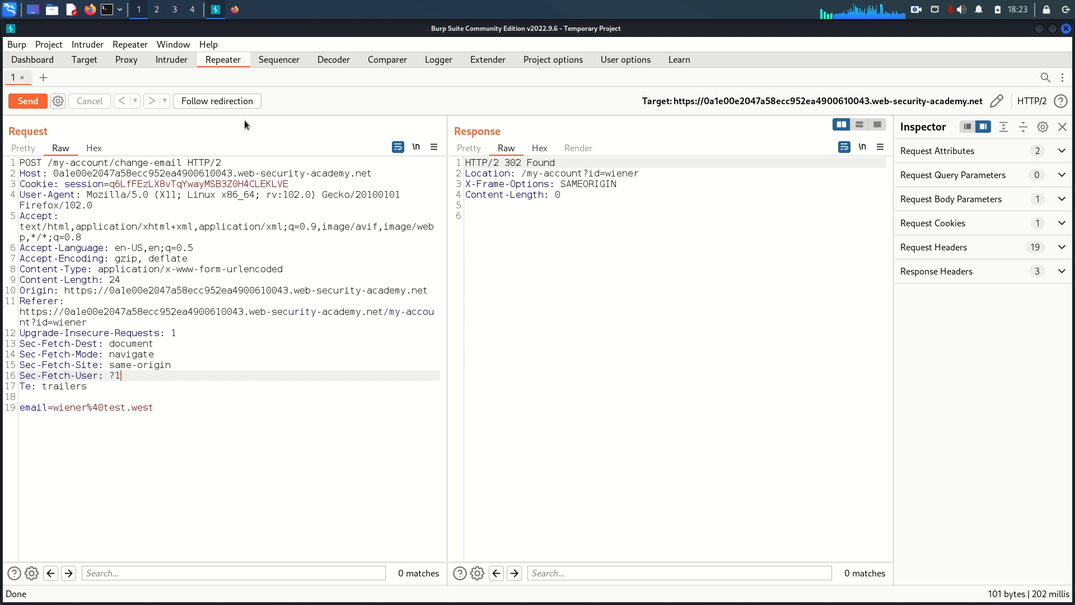
pyautogui.moveTo(236, 10)
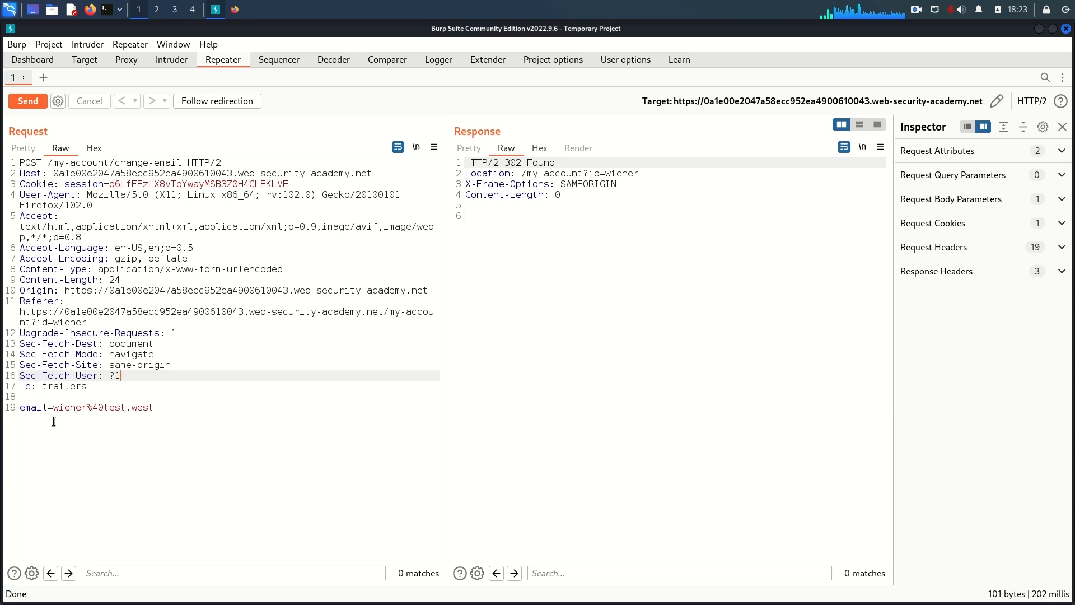
pyautogui.moveTo(155, 416)
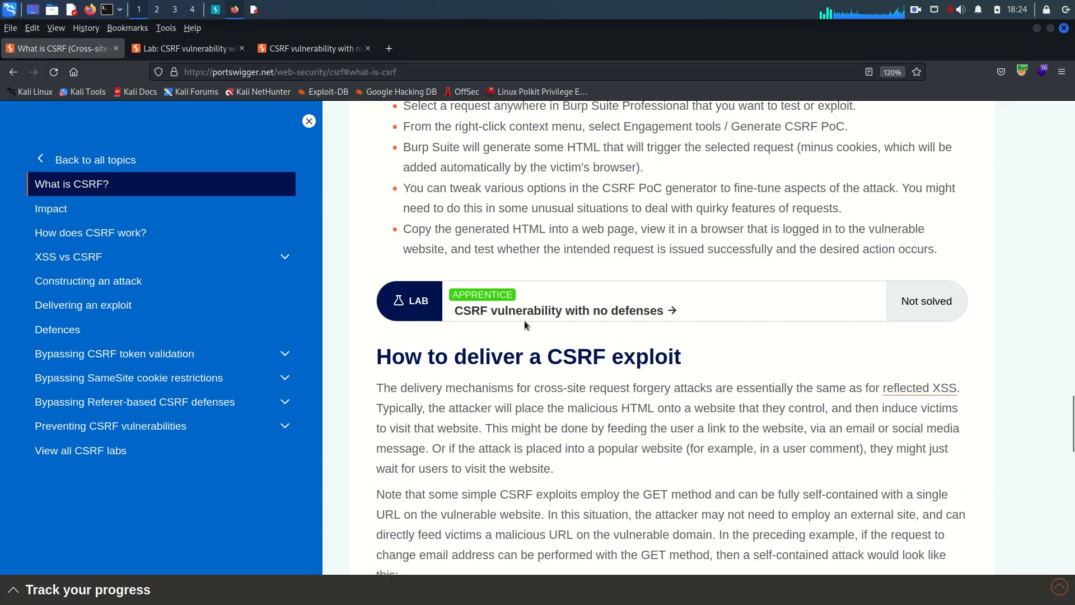
# - Set the sample form's action to the lab's /my-account/change-email URL in a maximized Mousepad
pyautogui.scroll(-3)
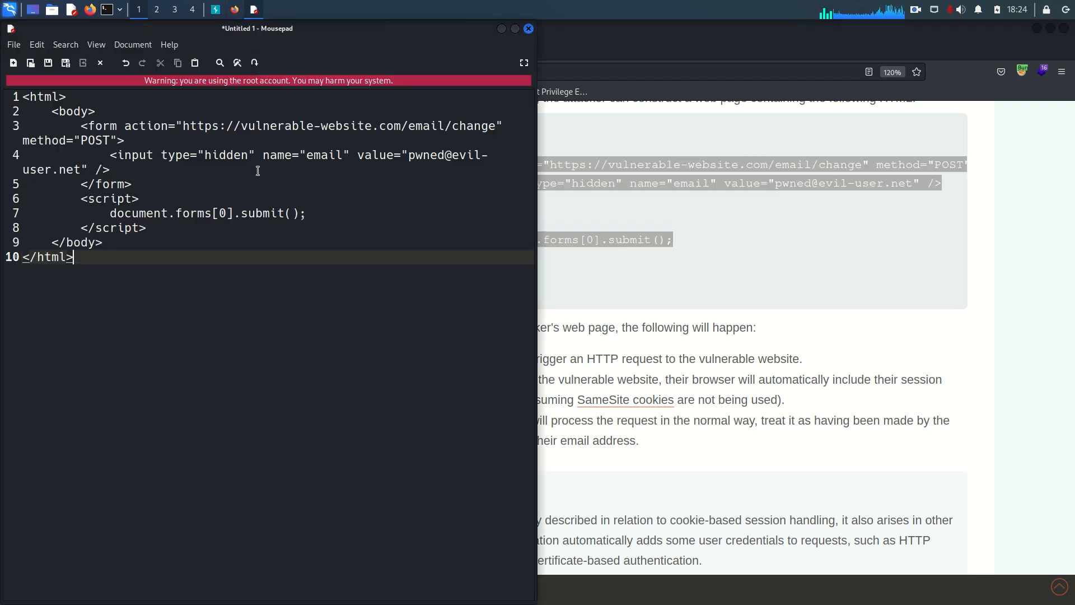
pyautogui.moveTo(515, 28)
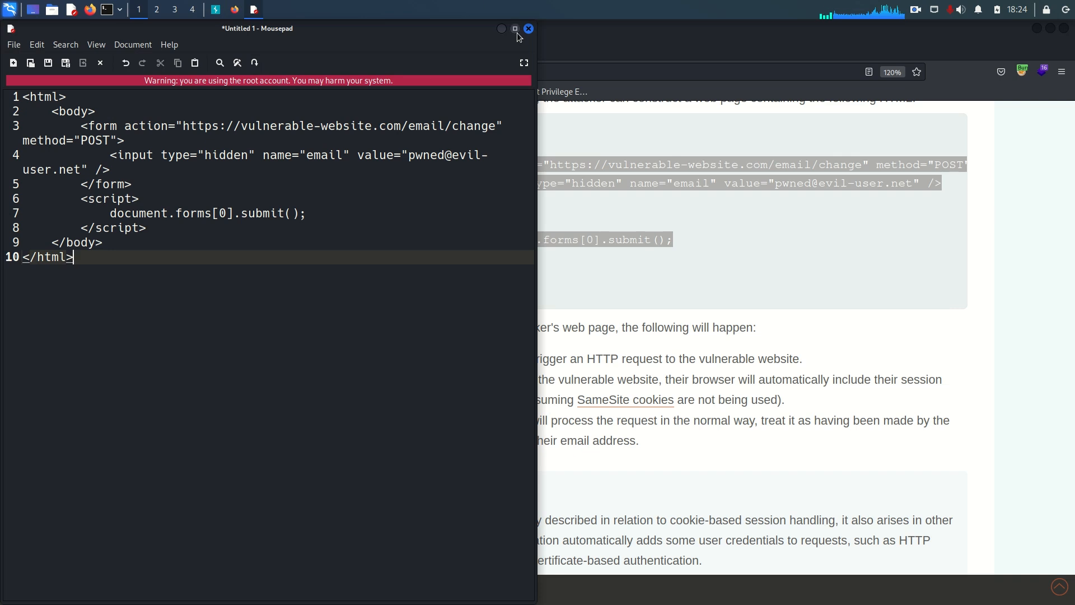
pyautogui.click(516, 28)
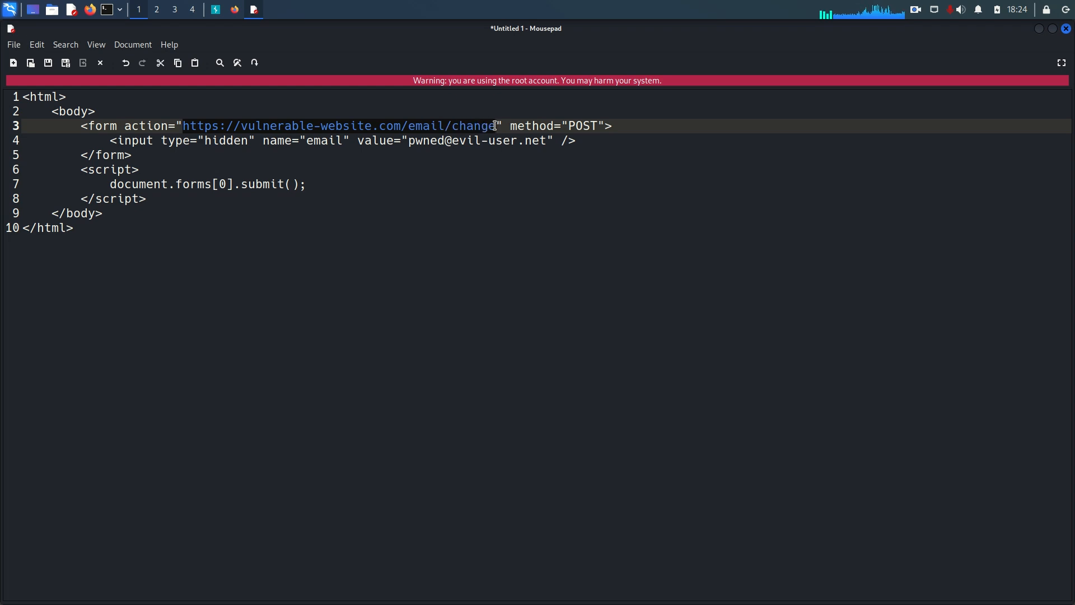
pyautogui.press('Delete')
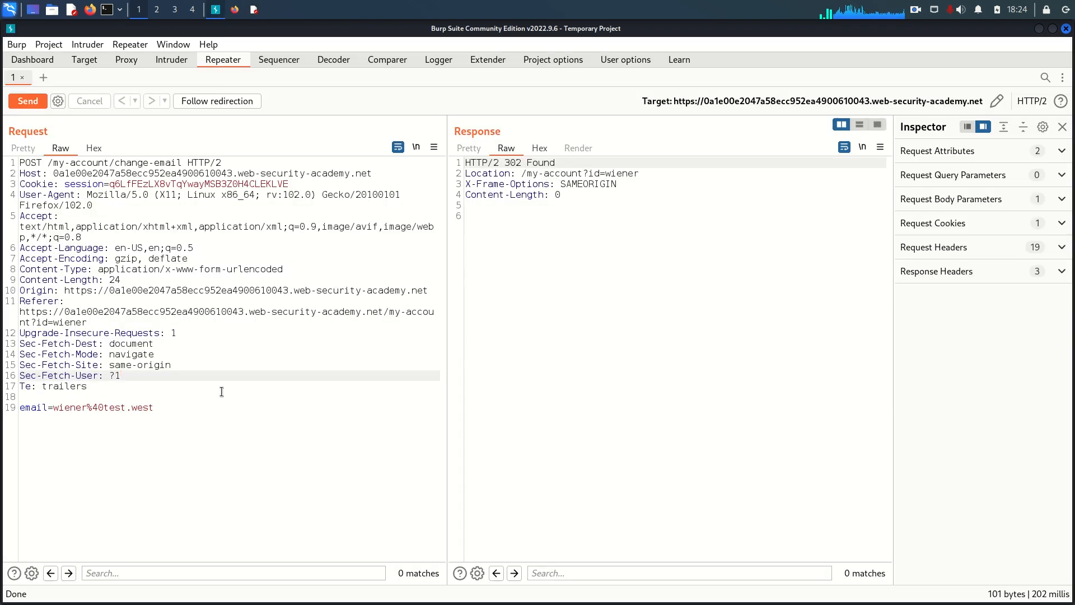
pyautogui.rightClick(83, 167)
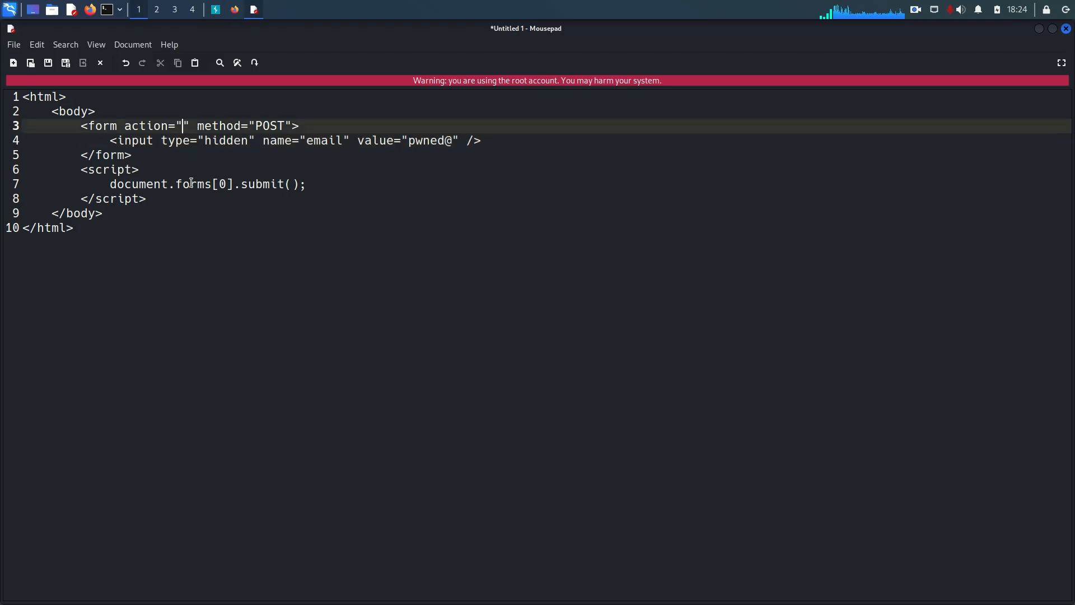
pyautogui.write('https://0a1e00e2047a58ecc952ea4900610043.web-security-academy.net/my-account/change-email')
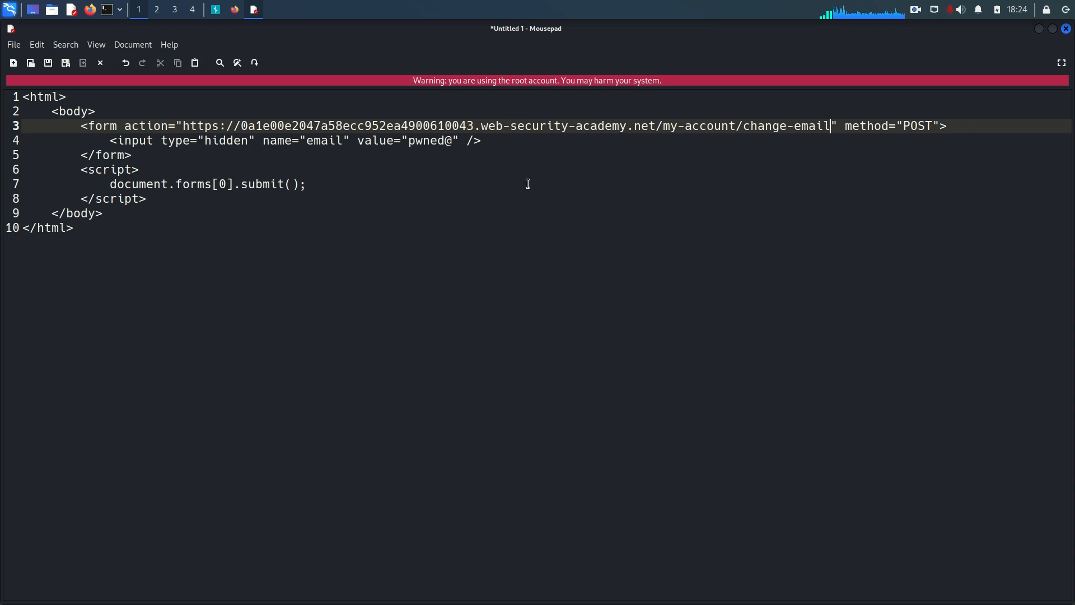
pyautogui.doubleClick(700, 125)
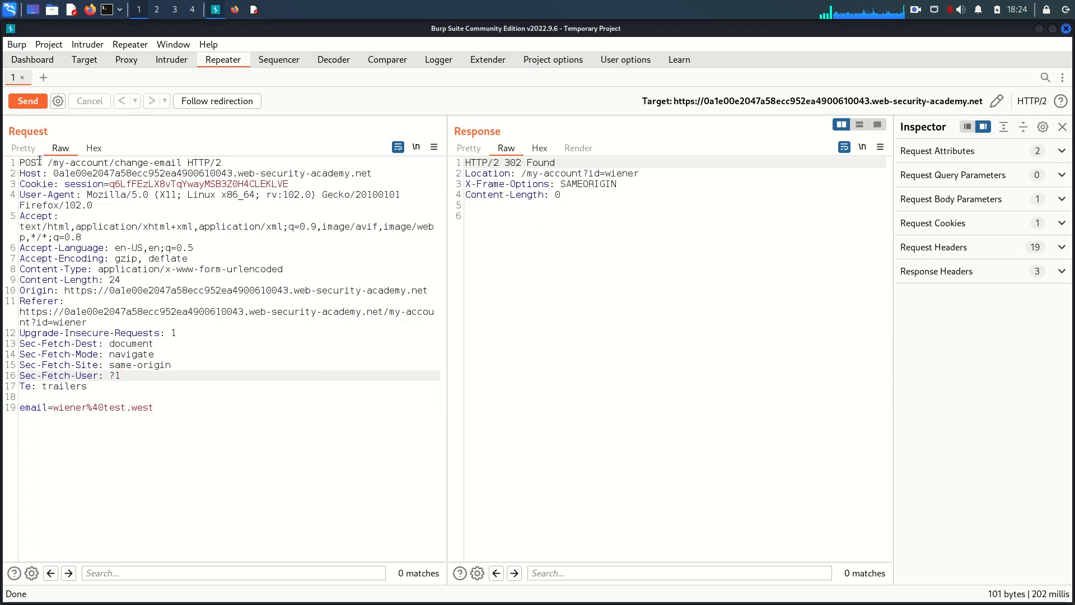
# - Match the form's method and hidden email field name against the Burp request
pyautogui.doubleClick(30, 163)
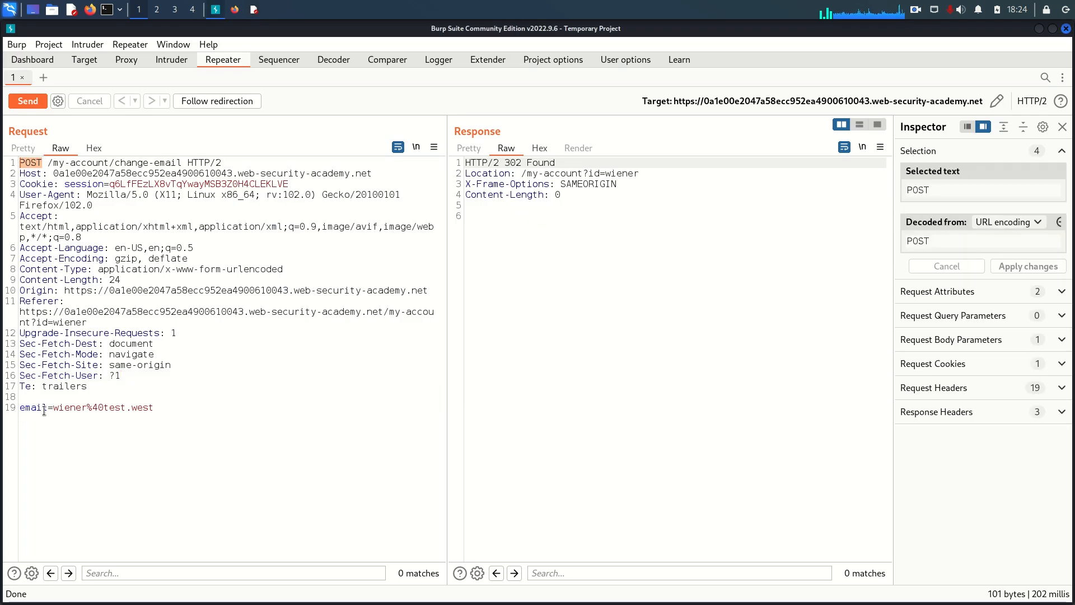
pyautogui.doubleClick(32, 407)
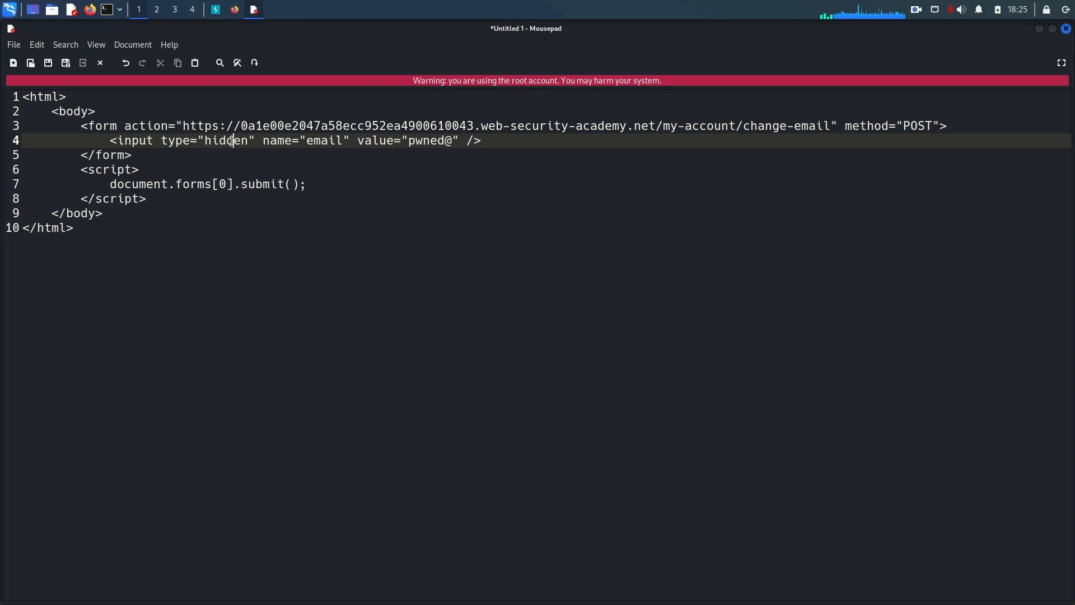
pyautogui.doubleClick(276, 141)
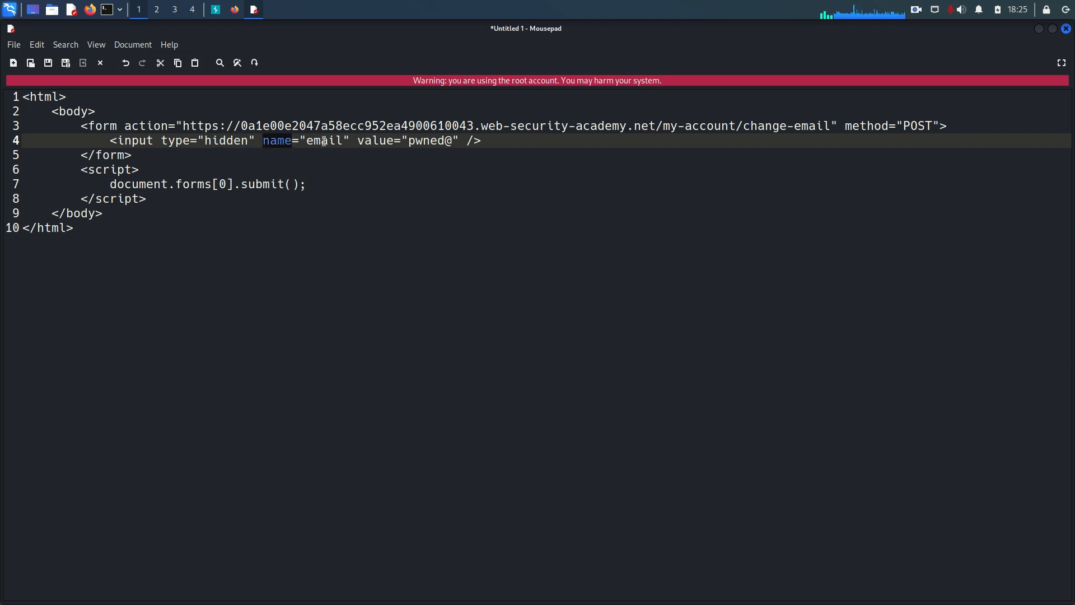
pyautogui.doubleClick(323, 141)
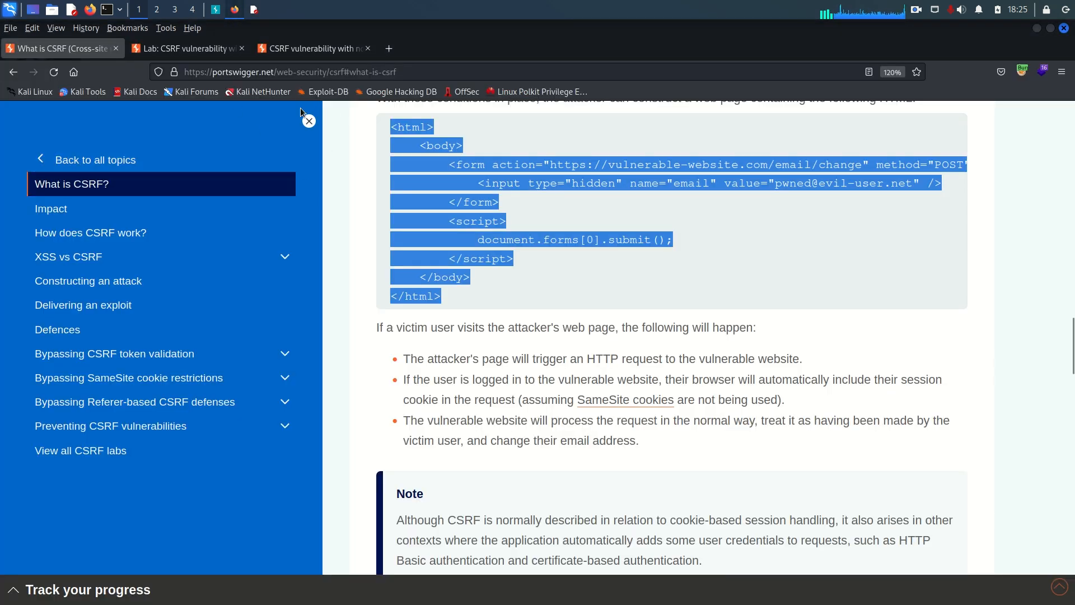
# - Append exploit-0a1a00a6047758f5c96ee9ba01cf000b.exploit-server.net after pwned@ in the hidden email value
pyautogui.click(312, 48)
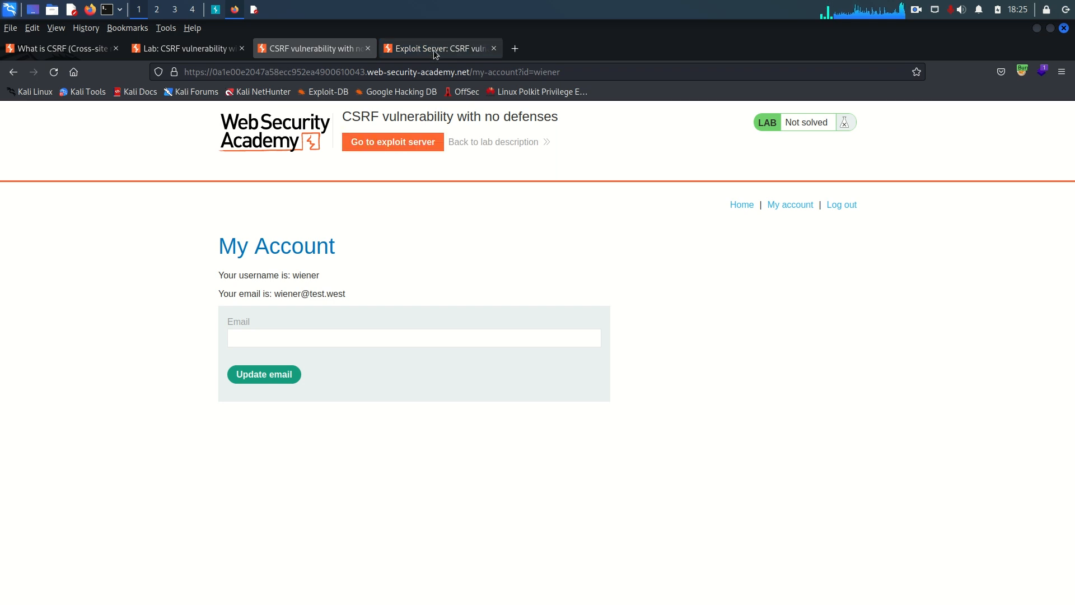
pyautogui.click(439, 48)
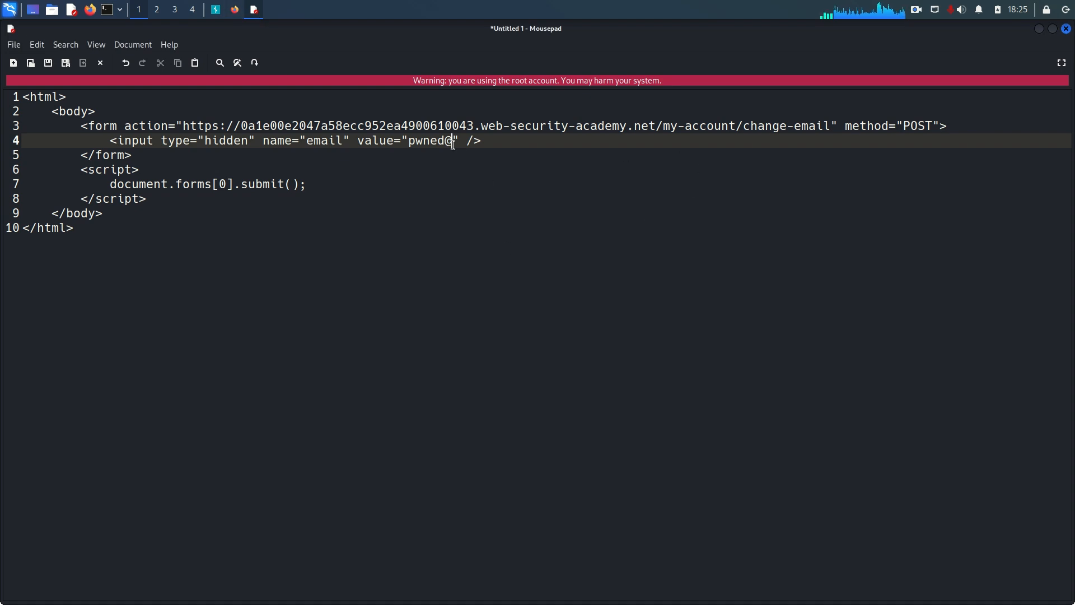
pyautogui.write('exploit-0a1a00a6047758f5c96ee9ba01cf000b.exploit-server.net')
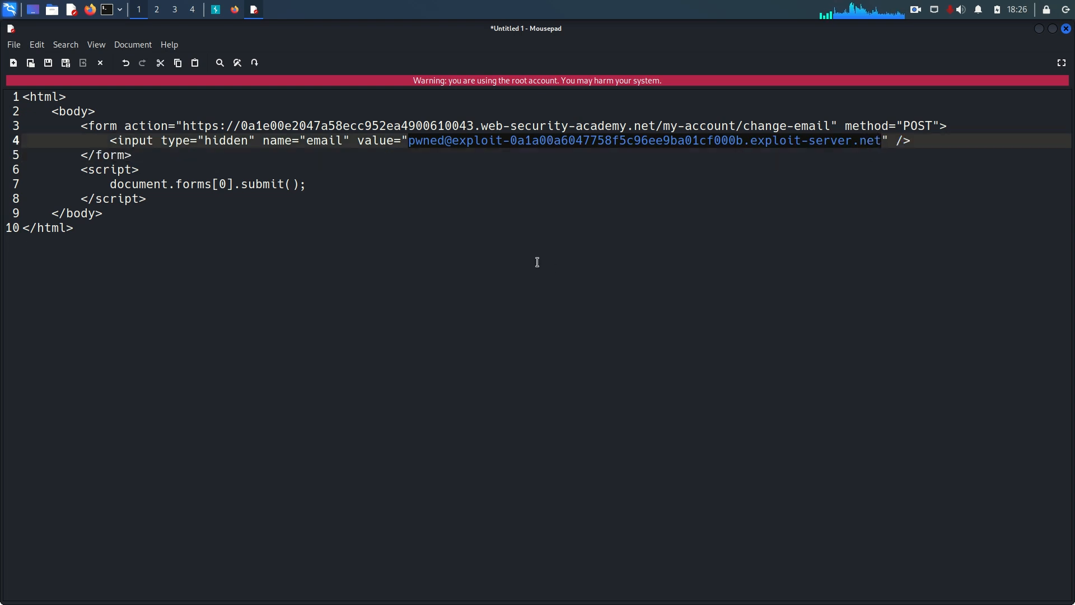
pyautogui.moveTo(465, 238)
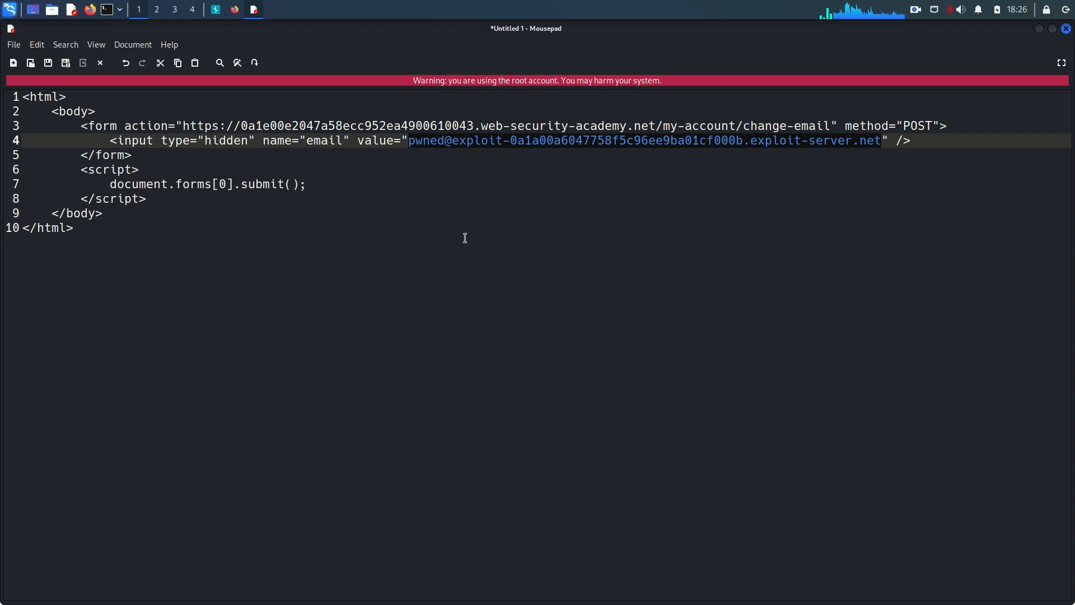
pyautogui.moveTo(526, 181)
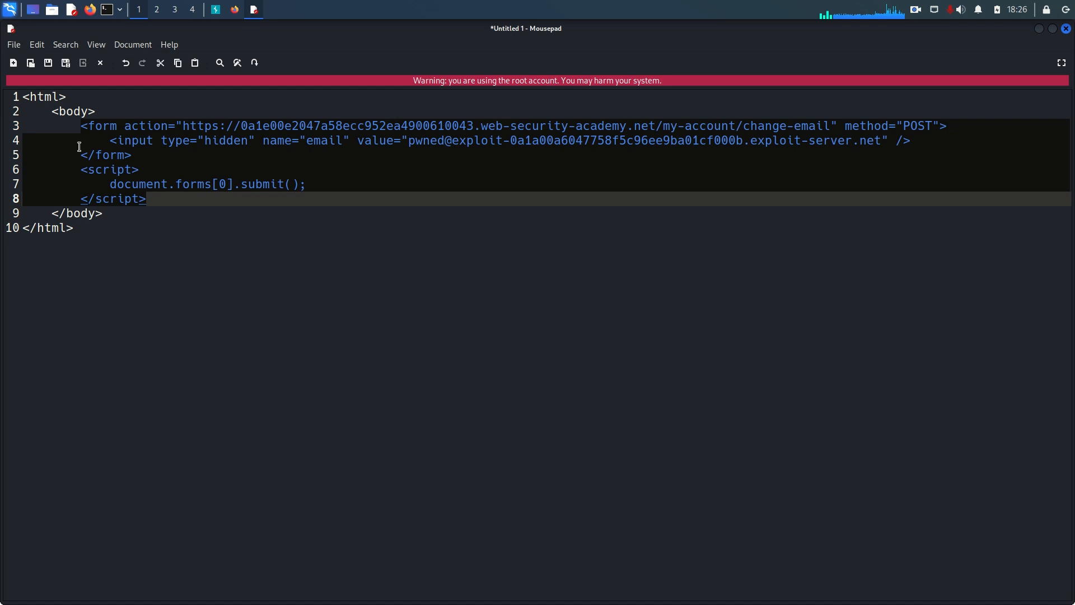
pyautogui.moveTo(183, 109)
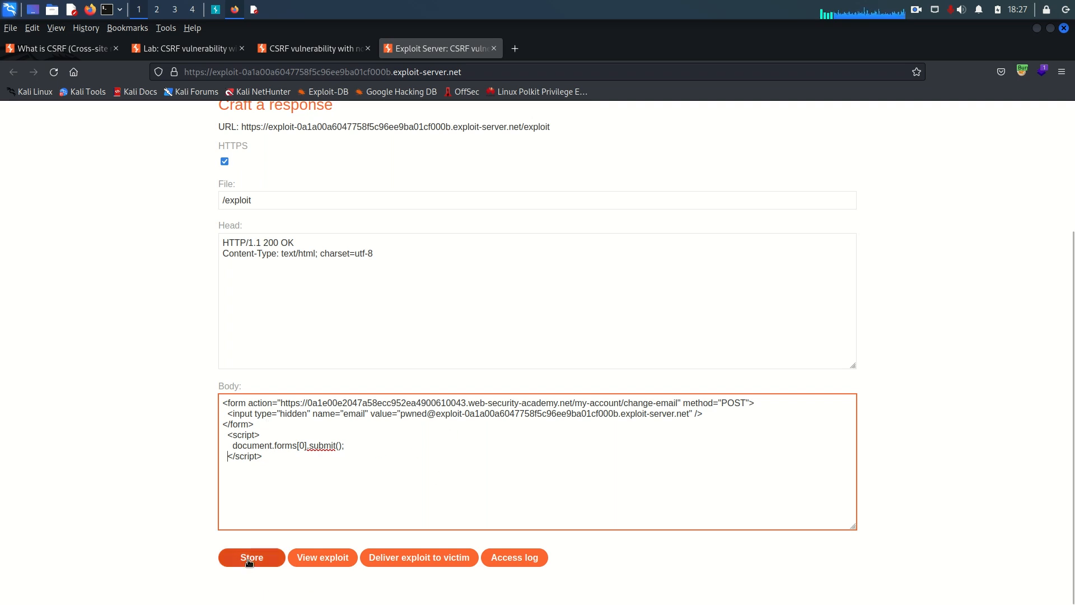
# - Store the CSRF form on the exploit server and deliver it to the victim
pyautogui.click(251, 557)
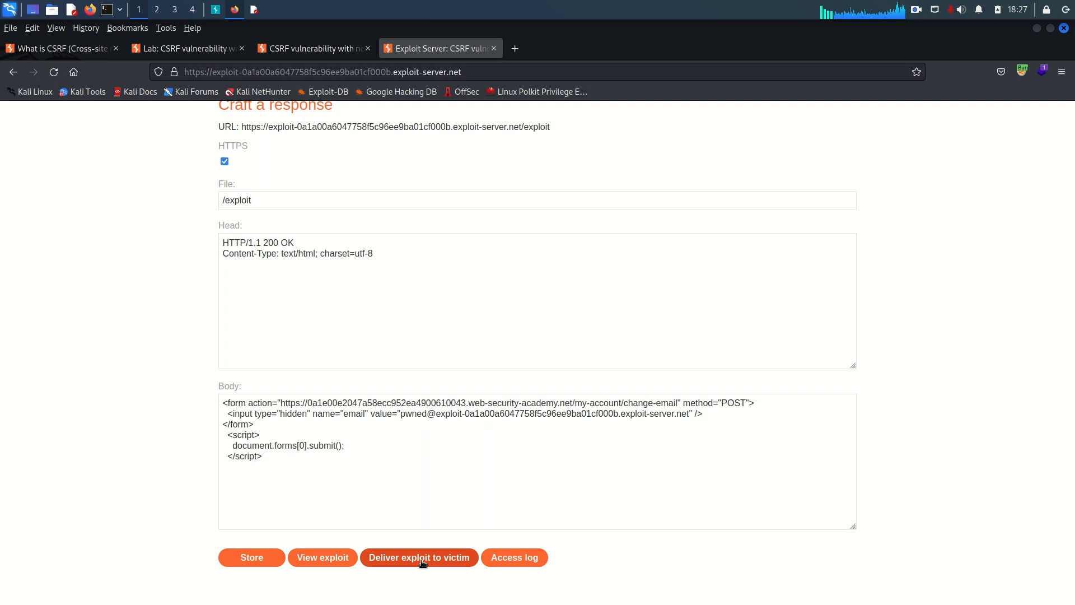
pyautogui.moveTo(400, 543)
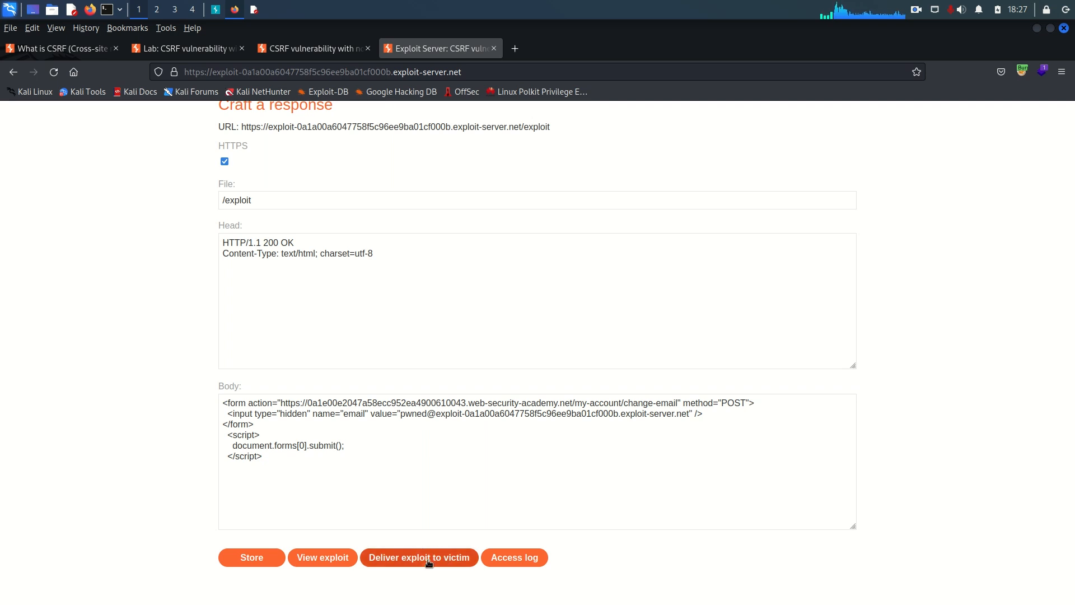
pyautogui.click(418, 557)
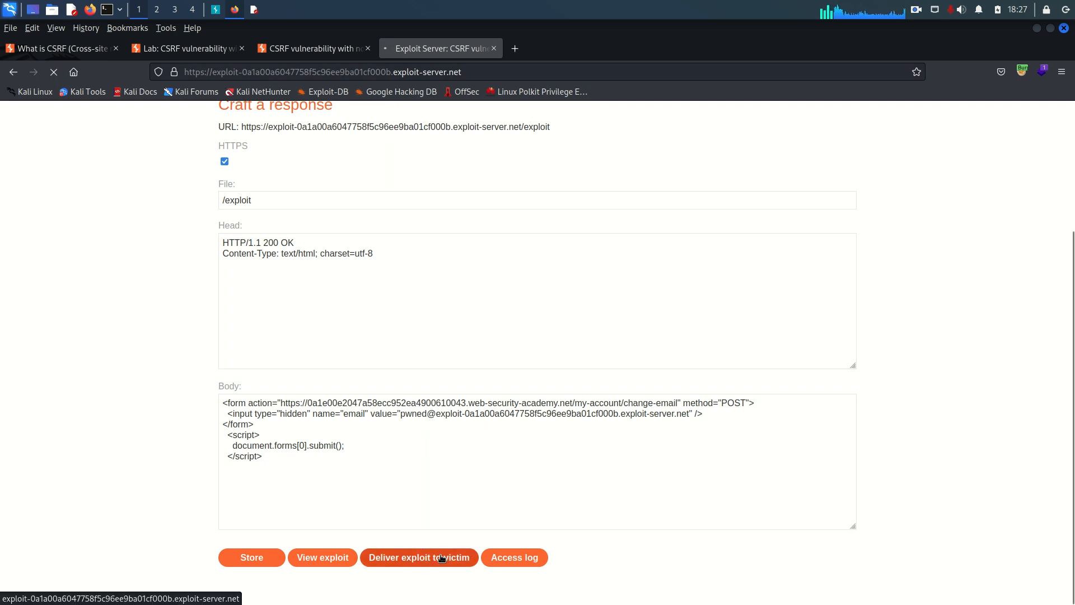
pyautogui.click(418, 557)
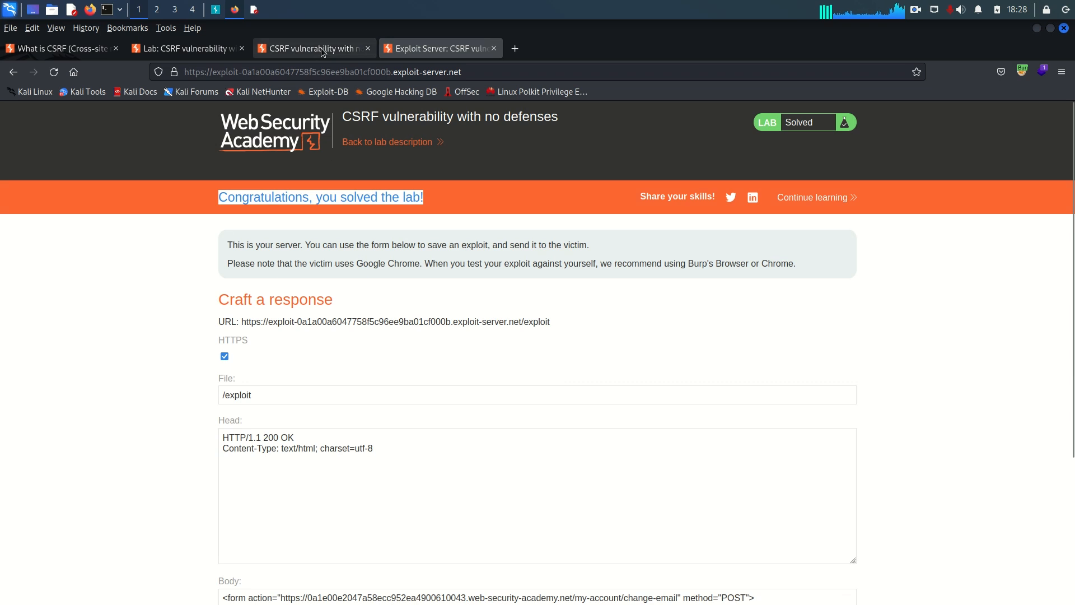
# - Revisit the exploit server page, then return to the solved lab's home page
pyautogui.click(313, 48)
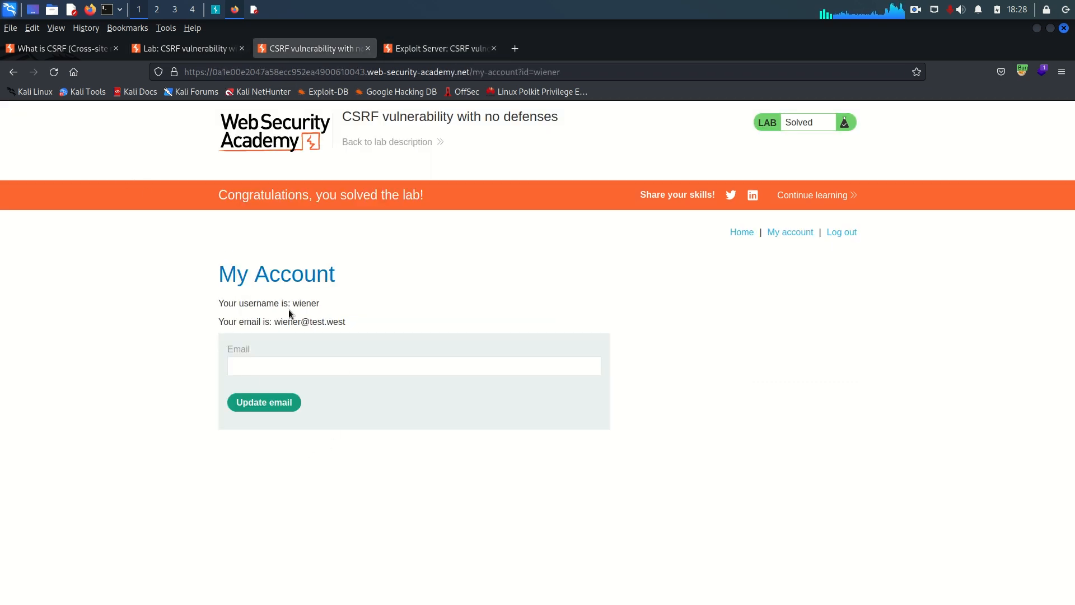
pyautogui.click(439, 49)
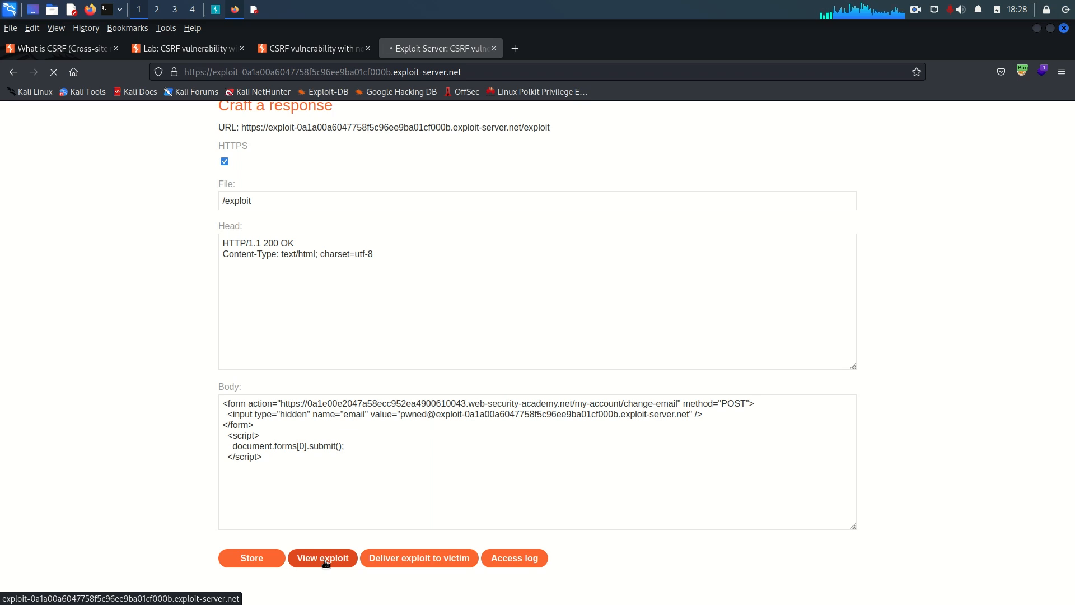
pyautogui.click(322, 558)
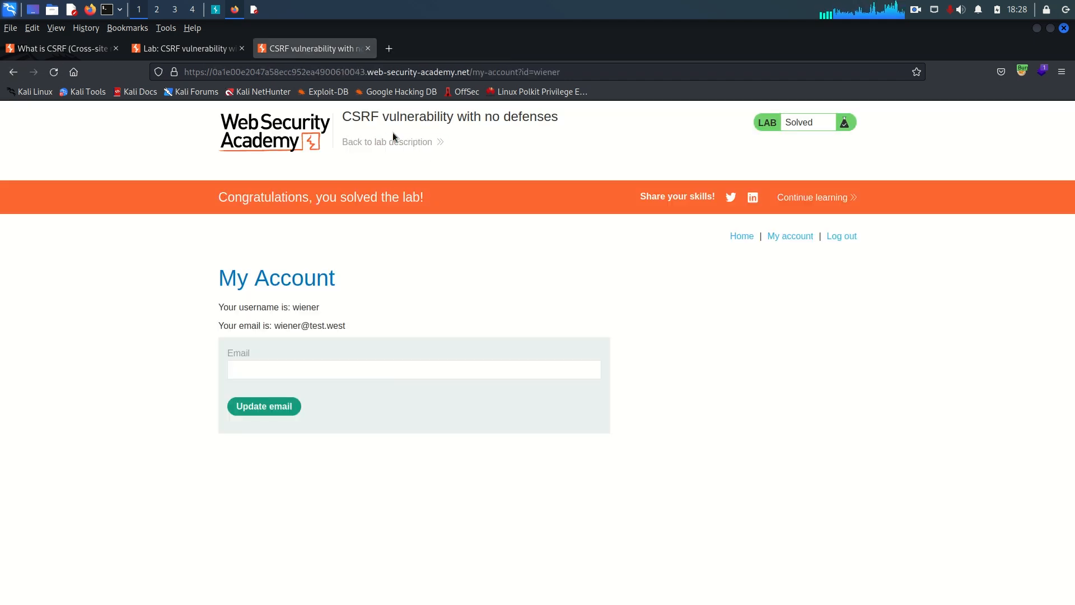
pyautogui.click(314, 48)
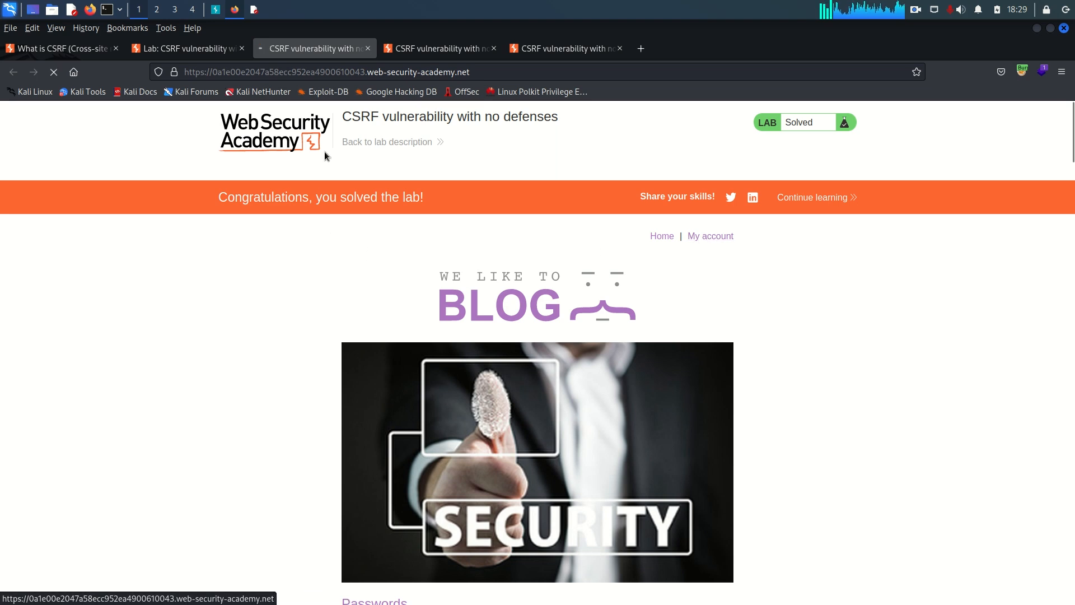
pyautogui.moveTo(357, 140)
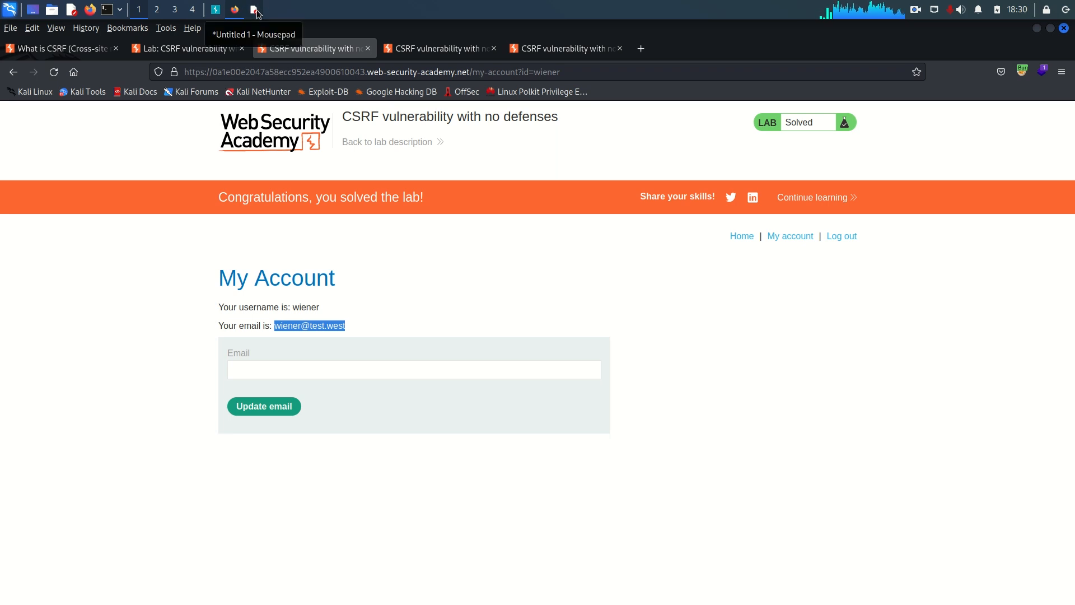
# - Add an h1 heading 'Welcome to Bogus Insurance Corp' after the body tag
pyautogui.click(271, 9)
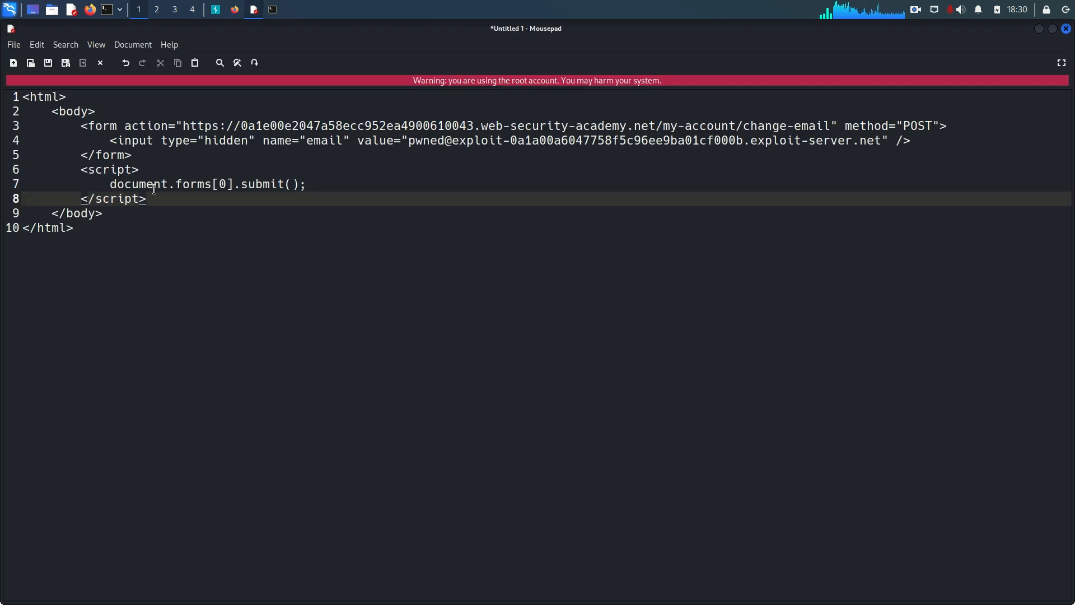
pyautogui.click(95, 111)
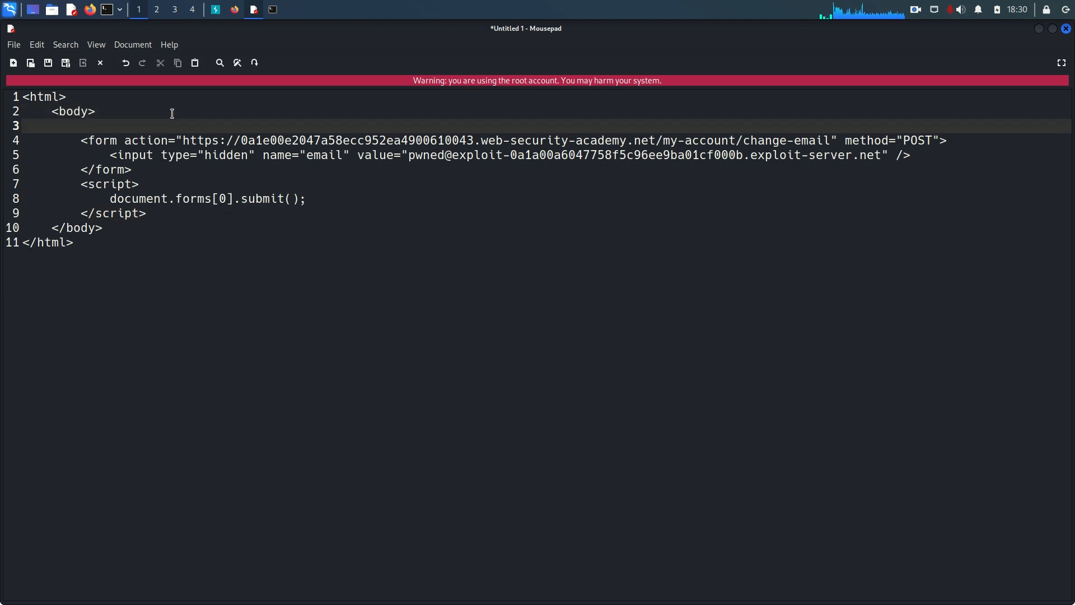
pyautogui.click(65, 125)
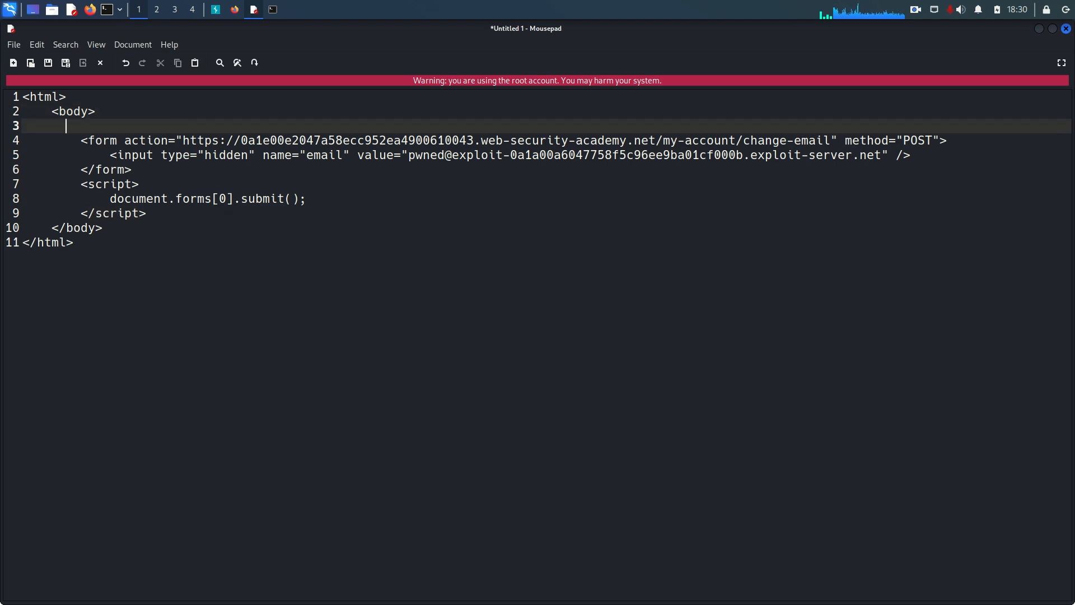
pyautogui.write('<h1></>')
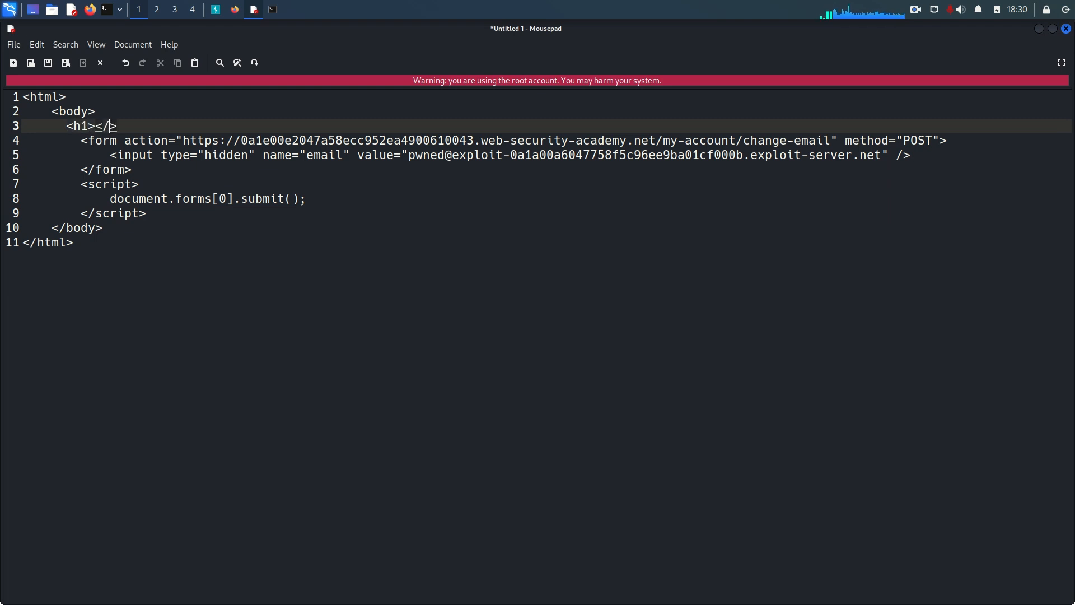
pyautogui.write('h1')
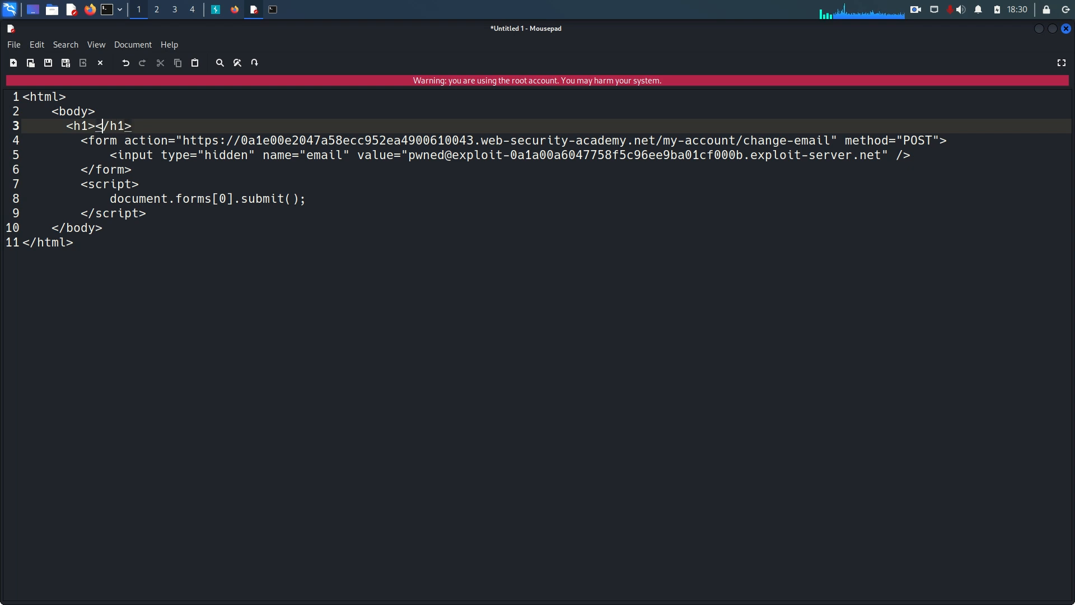
pyautogui.write('We')
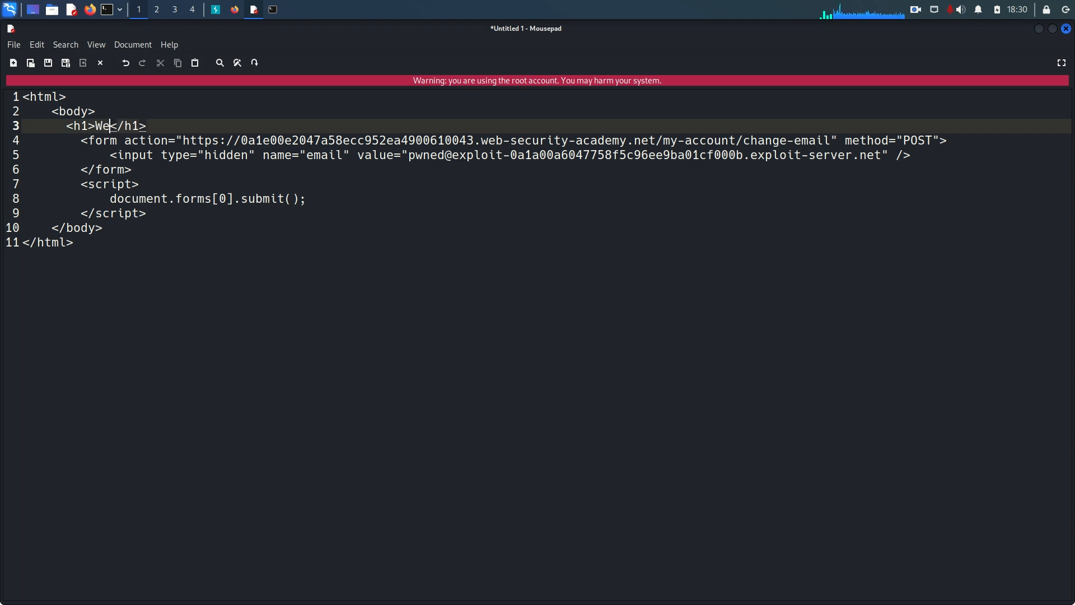
pyautogui.write('lcome to')
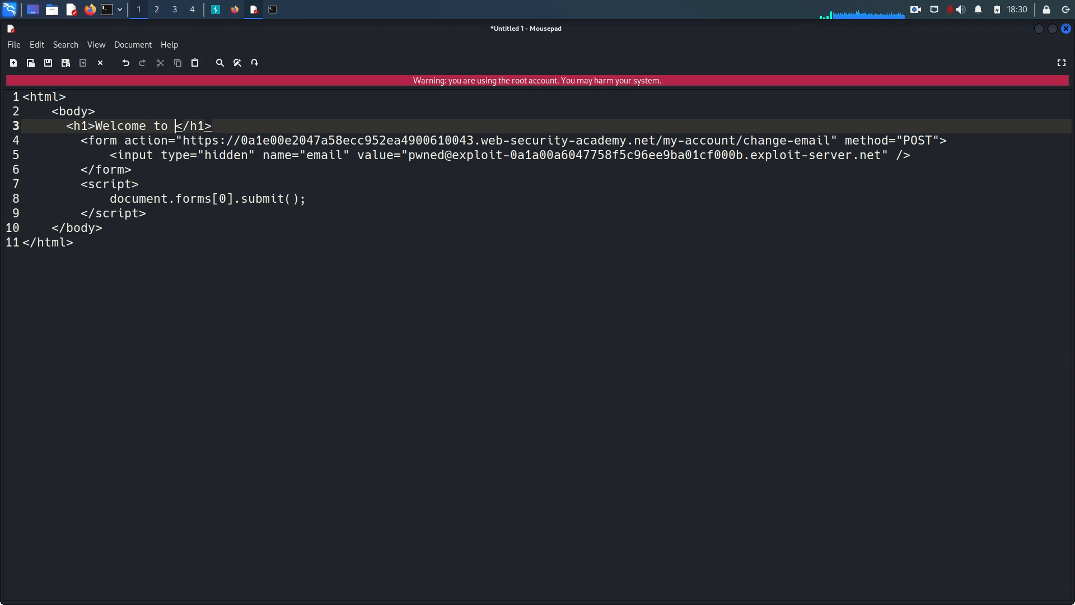
pyautogui.write('Bogus')
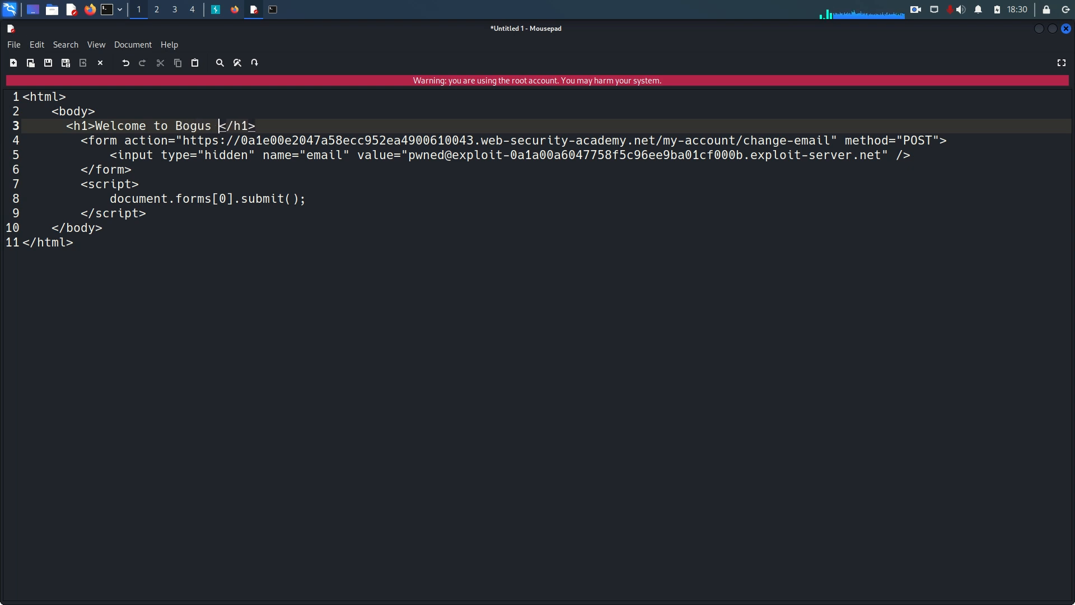
pyautogui.write('In')
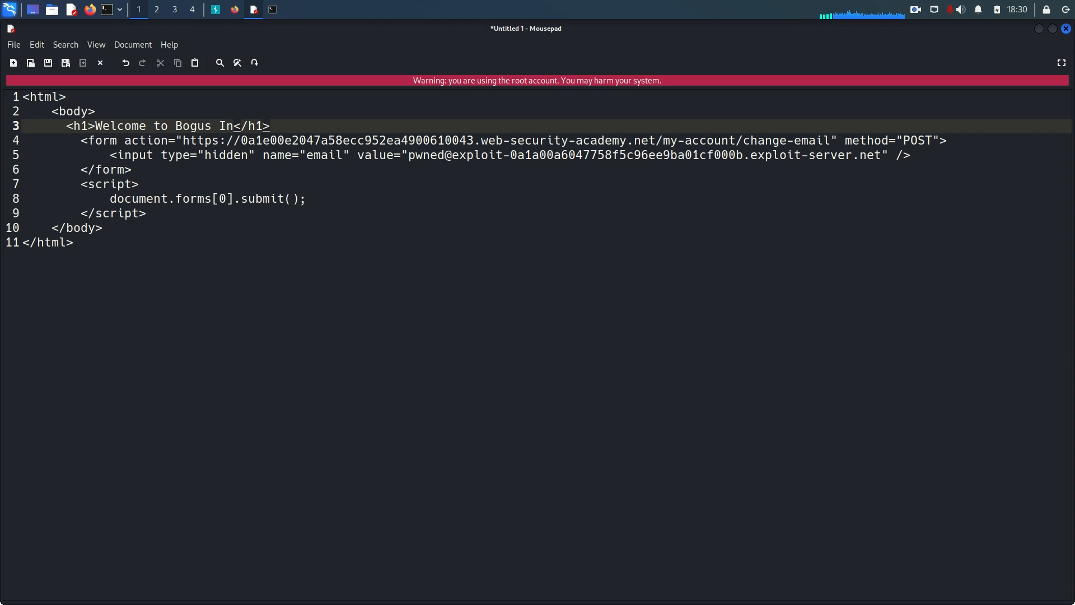
pyautogui.write('surance')
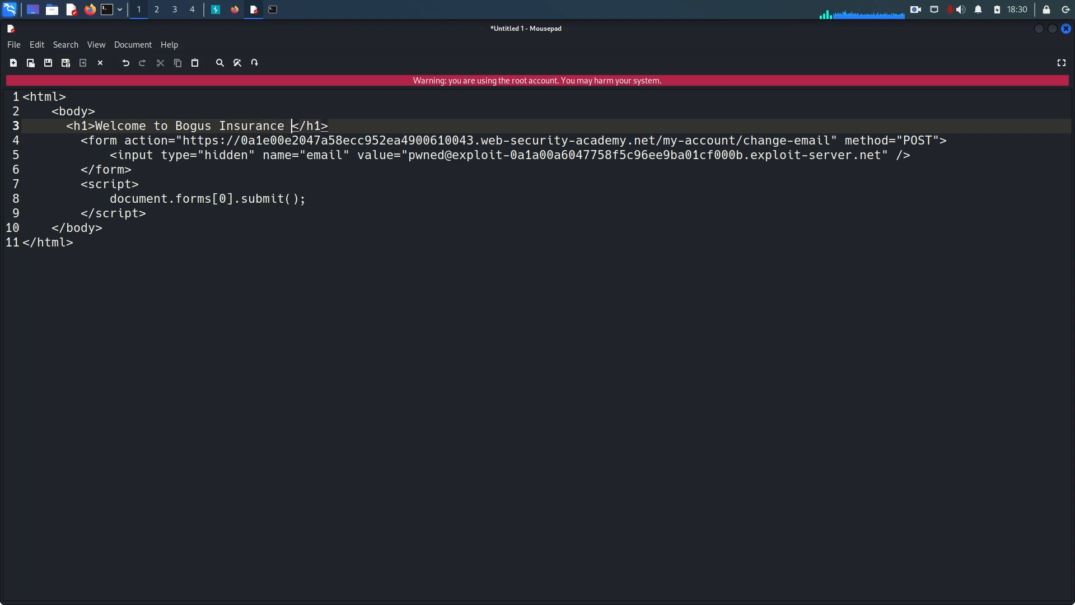
pyautogui.write('Corp.')
pyautogui.write('<')
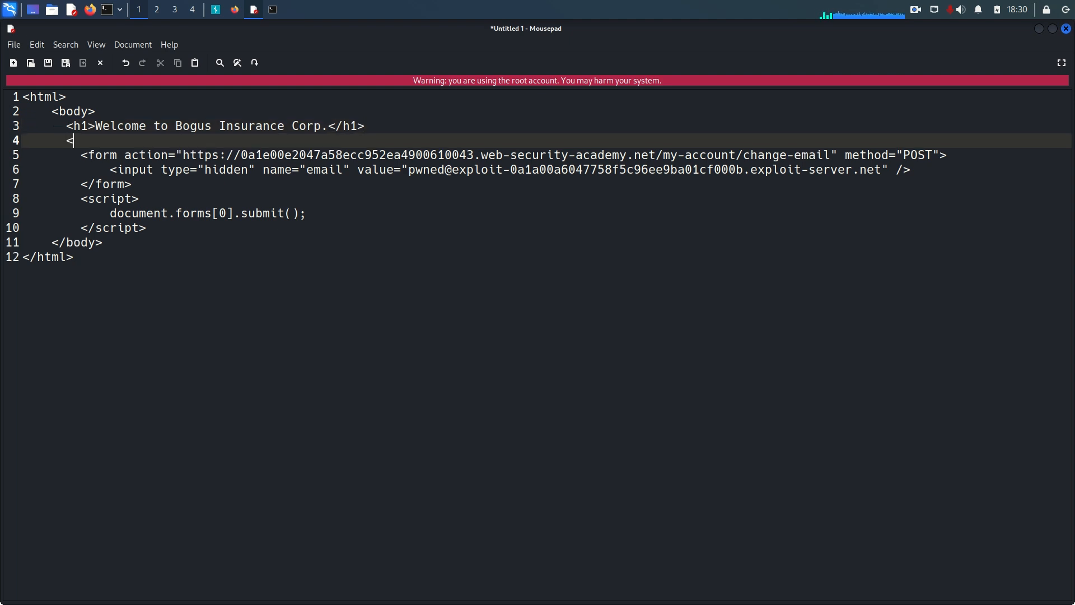
pyautogui.write('><>')
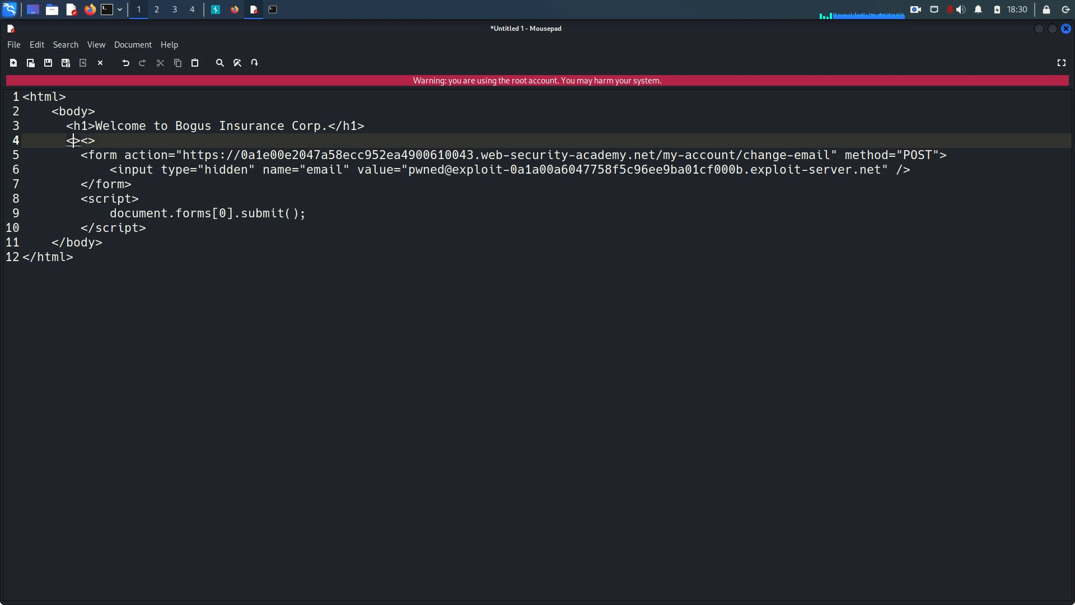
# - Add a lure paragraph about the reader's father's property waiting to be received
pyautogui.write('p')
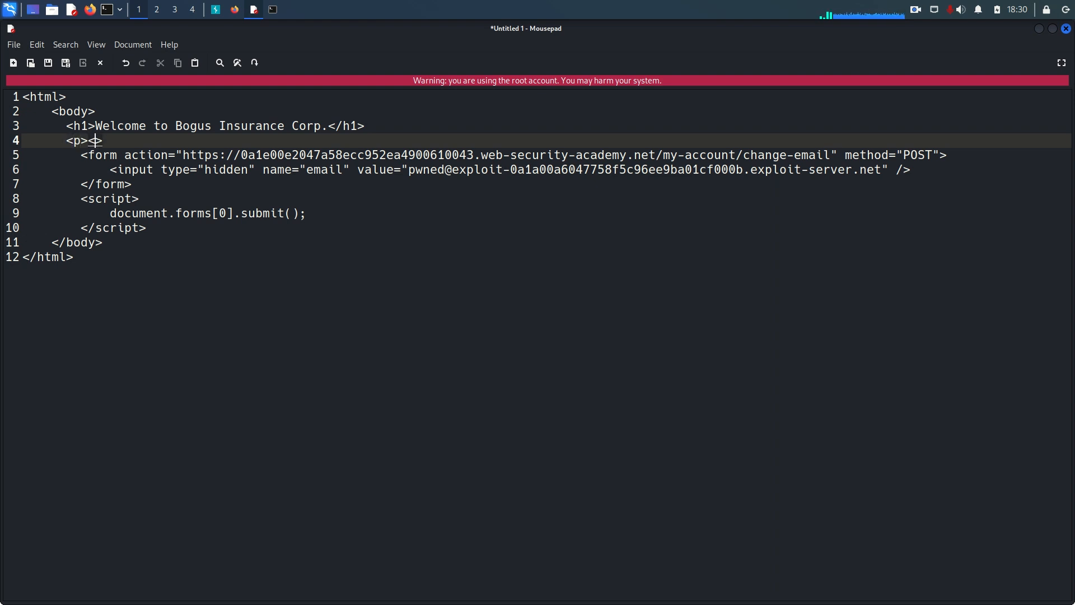
pyautogui.write('</p>')
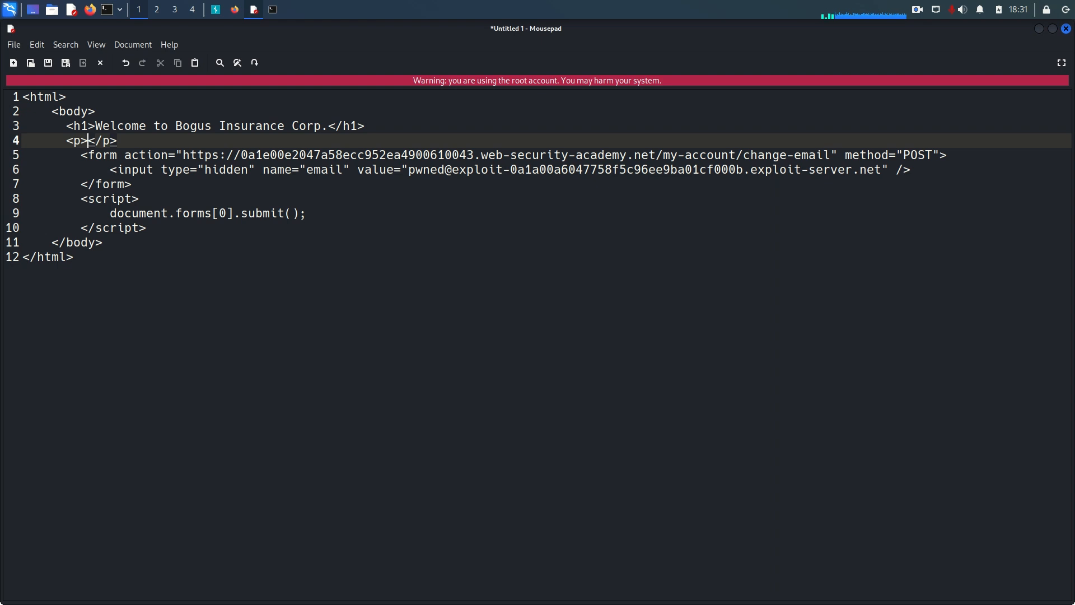
pyautogui.write('Your father left a secr')
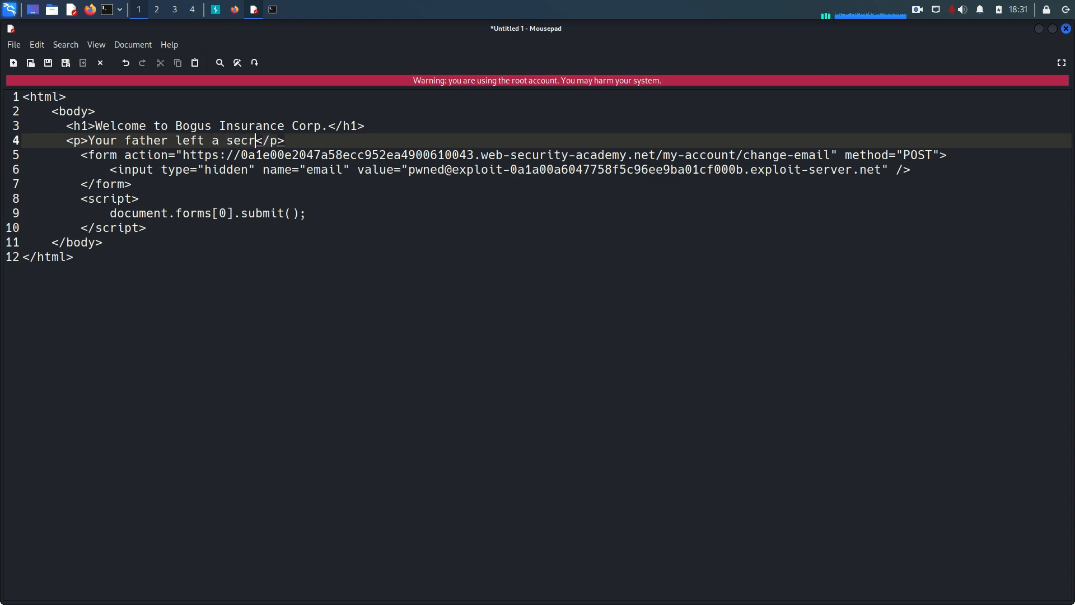
pyautogui.write('et prop')
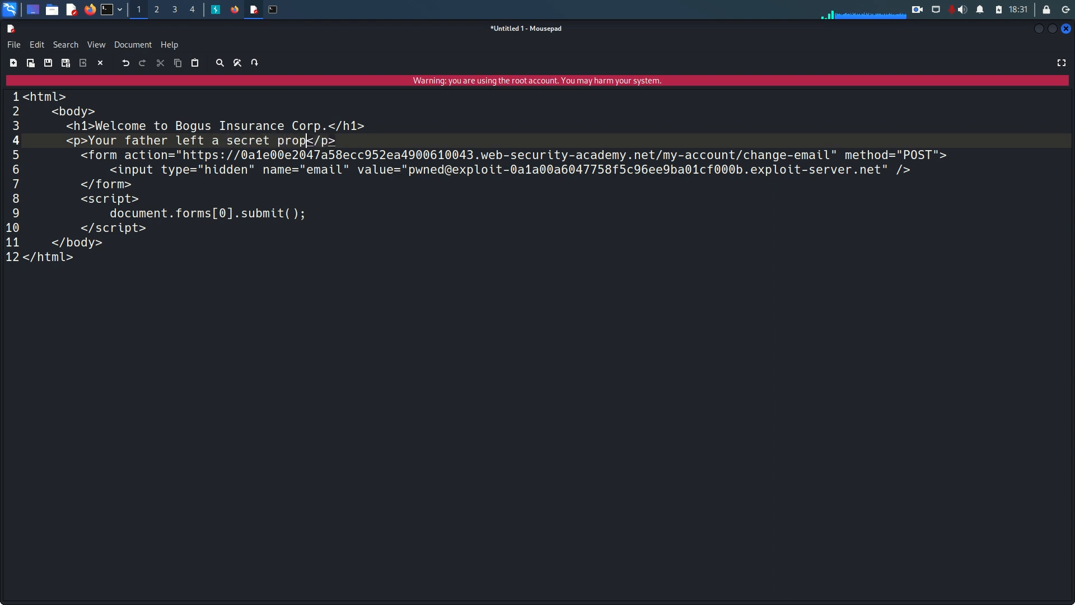
pyautogui.write('erty for you')
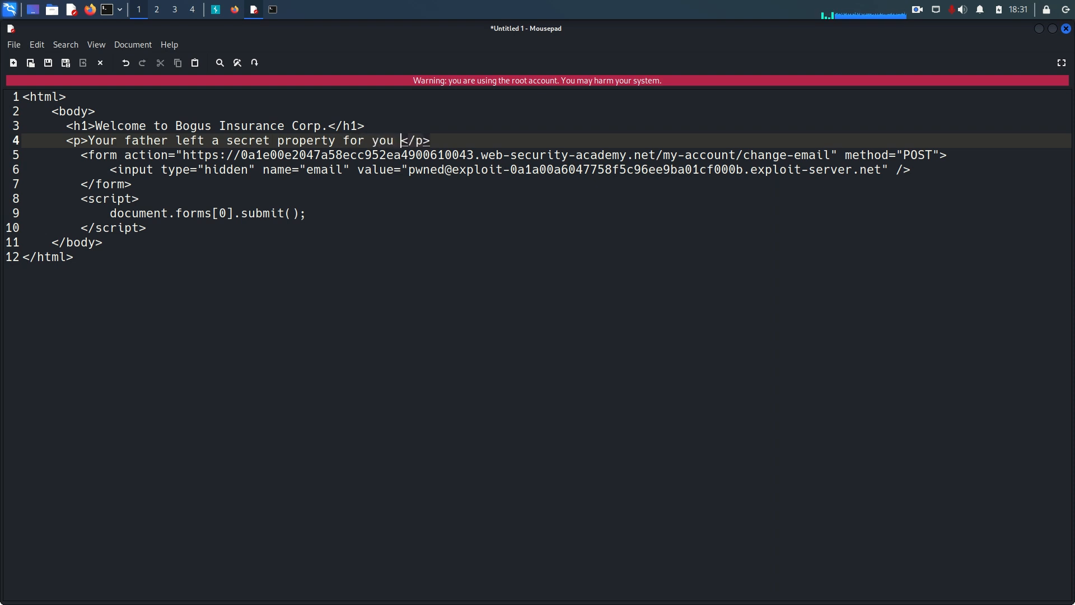
pyautogui.write('with us')
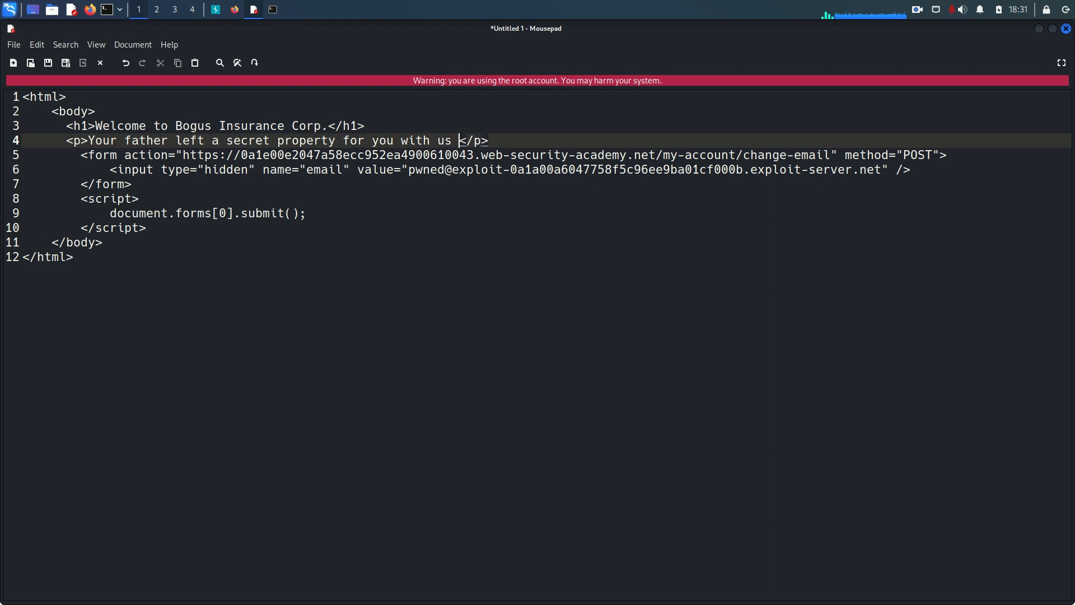
pyautogui.write('and now its')
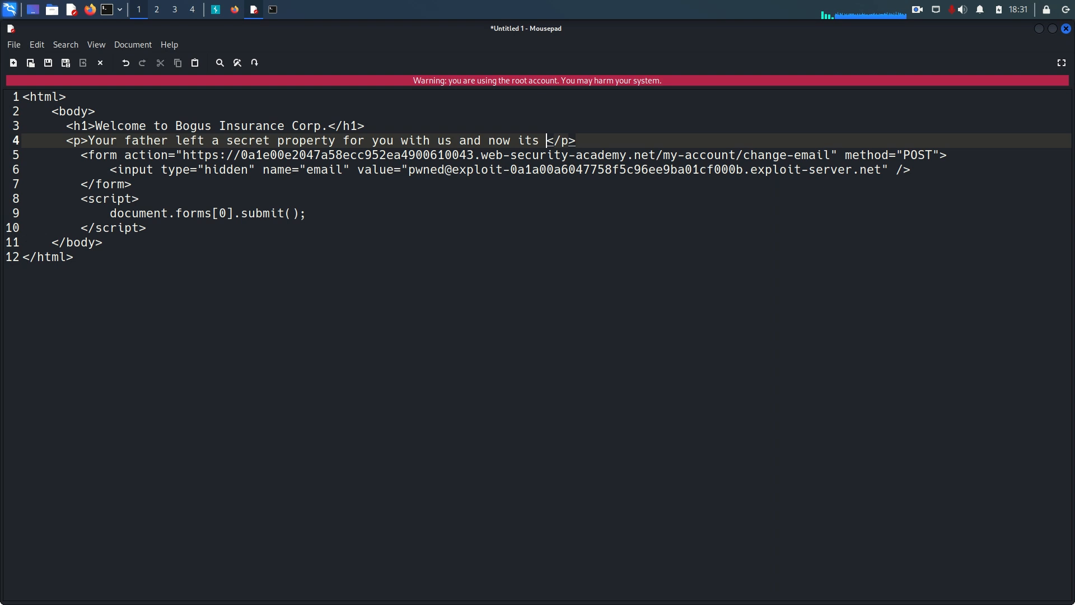
pyautogui.write('the time for you')
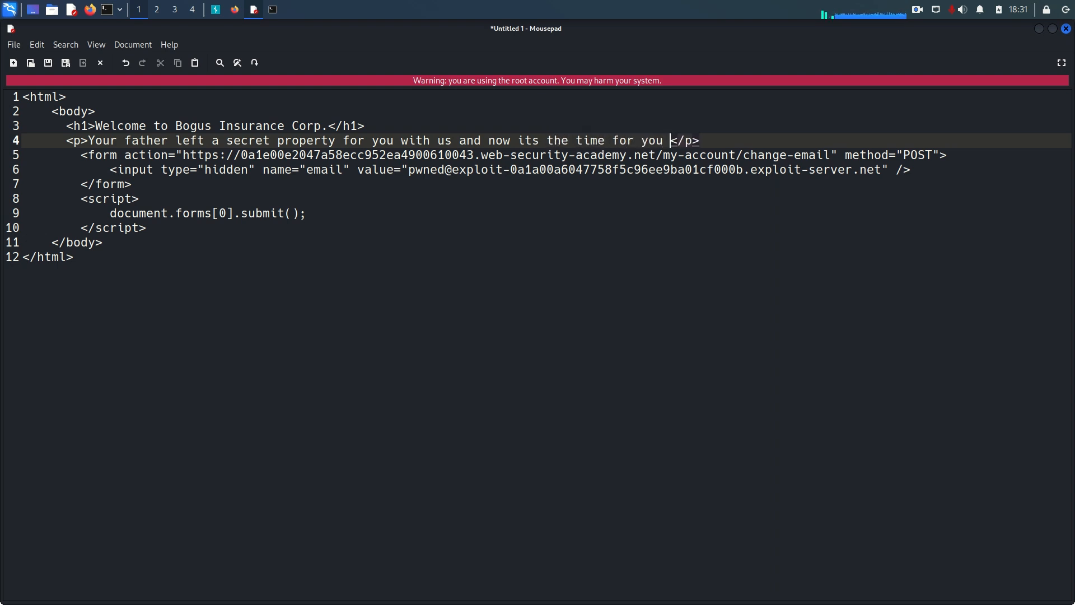
pyautogui.write('to recive it')
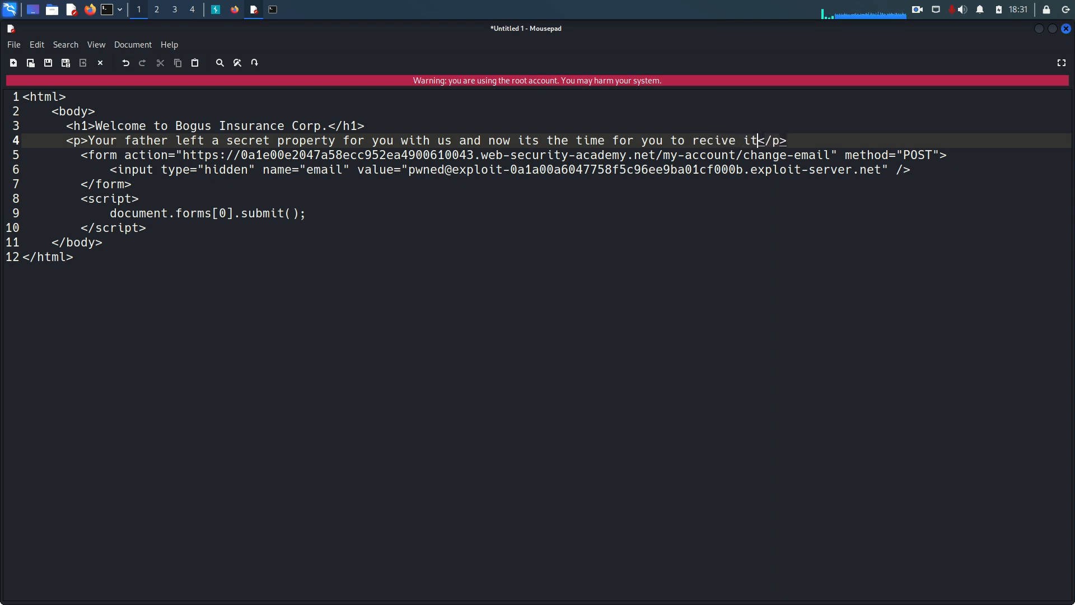
pyautogui.press('BackSpace')
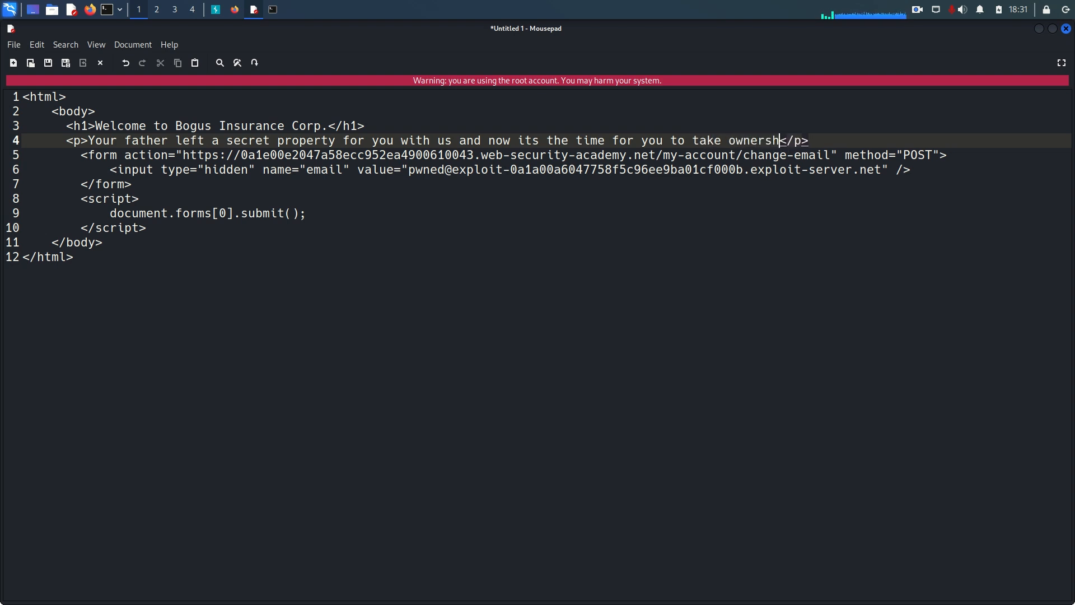
pyautogui.write('ip of it')
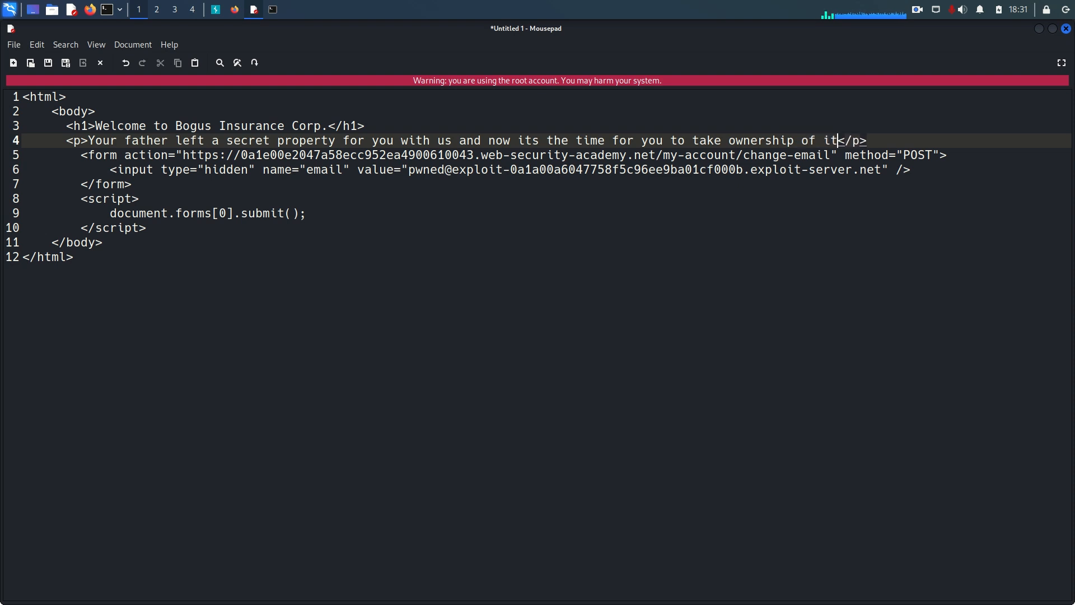
pyautogui.write('.')
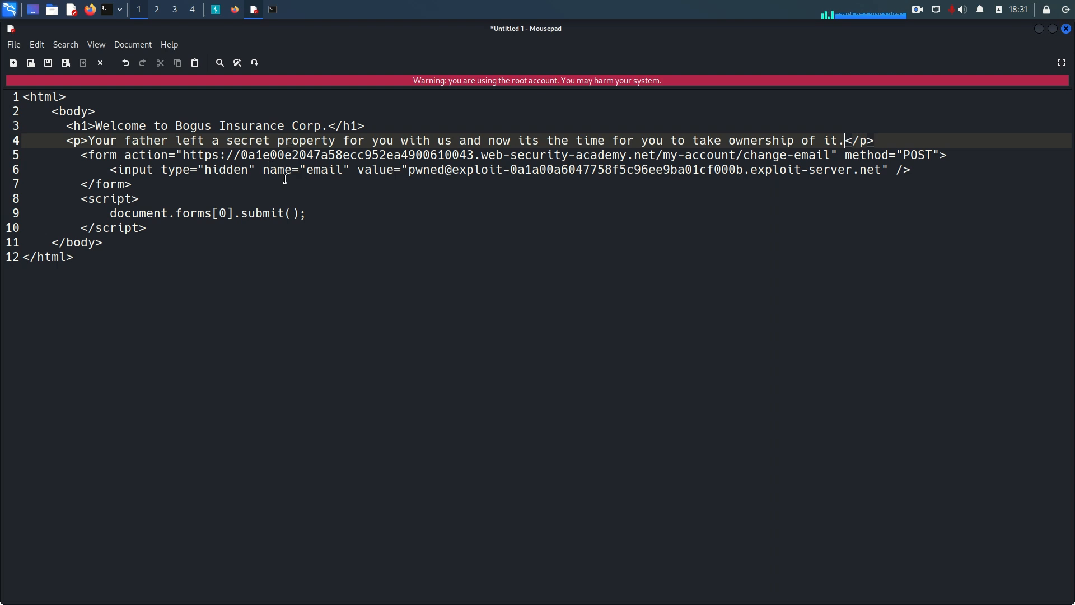
pyautogui.moveTo(83, 264)
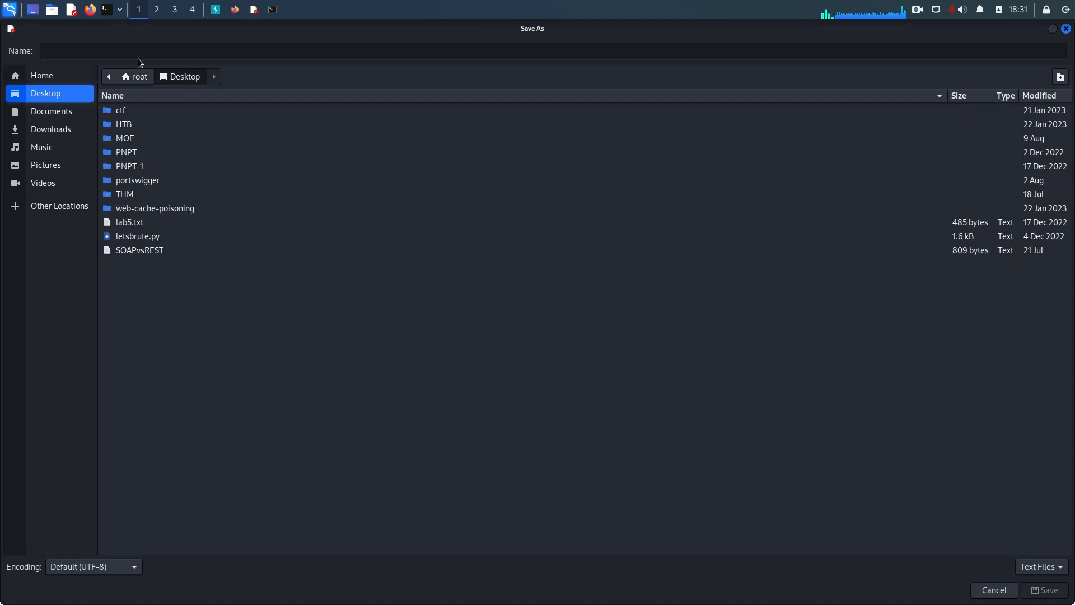
# - Save the Bogus Insurance exploit page to the Desktop as fake.html
pyautogui.write('fake.ht')
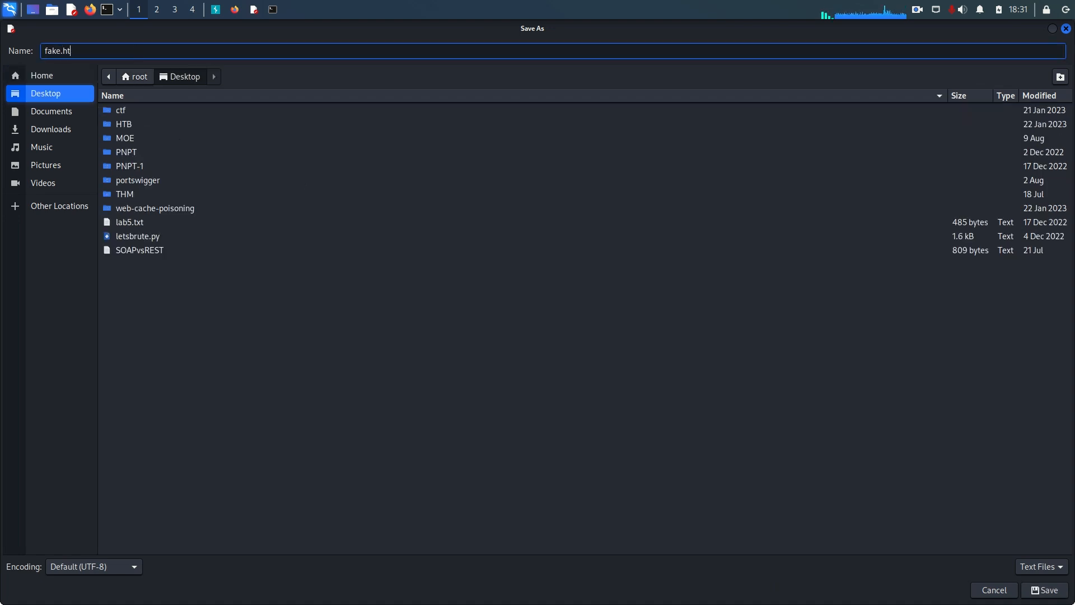
pyautogui.click(1048, 590)
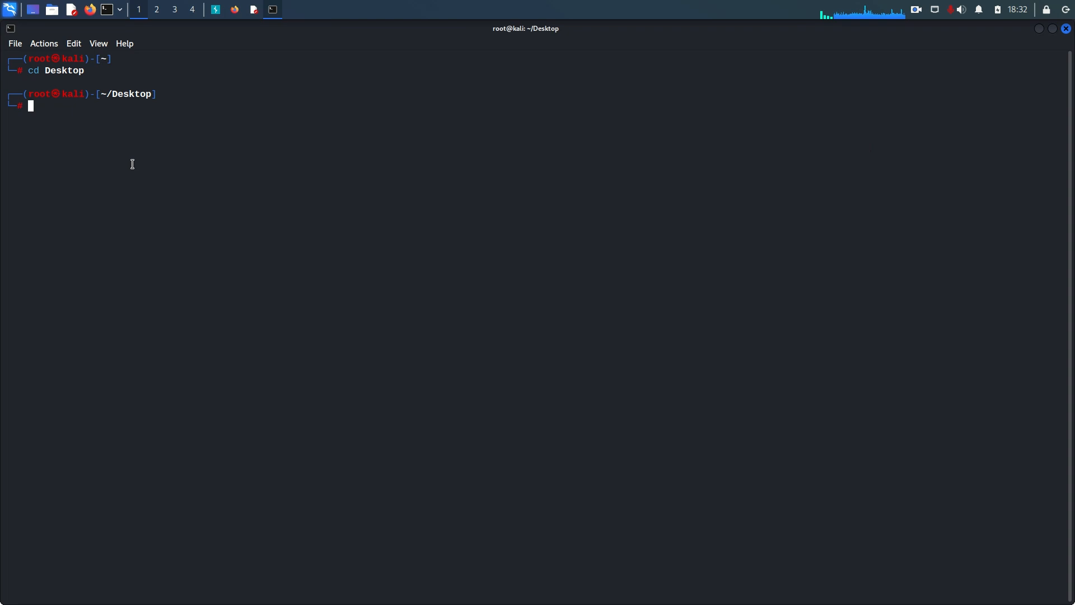
# - Start a Python web server on port 80 with python3 -m http.server 80
pyautogui.write('python3 -m http.server 80')
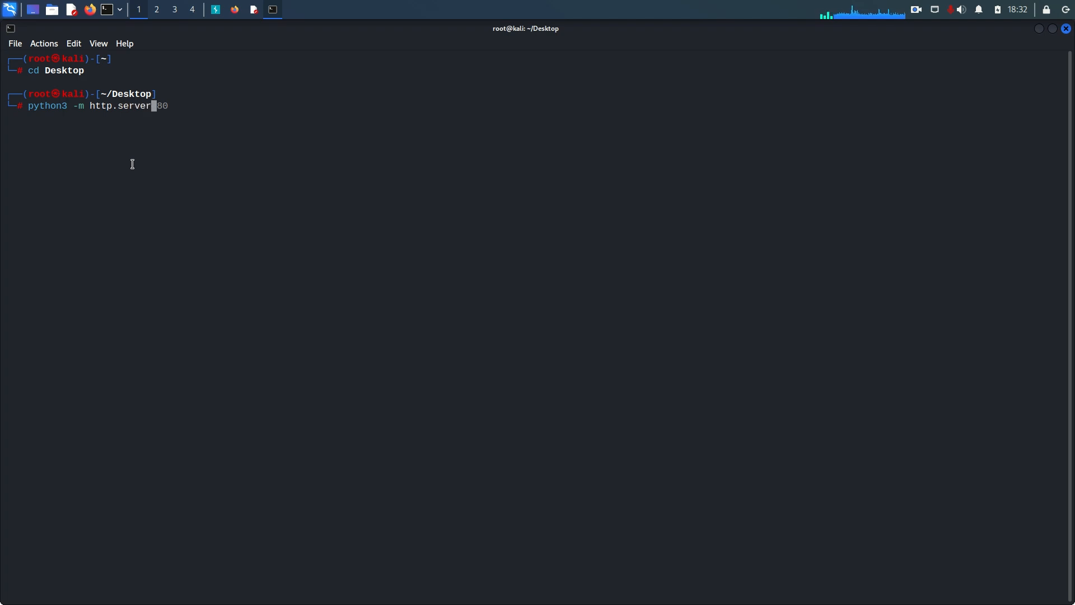
pyautogui.press('Return')
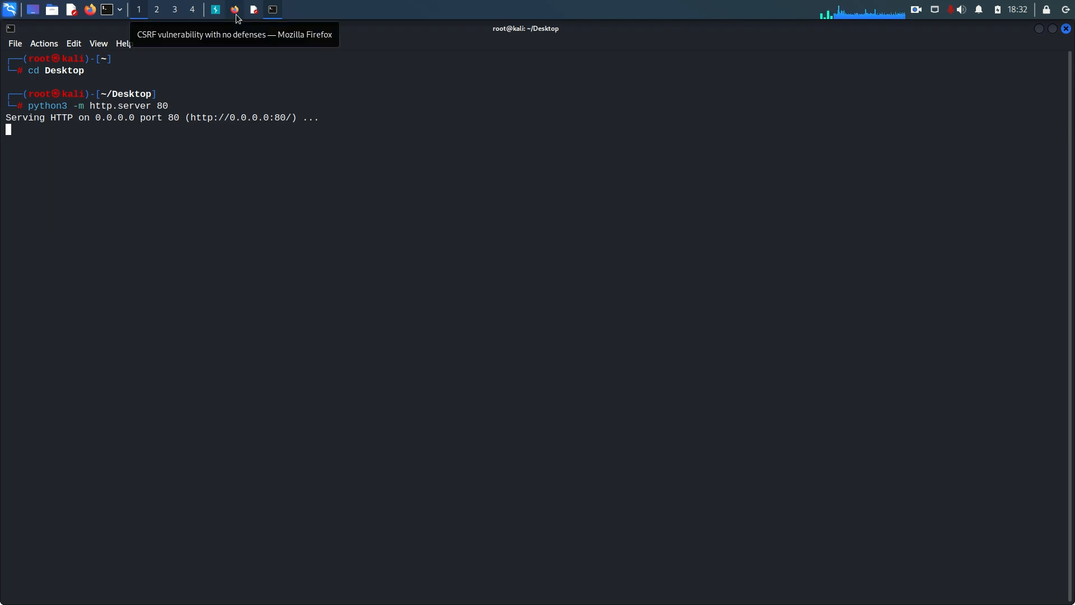
pyautogui.click(235, 10)
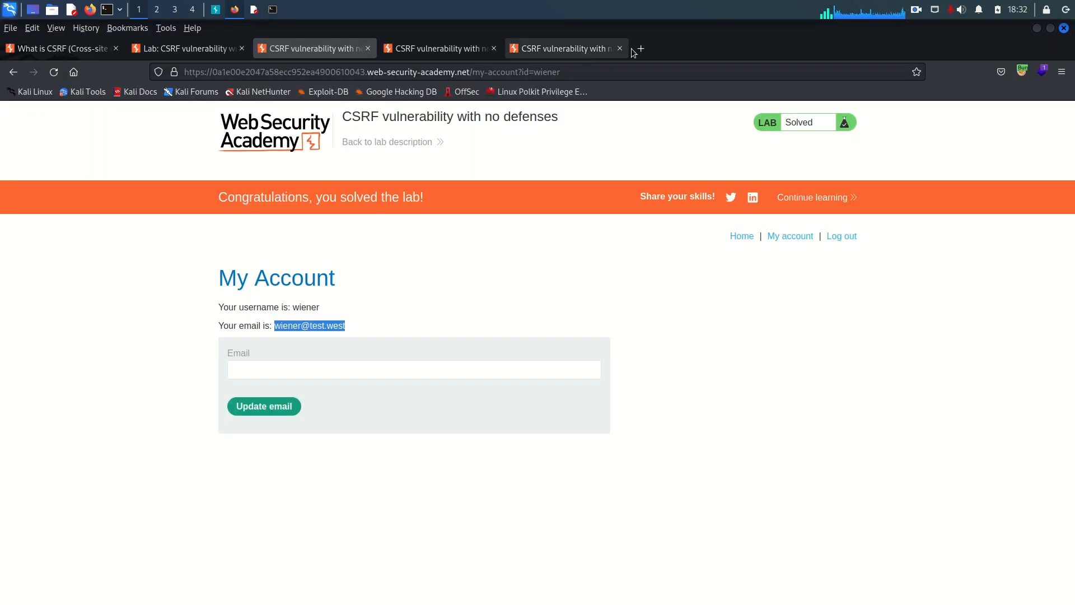
pyautogui.click(639, 48)
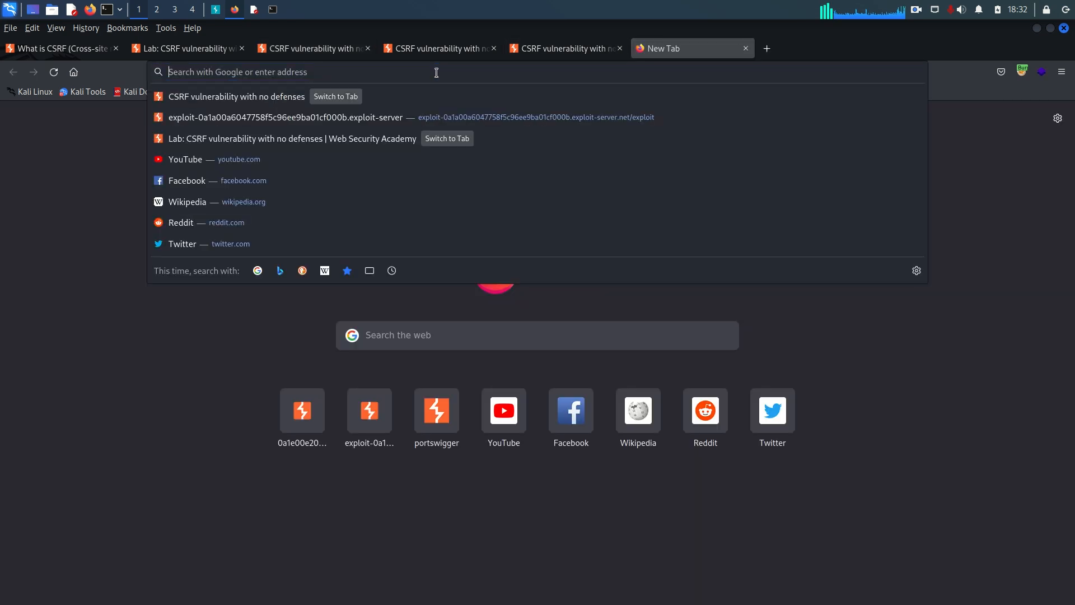
pyautogui.write('http://127.0.0.1')
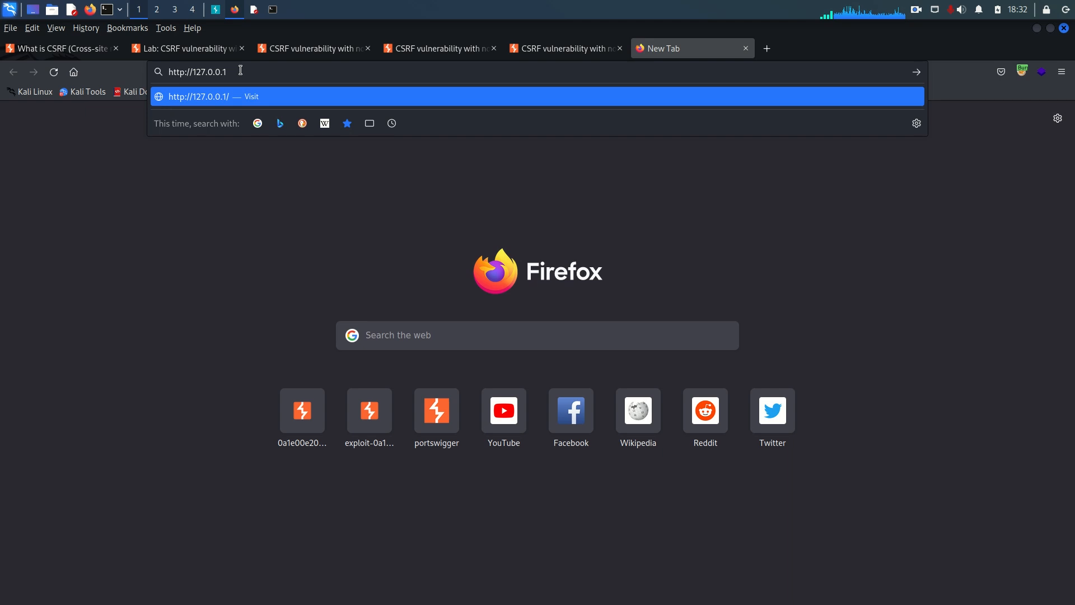
pyautogui.write('/fake.html')
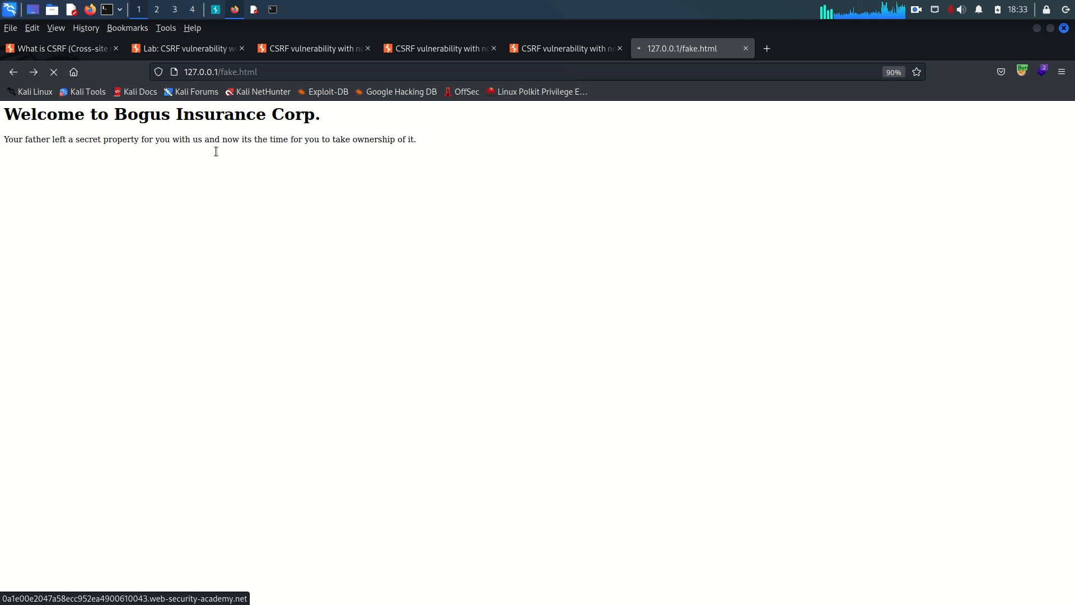
pyautogui.moveTo(4, 139); pyautogui.dragTo(405, 140)
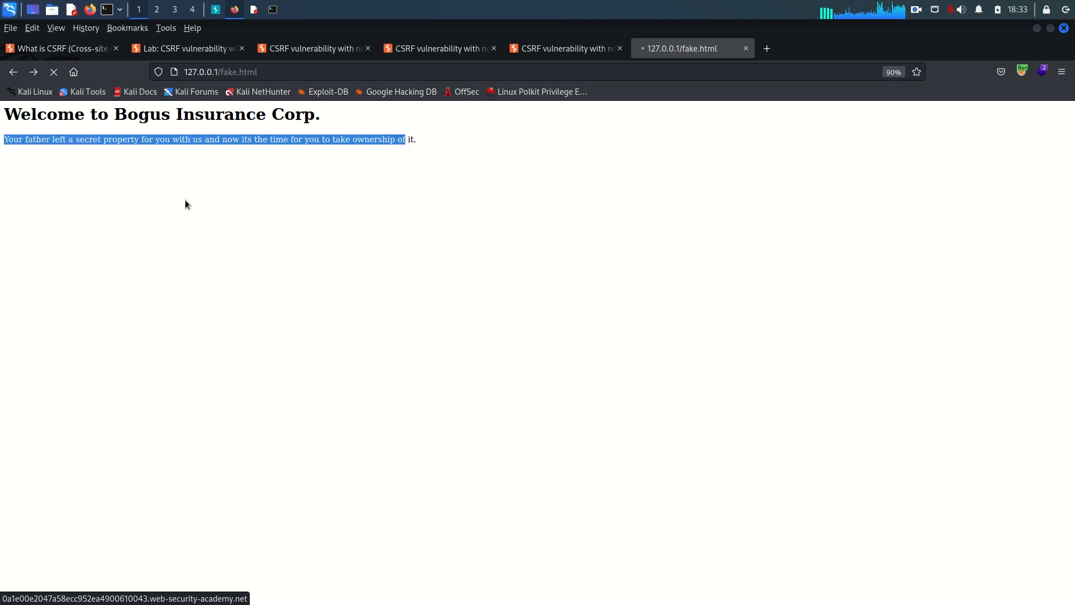
pyautogui.click(326, 259)
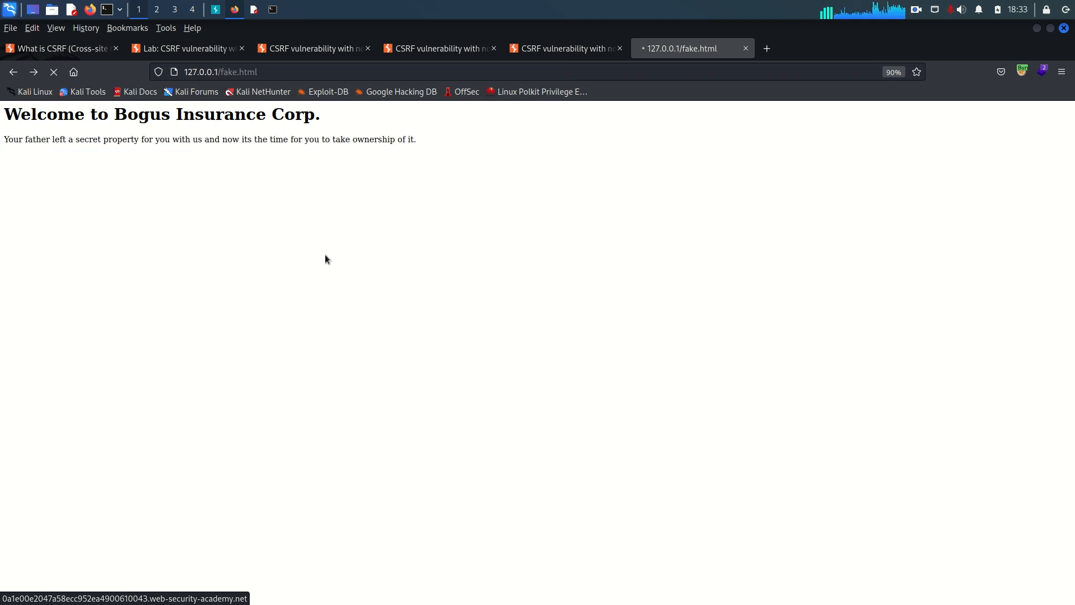
pyautogui.moveTo(100, 266)
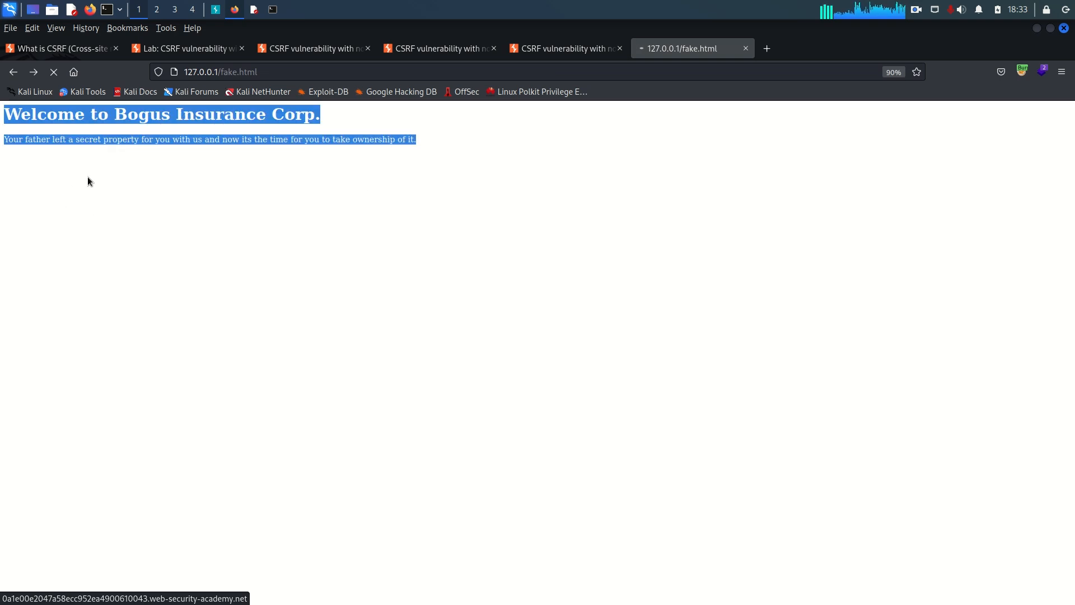
pyautogui.moveTo(126, 173)
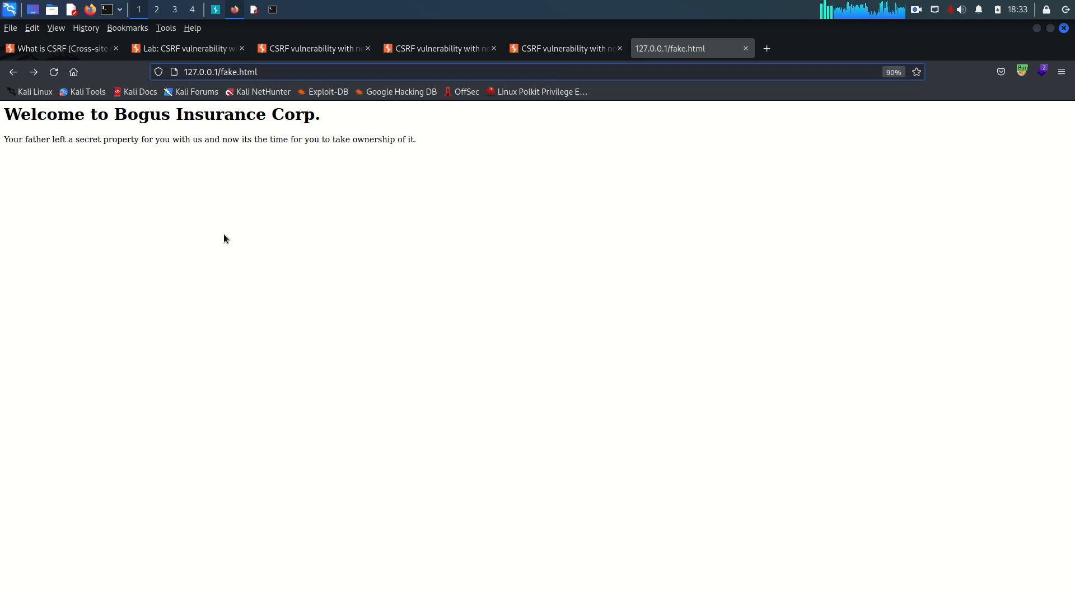
pyautogui.moveTo(211, 327)
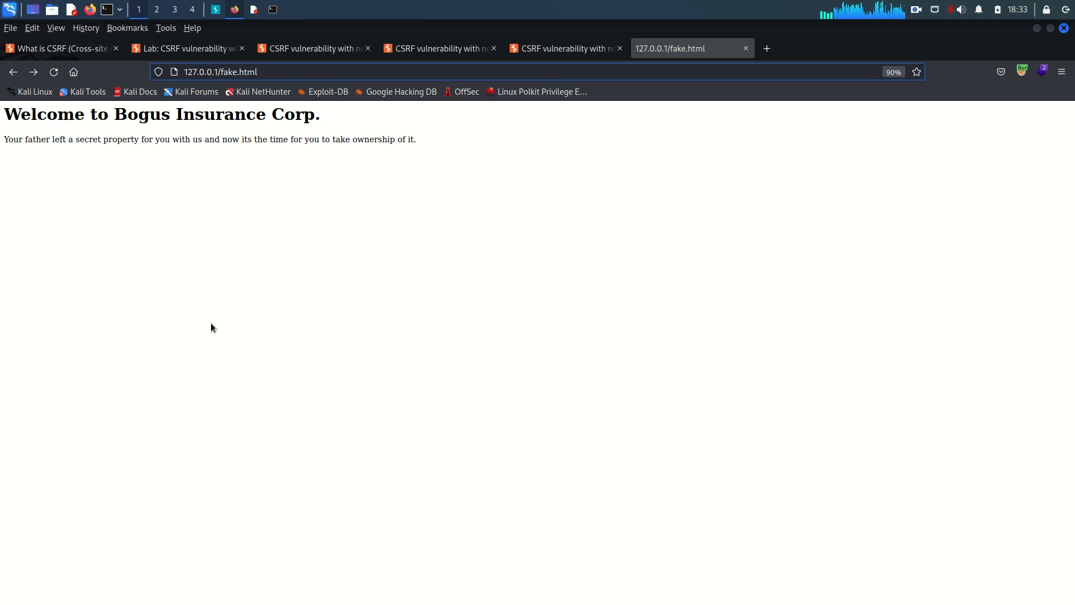
pyautogui.moveTo(131, 171)
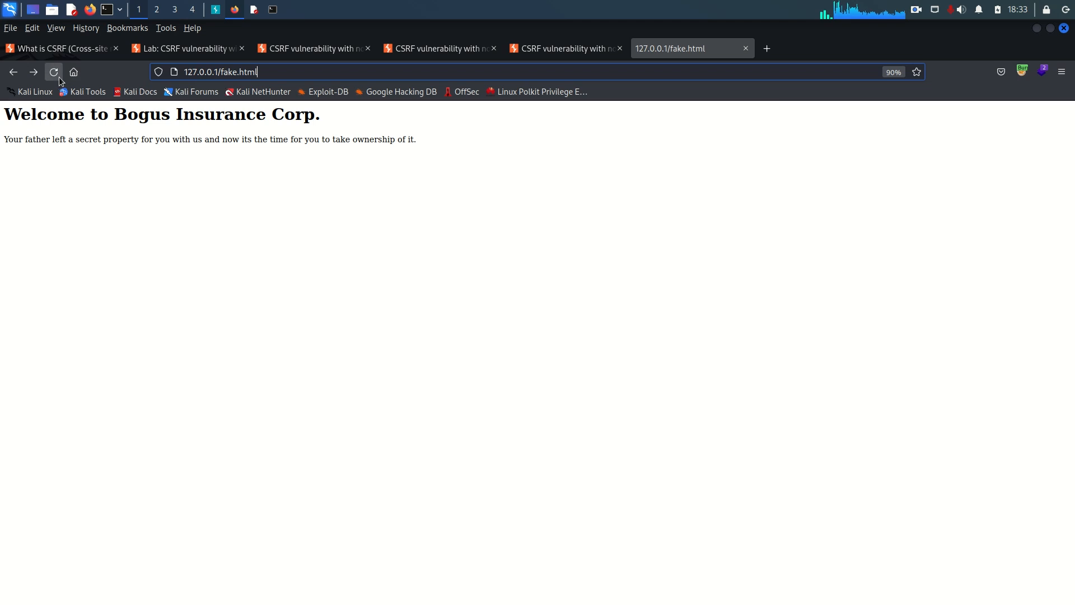
# - Change the hidden email value on line 6 of fake.html to pwned2
pyautogui.click(55, 72)
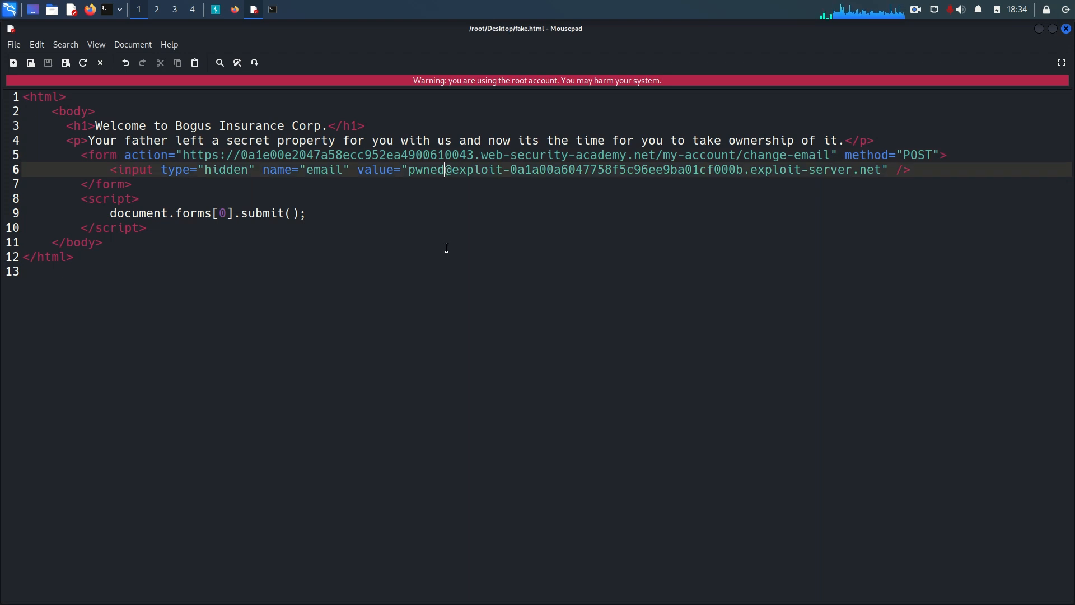
pyautogui.write('2')
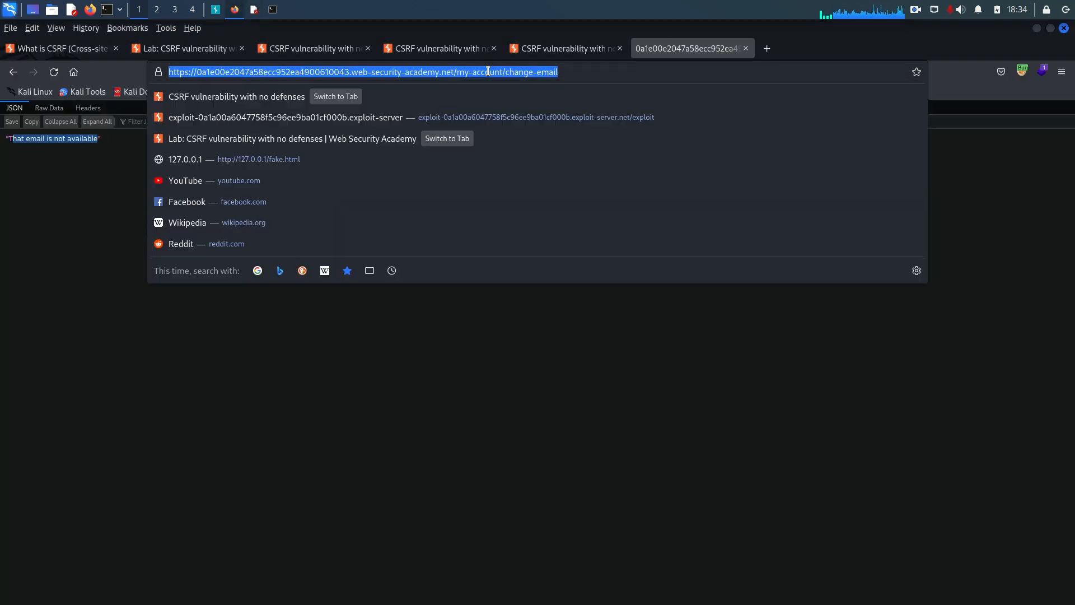
# - Revisit 127.0.0.1/fake.html so wiener's email becomes pwned2@exploit-server, then check proxy options
pyautogui.write('http')
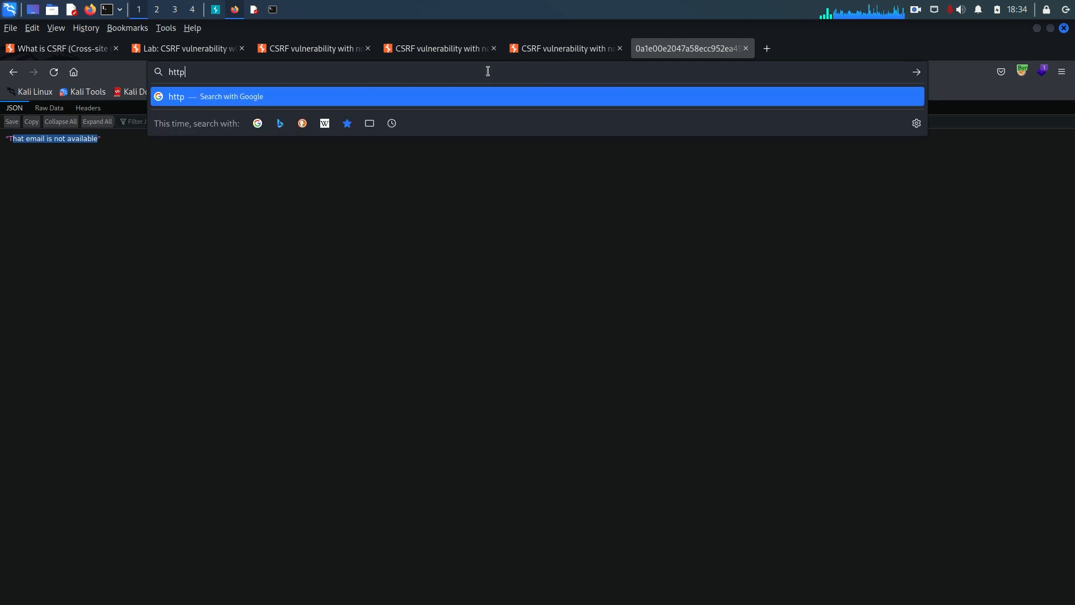
pyautogui.write('://')
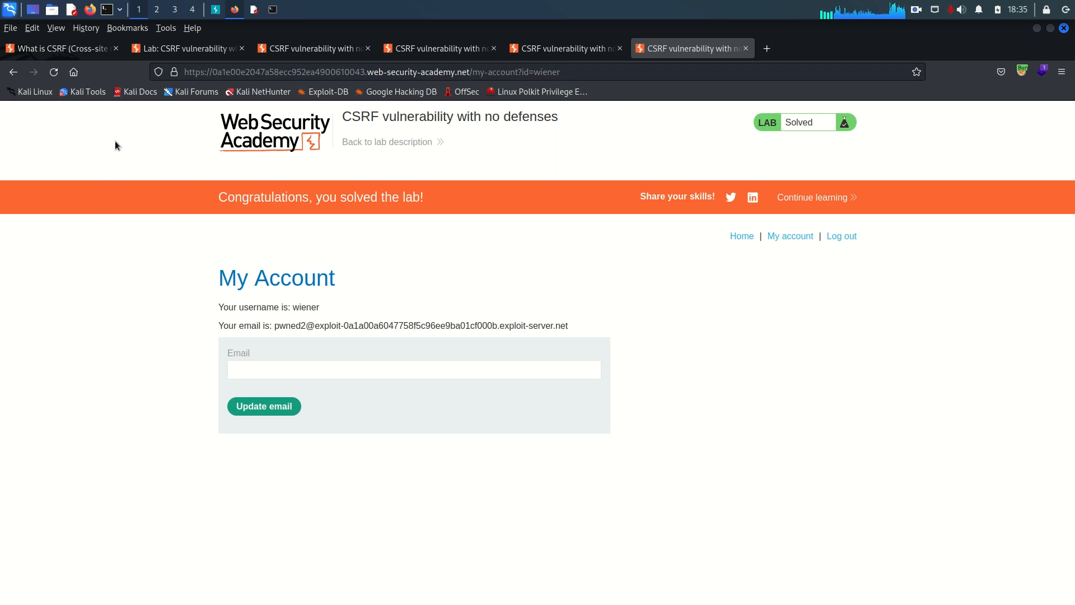
pyautogui.moveTo(248, 231)
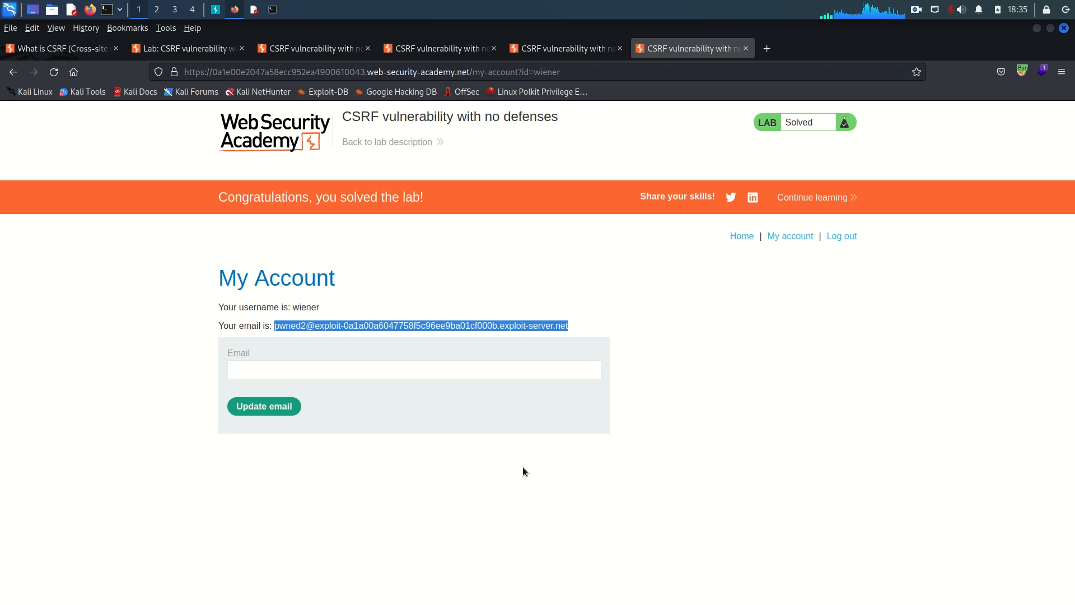
pyautogui.moveTo(696, 236)
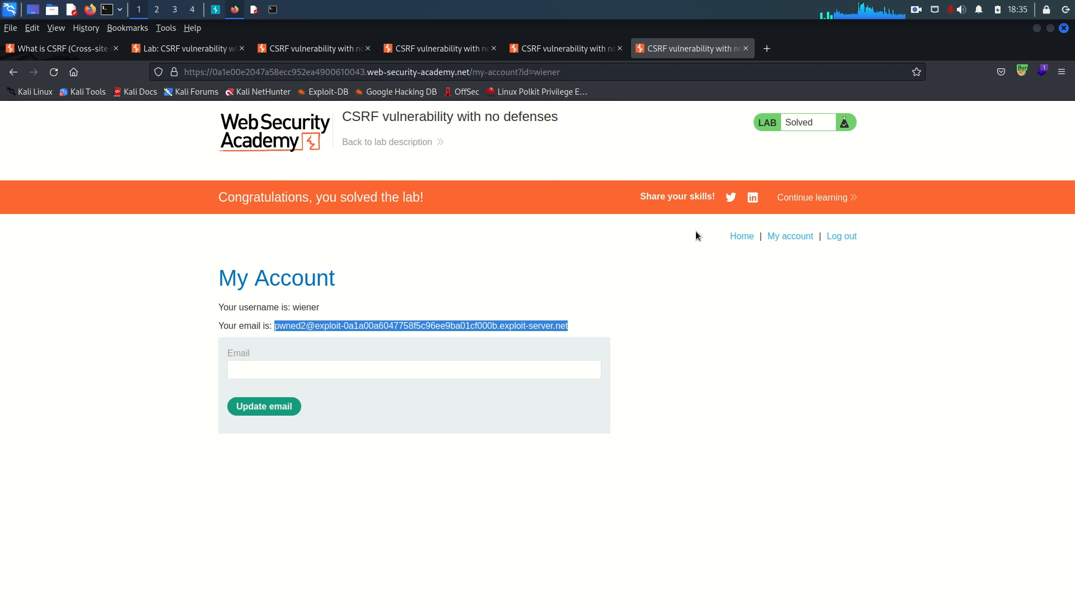
pyautogui.moveTo(733, 125)
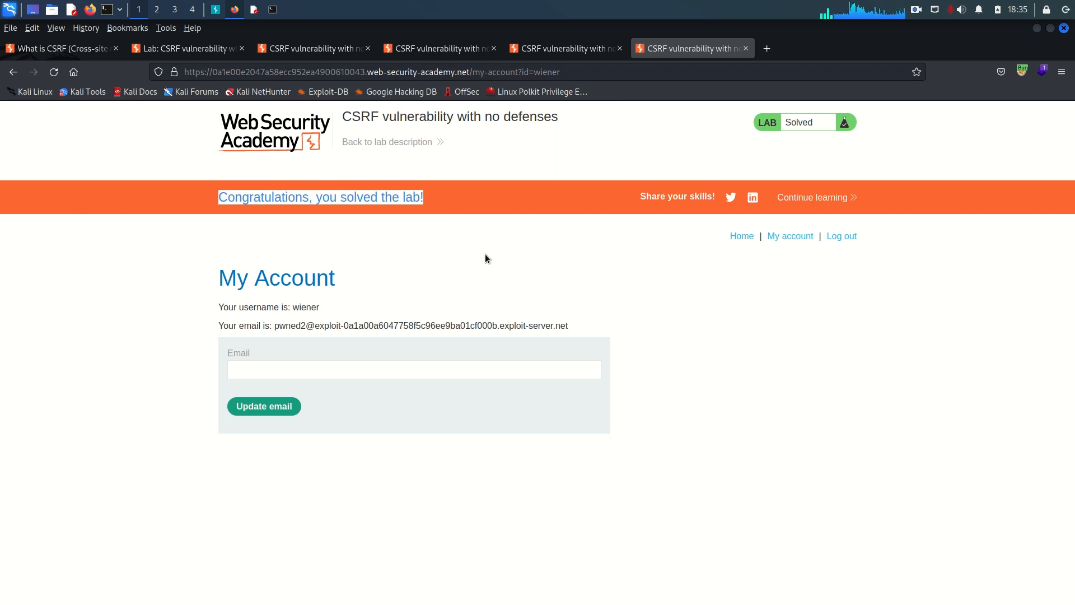
pyautogui.moveTo(988, 124)
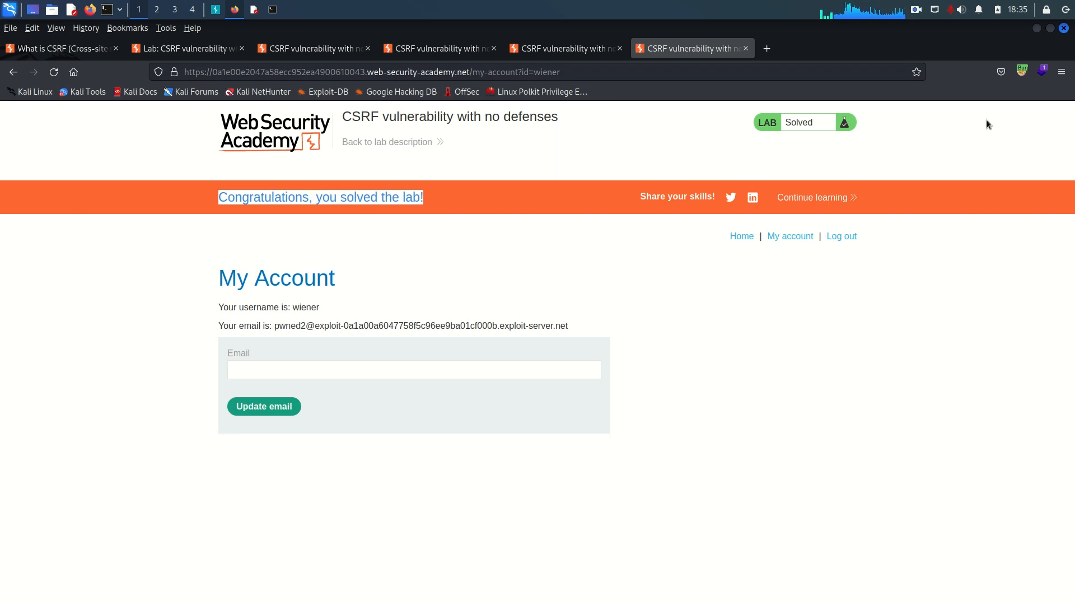
pyautogui.click(1021, 70)
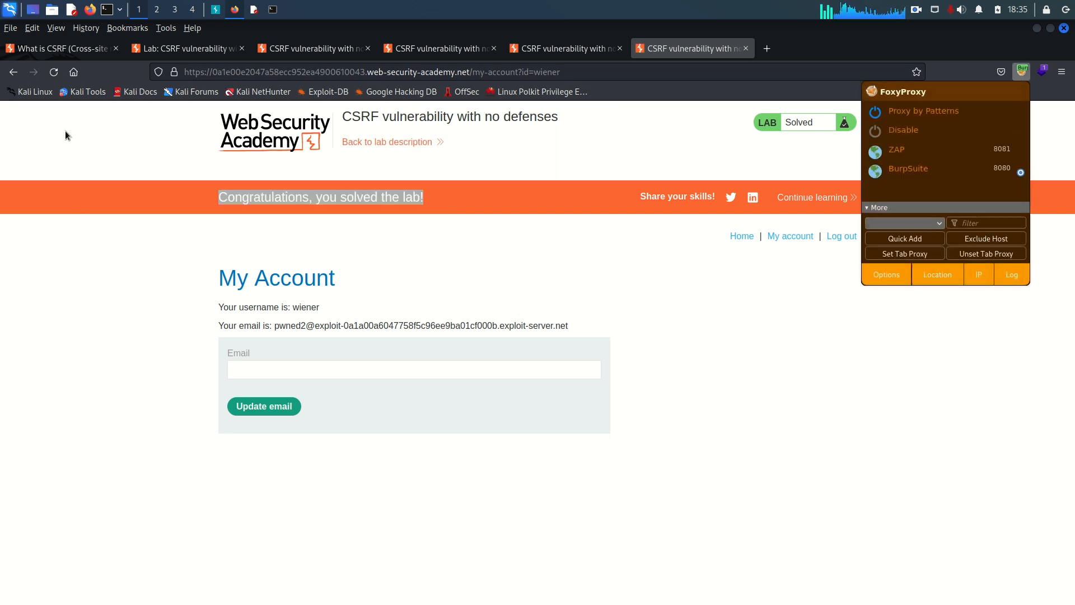